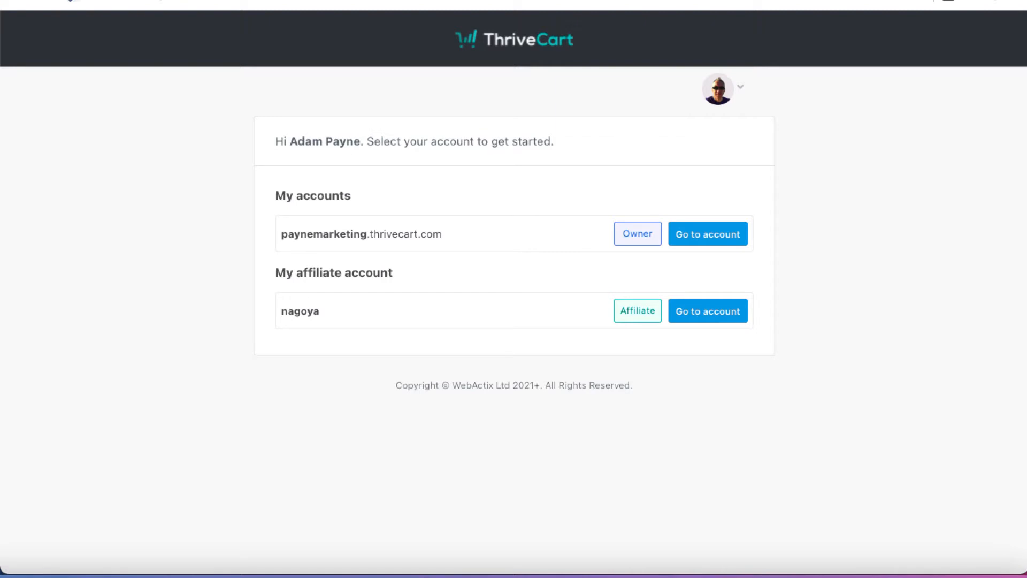
pyautogui.moveTo(862, 509)
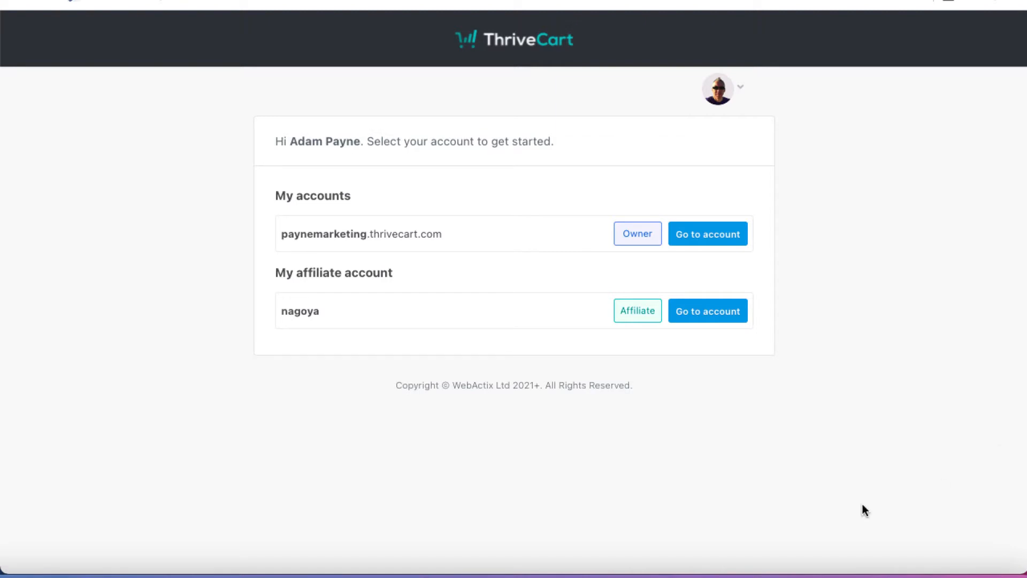
pyautogui.moveTo(713, 319)
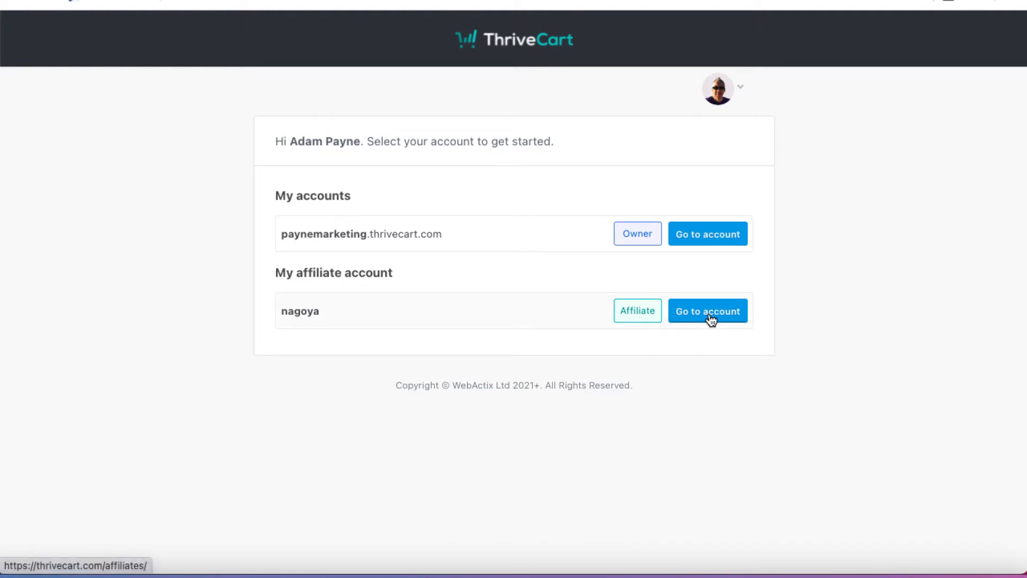
# Enter the affiliate account and switch its dashboard to Month to date figures
pyautogui.click(708, 310)
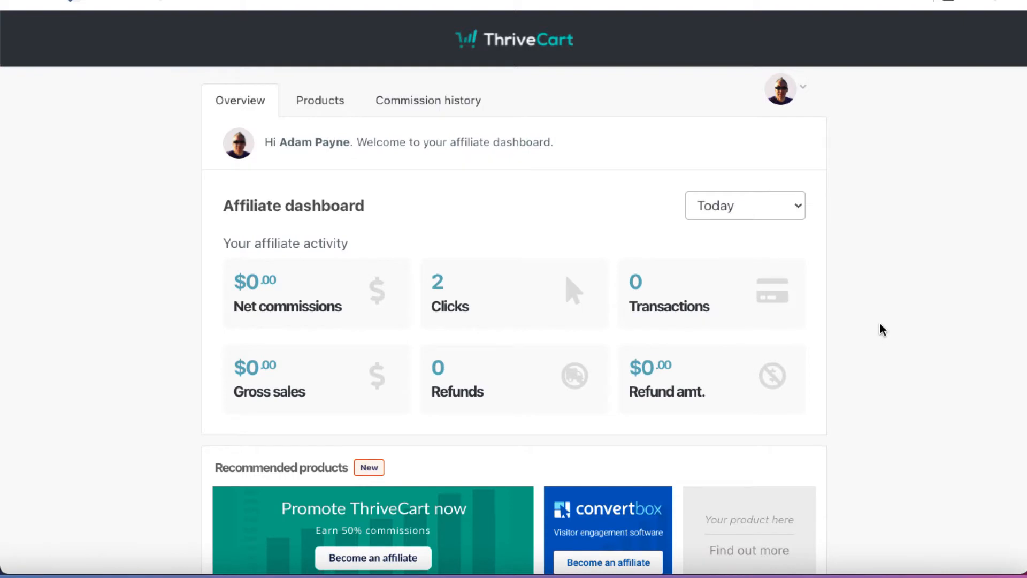
pyautogui.moveTo(614, 228)
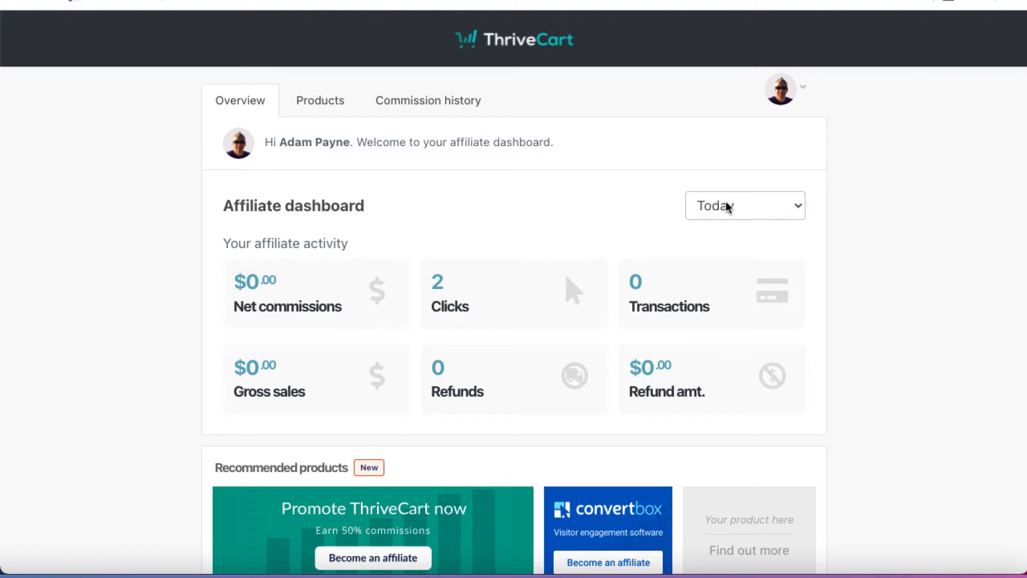
pyautogui.click(744, 206)
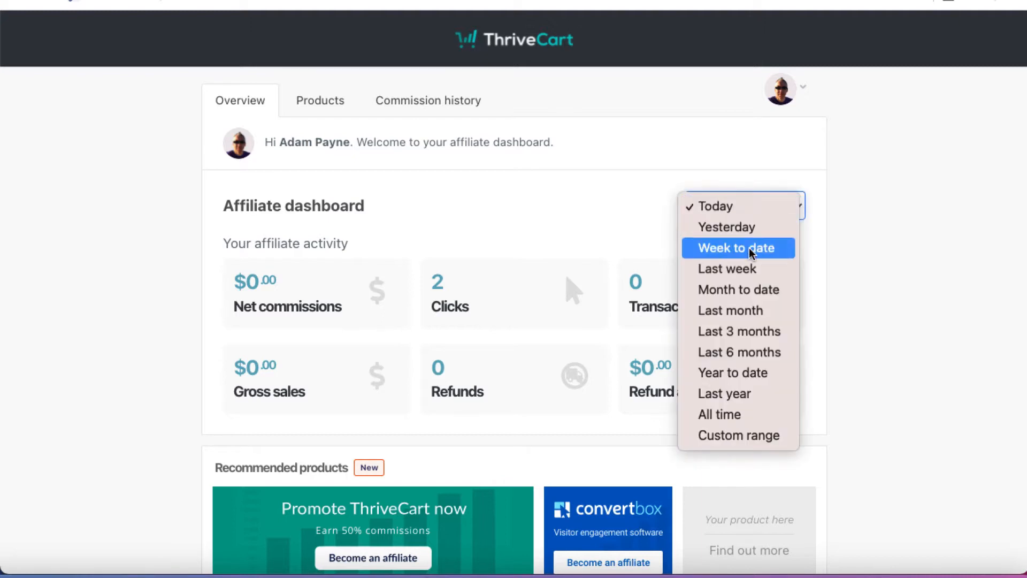
pyautogui.moveTo(748, 291)
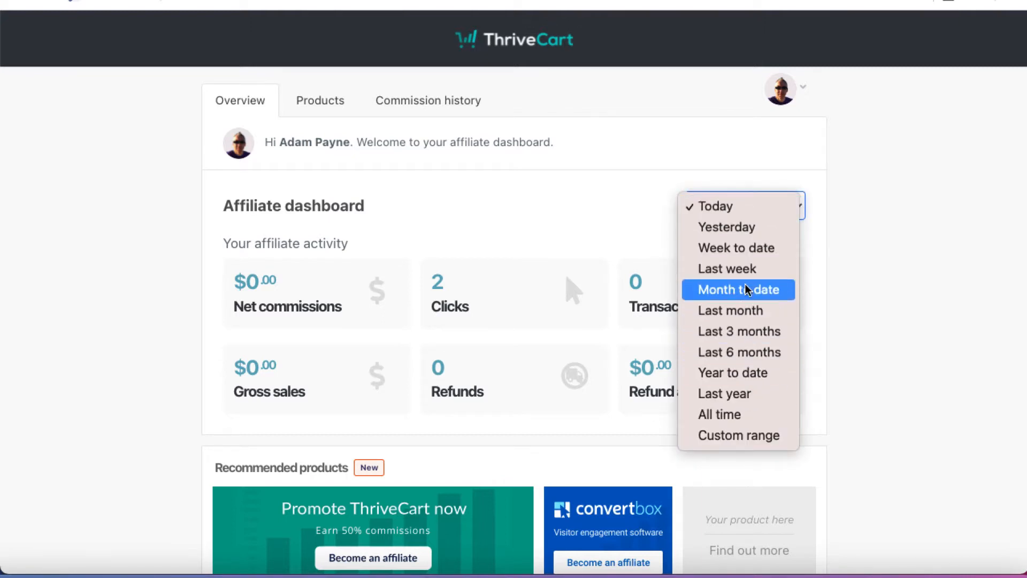
pyautogui.click(738, 289)
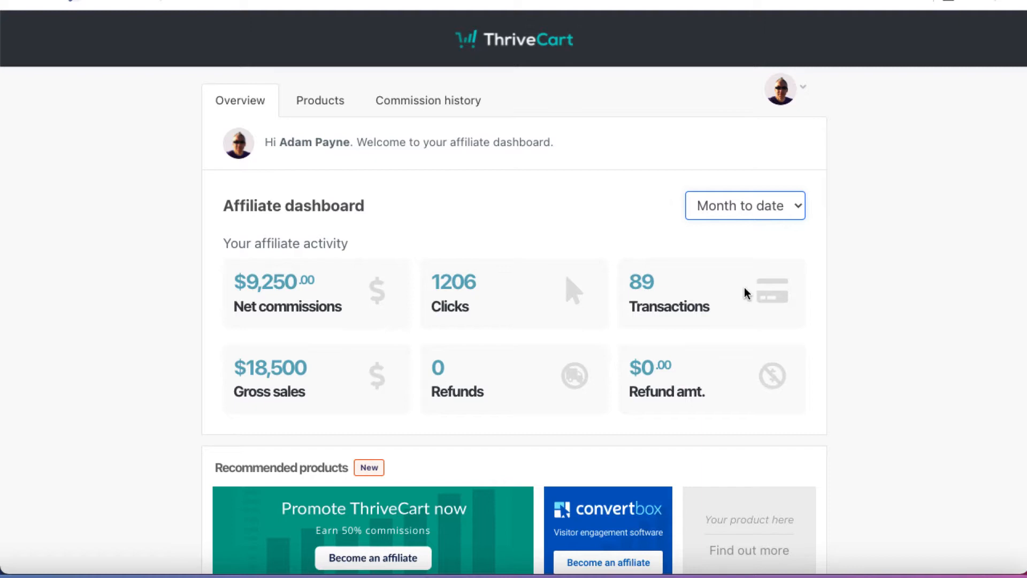
pyautogui.moveTo(456, 297)
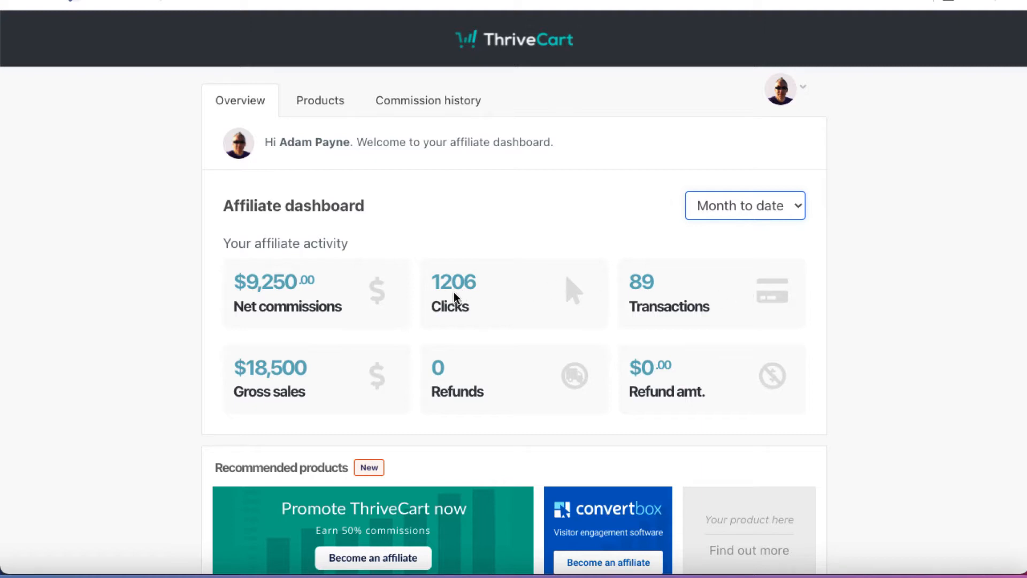
pyautogui.moveTo(633, 312)
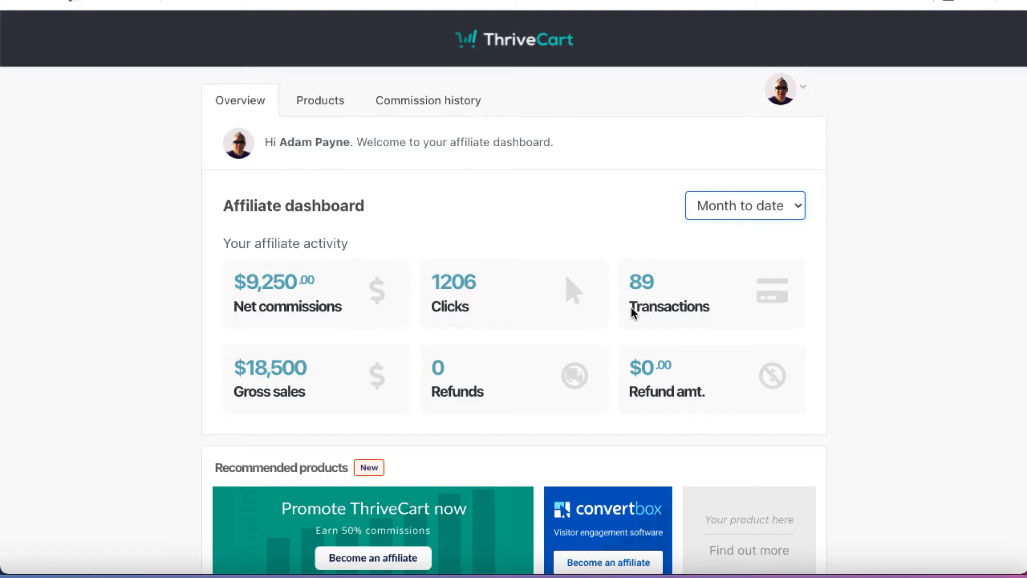
pyautogui.moveTo(181, 393)
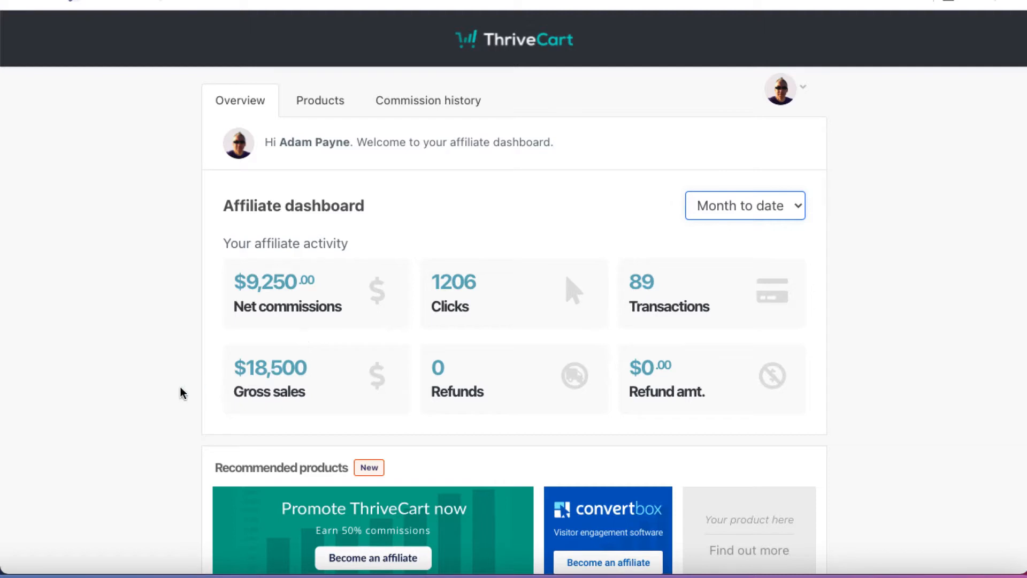
pyautogui.moveTo(295, 384)
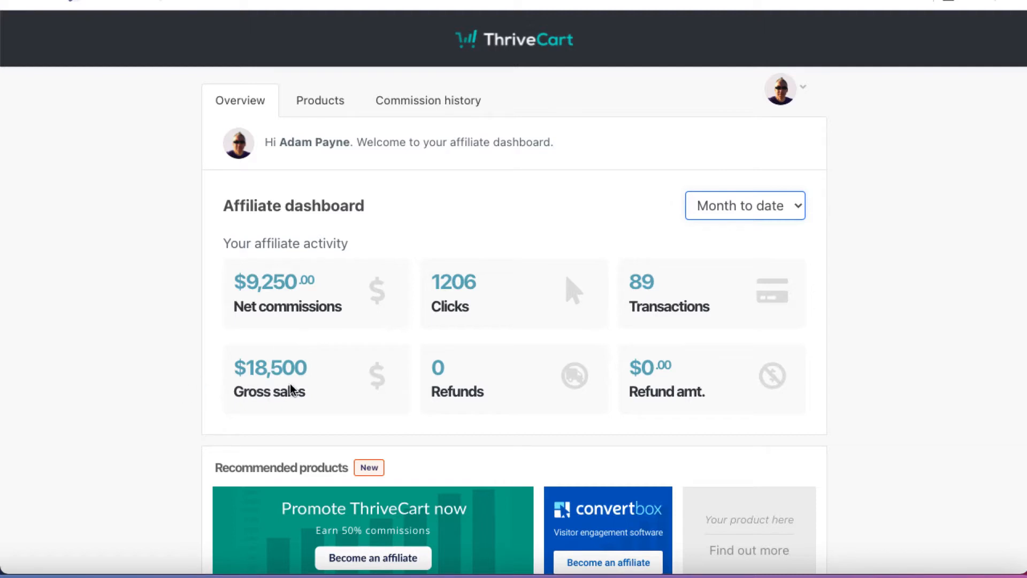
pyautogui.moveTo(309, 329)
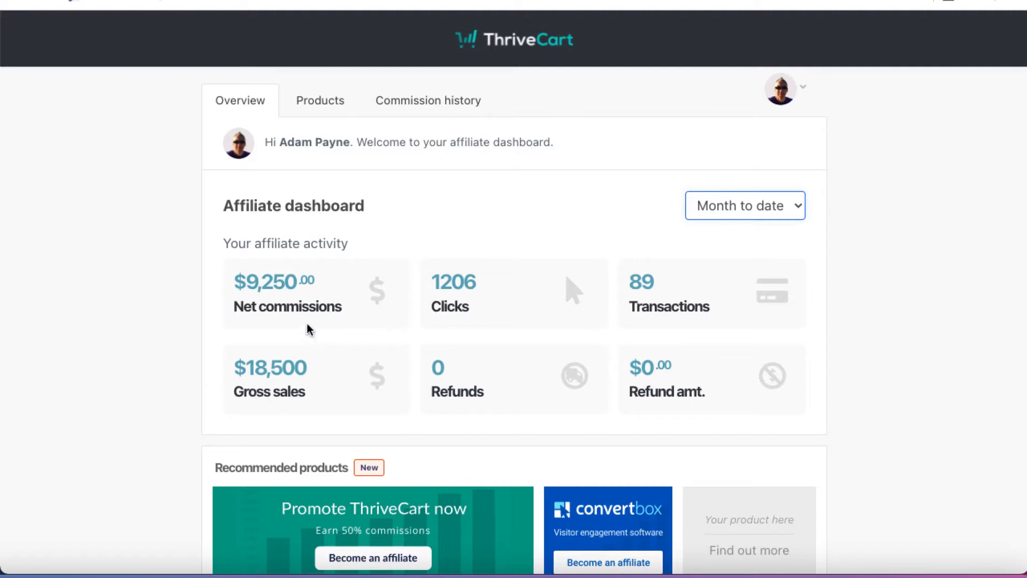
pyautogui.moveTo(260, 281)
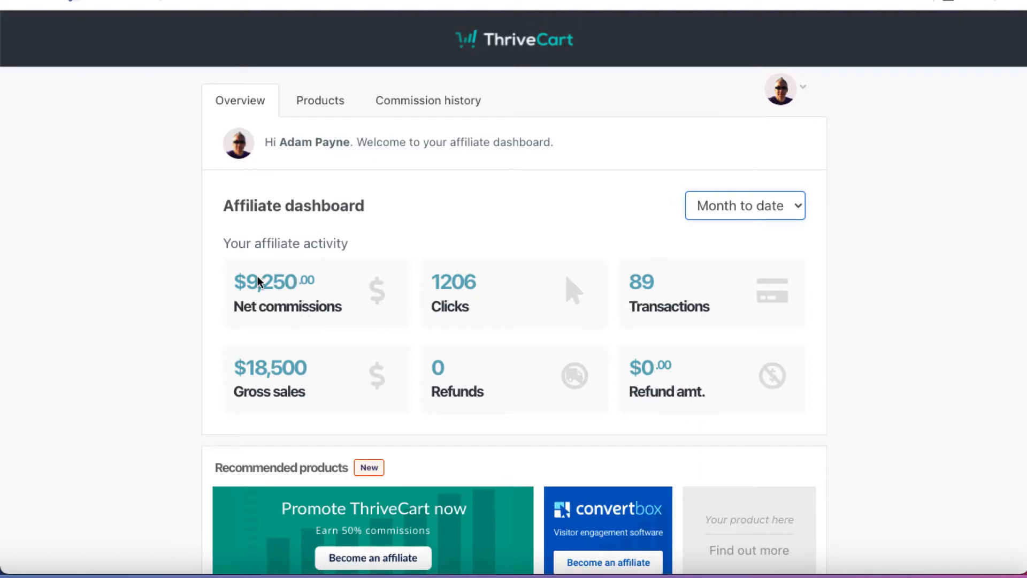
pyautogui.scroll(-3)
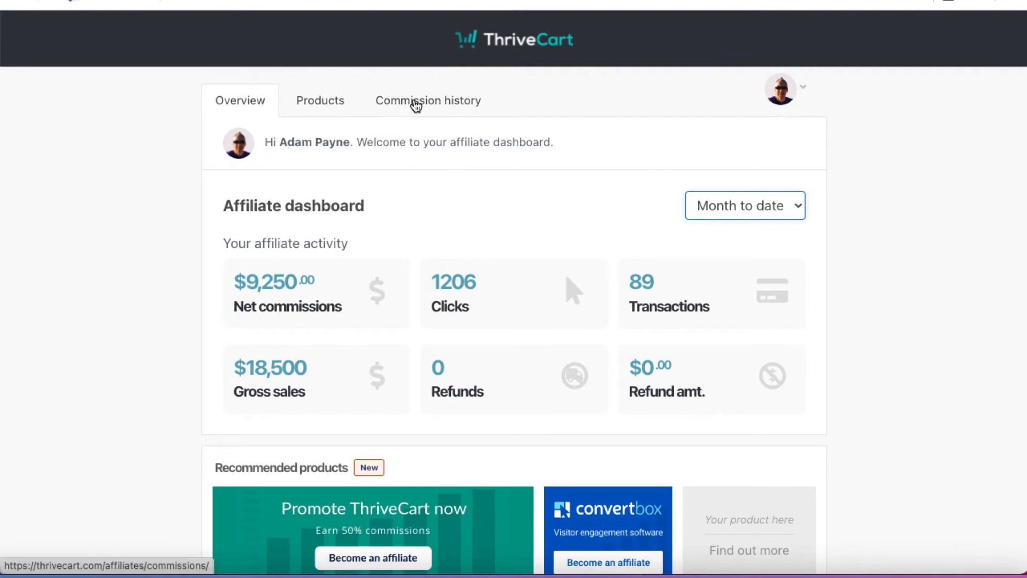
# Show the commission history and browse the All products filter list
pyautogui.click(416, 104)
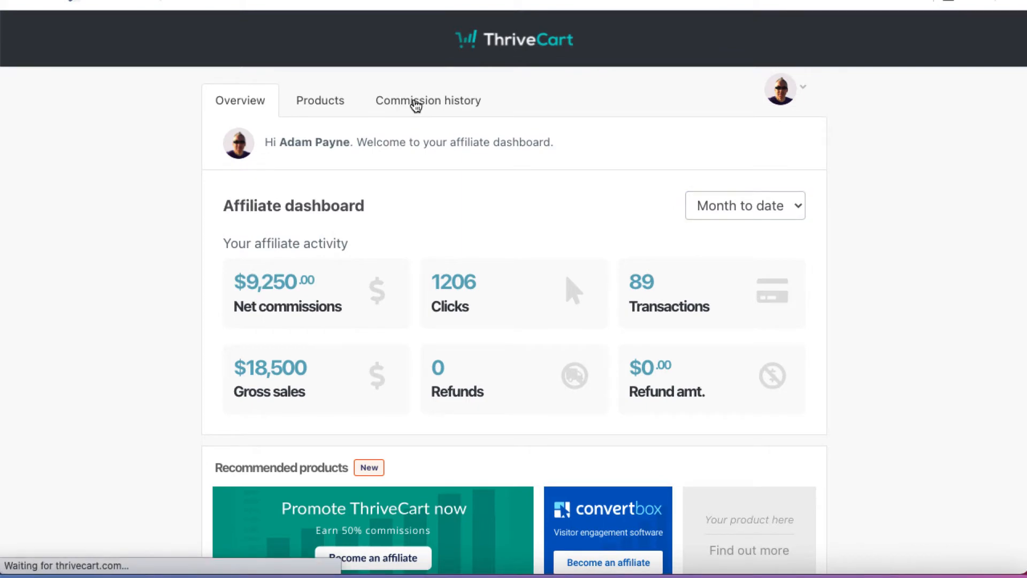
pyautogui.click(428, 101)
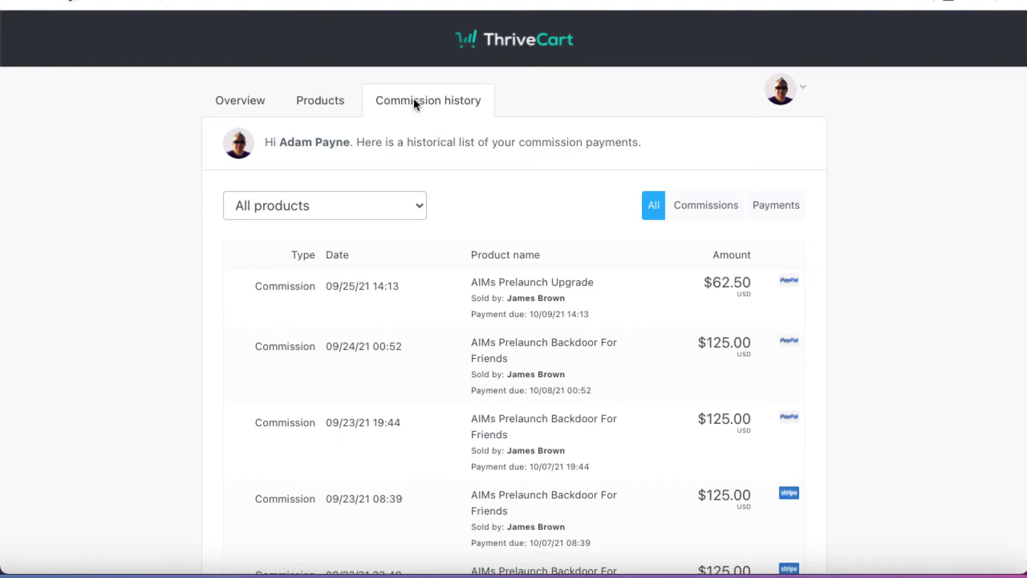
pyautogui.moveTo(540, 345)
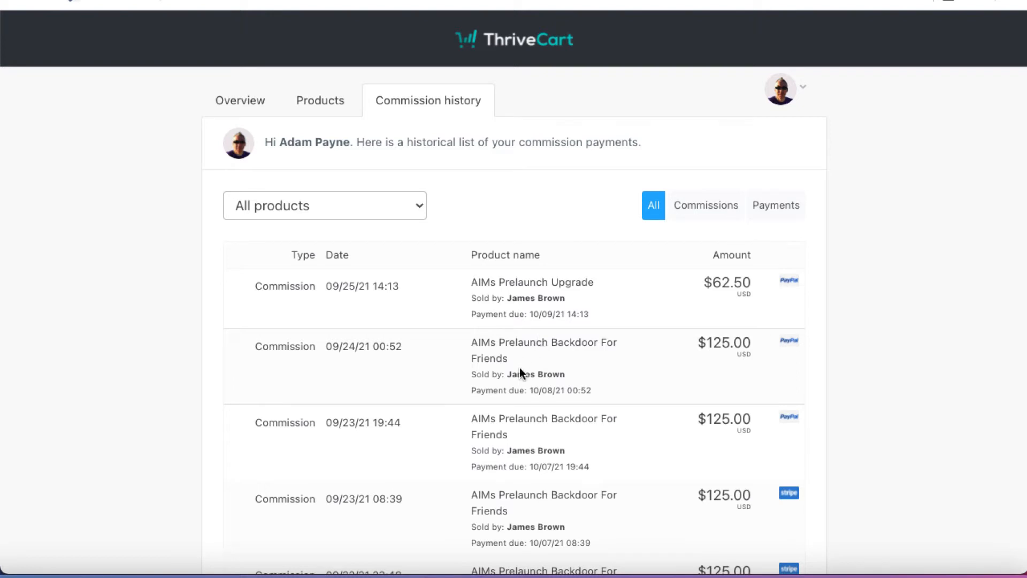
pyautogui.moveTo(789, 341)
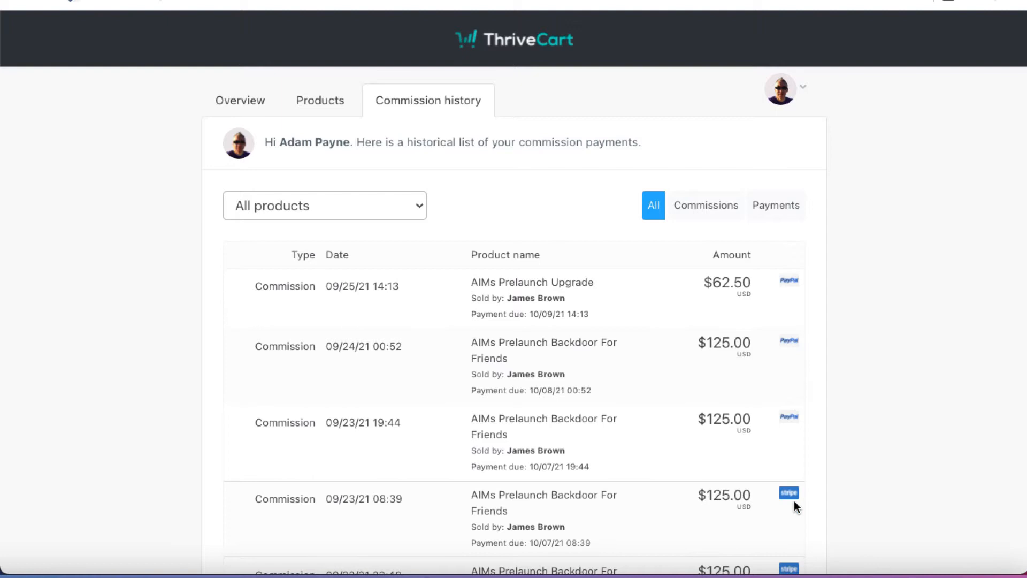
pyautogui.moveTo(737, 306)
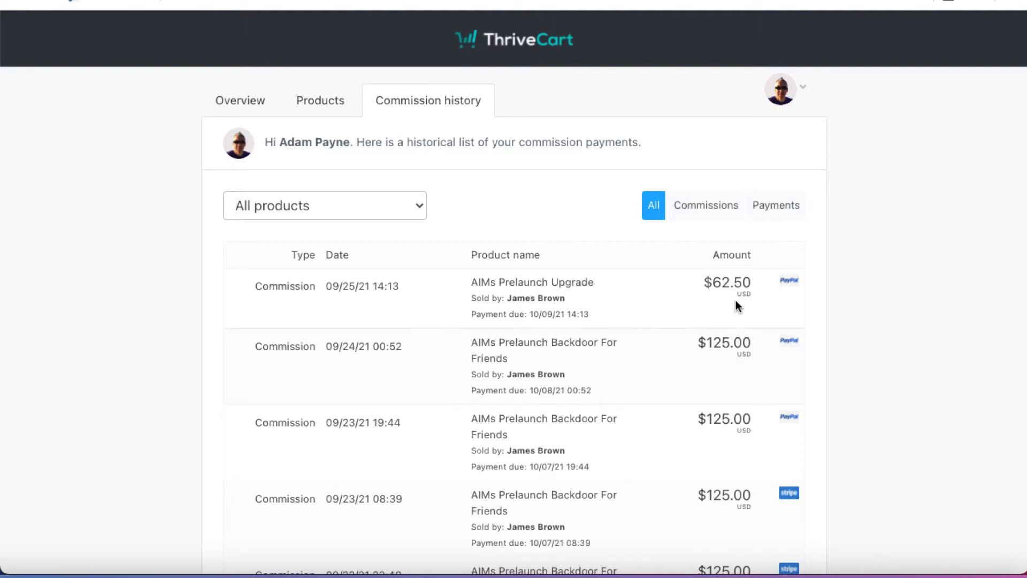
pyautogui.moveTo(417, 207)
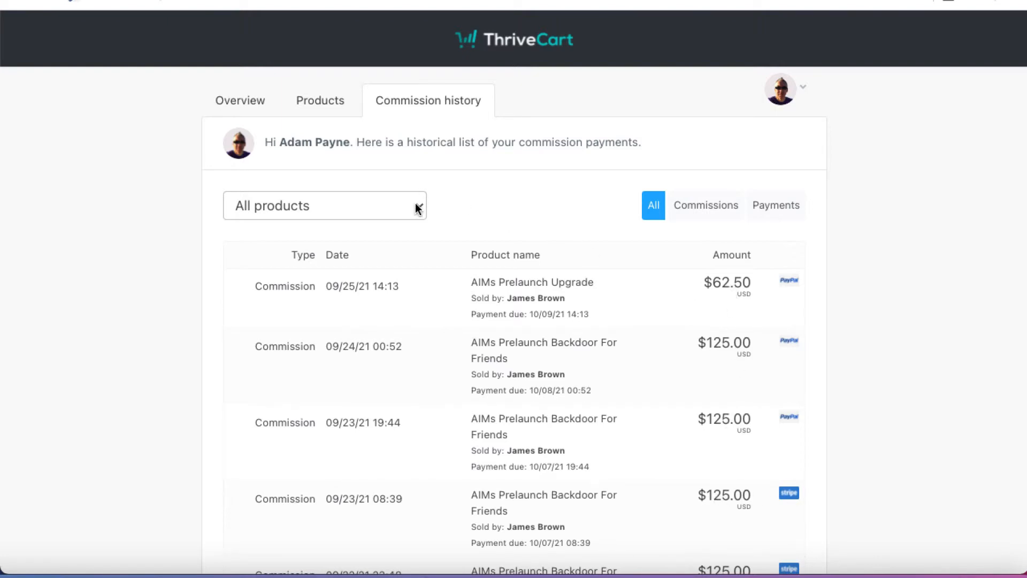
pyautogui.click(324, 205)
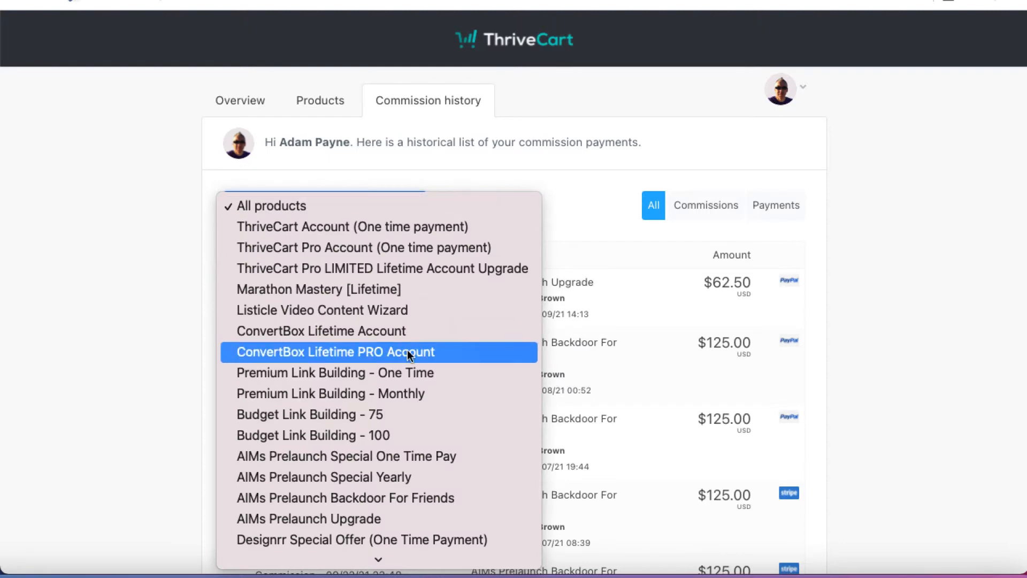
pyautogui.scroll(-3)
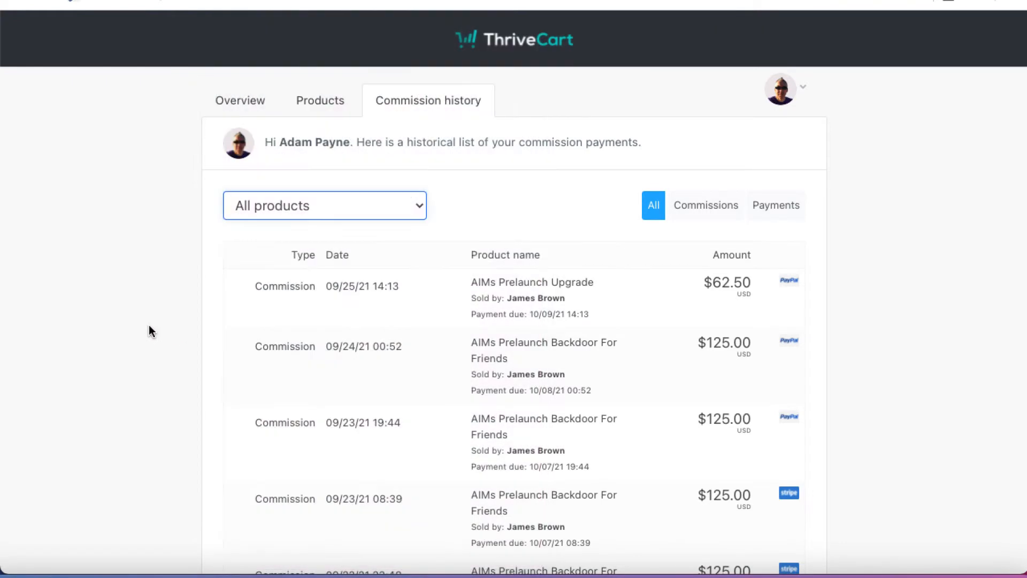
pyautogui.moveTo(323, 107)
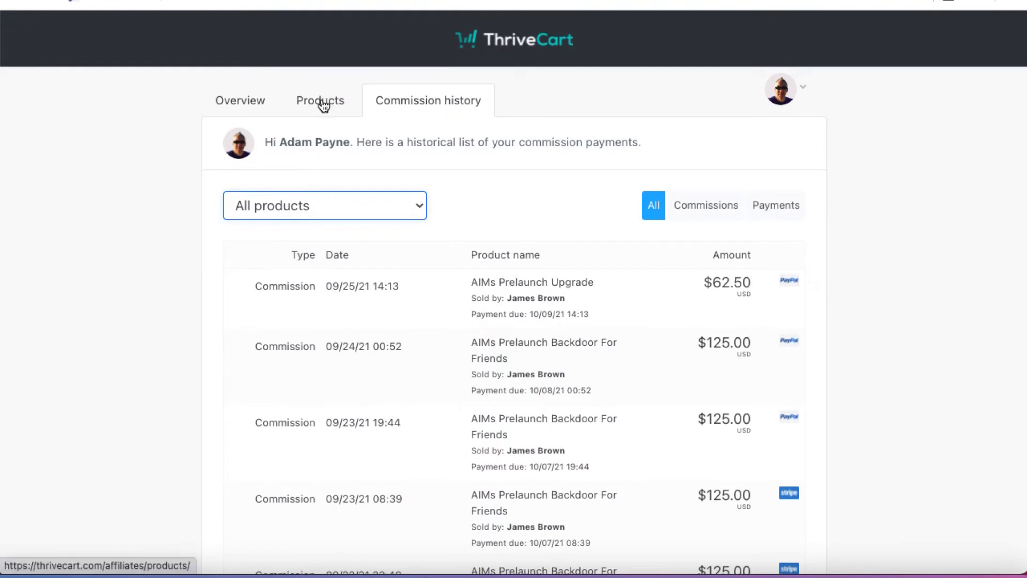
# List the promoted vendors and view ConvertBox's products
pyautogui.click(320, 101)
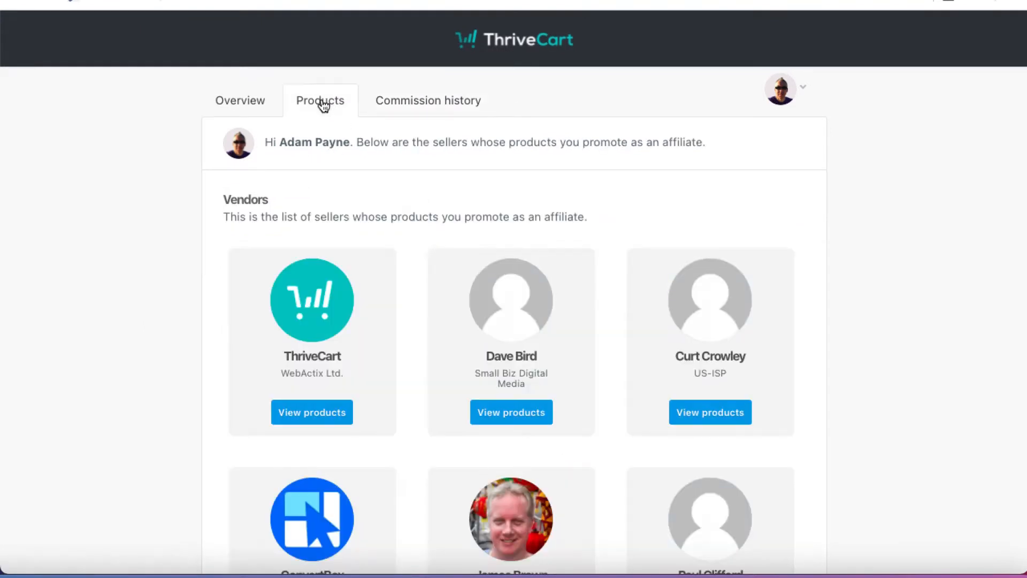
pyautogui.scroll(-3)
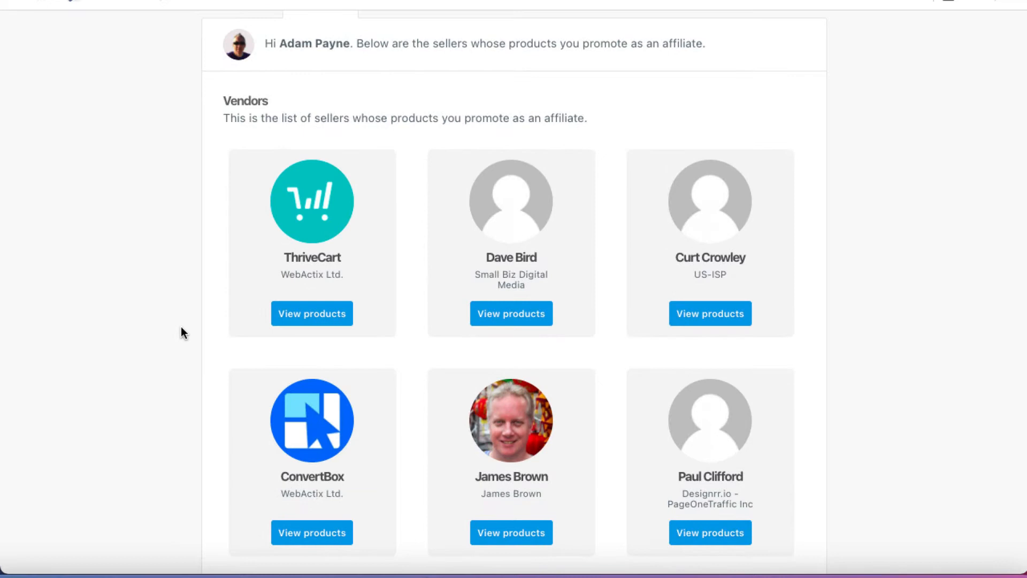
pyautogui.scroll(-3)
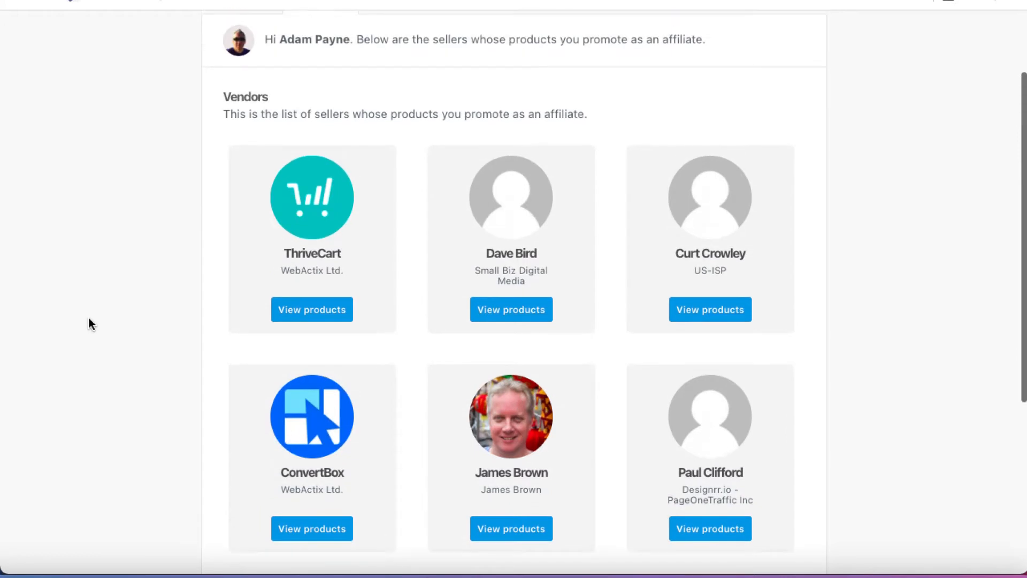
pyautogui.scroll(-3)
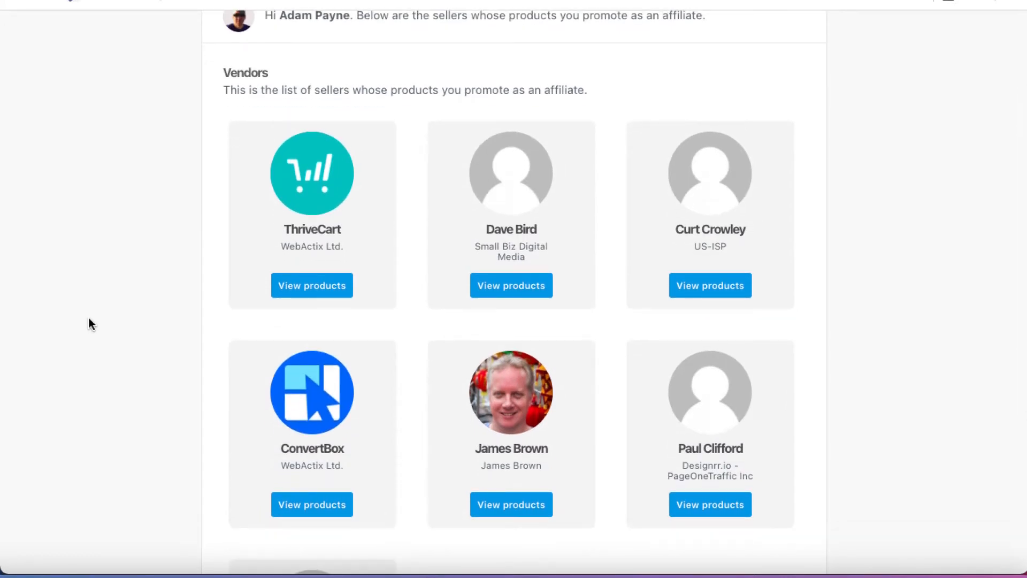
pyautogui.scroll(-3)
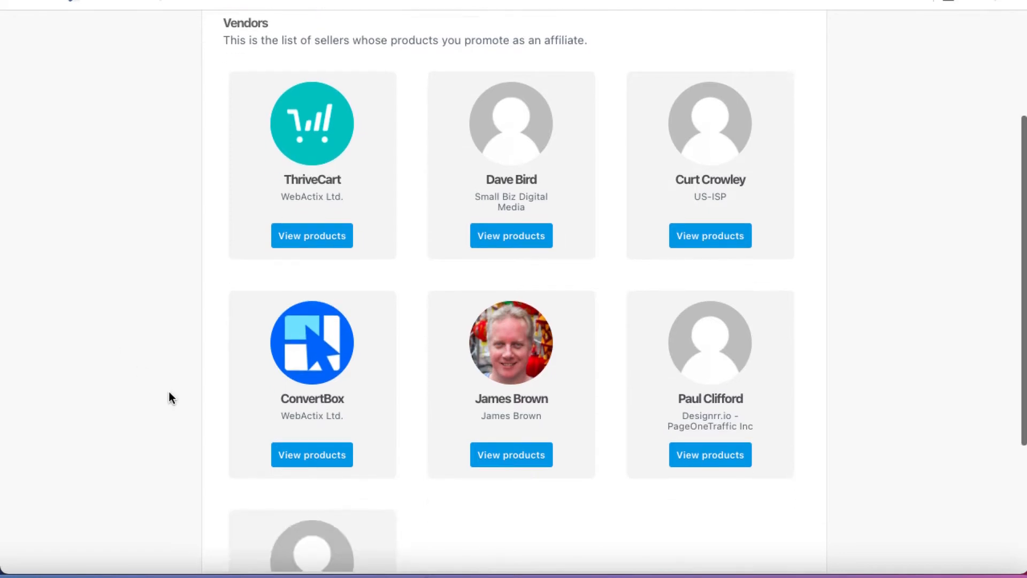
pyautogui.moveTo(313, 459)
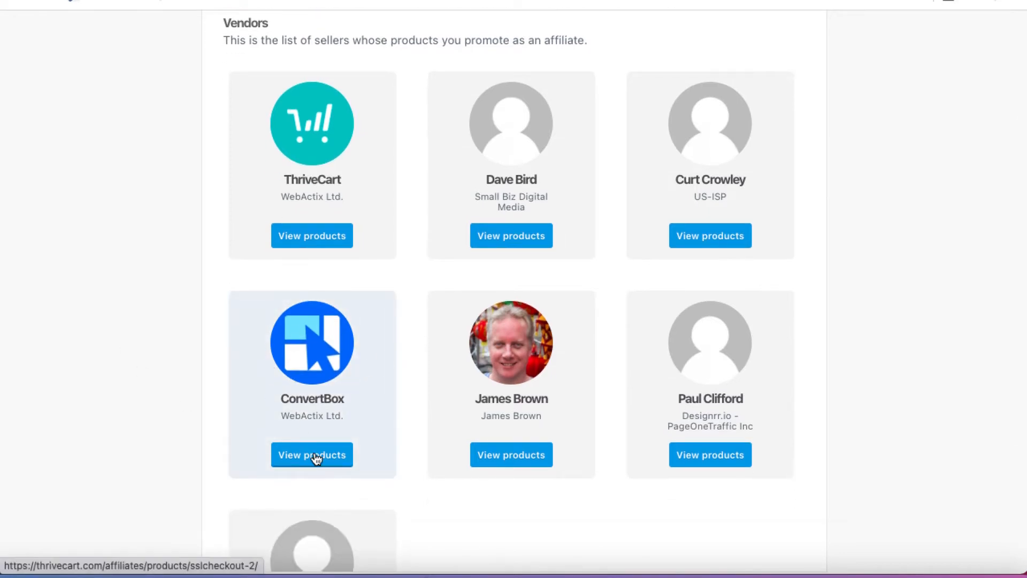
pyautogui.click(312, 453)
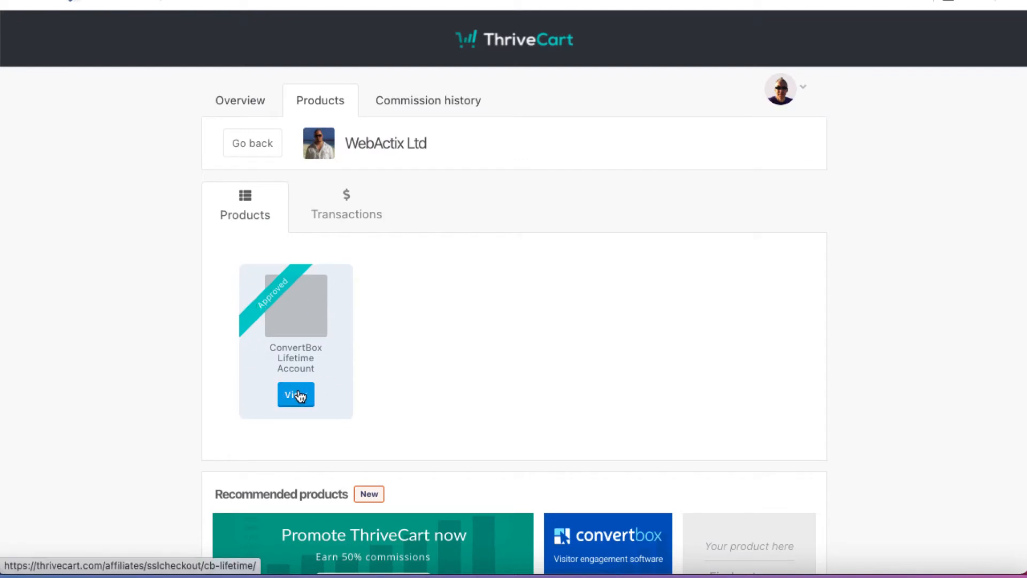
# Show the ConvertBox Lifetime Account's affiliate info with its links
pyautogui.click(296, 394)
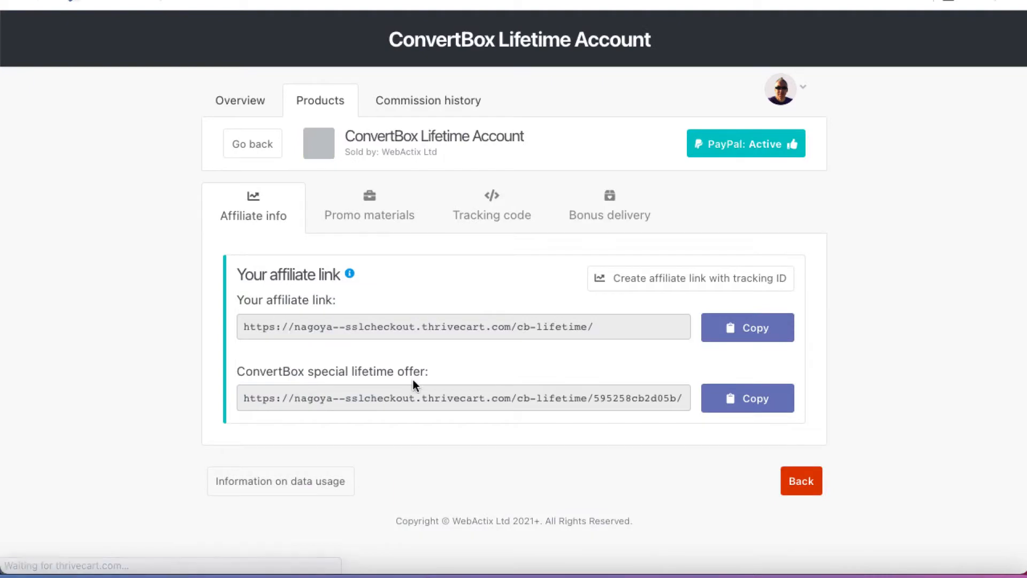
pyautogui.moveTo(626, 325)
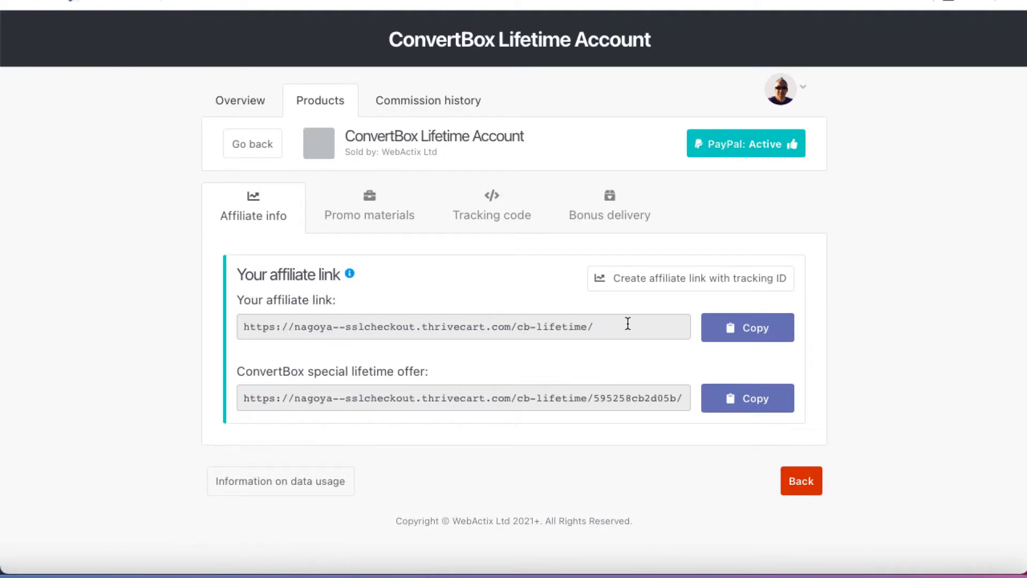
pyautogui.moveTo(599, 314)
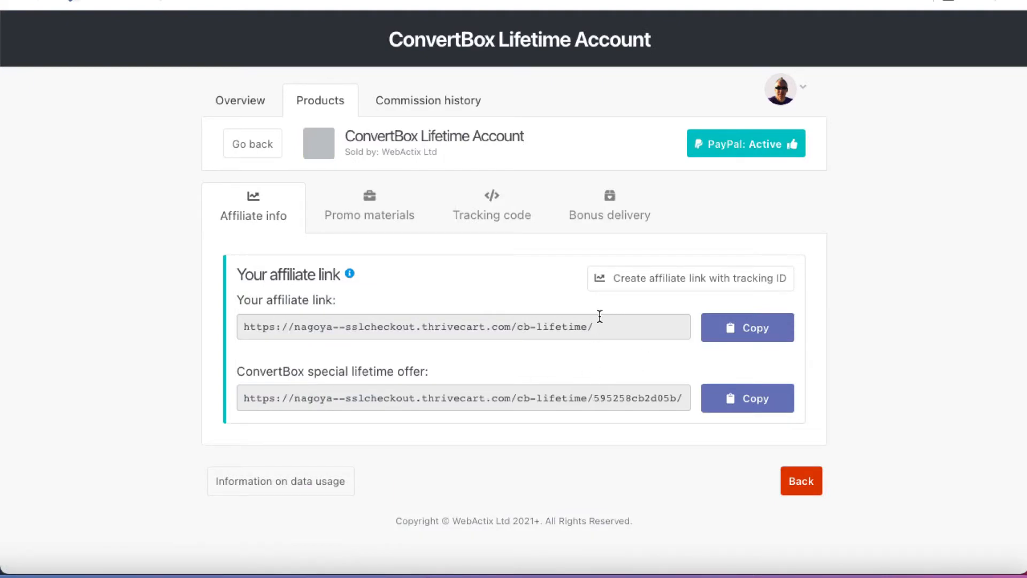
pyautogui.moveTo(540, 375)
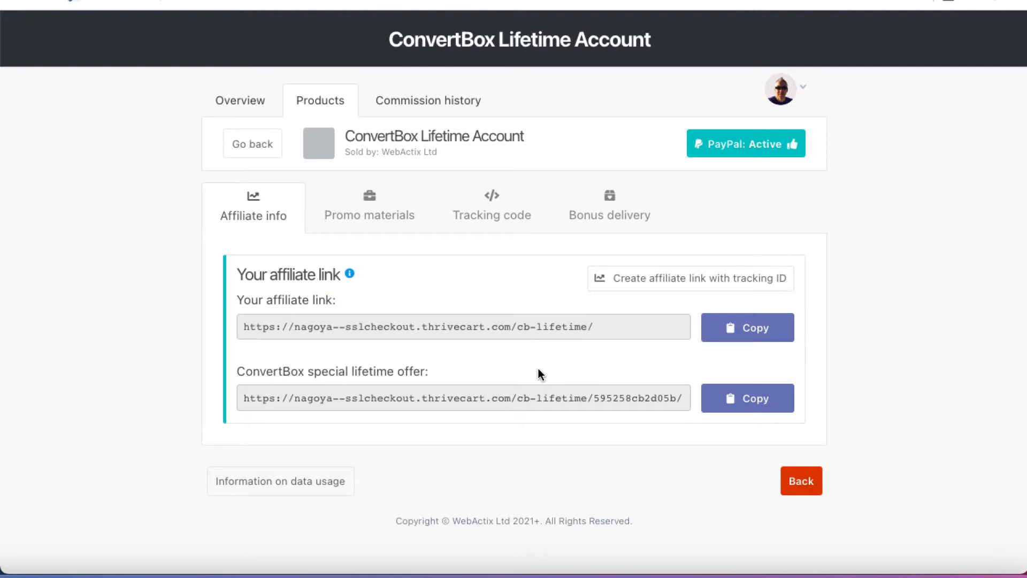
pyautogui.moveTo(611, 215)
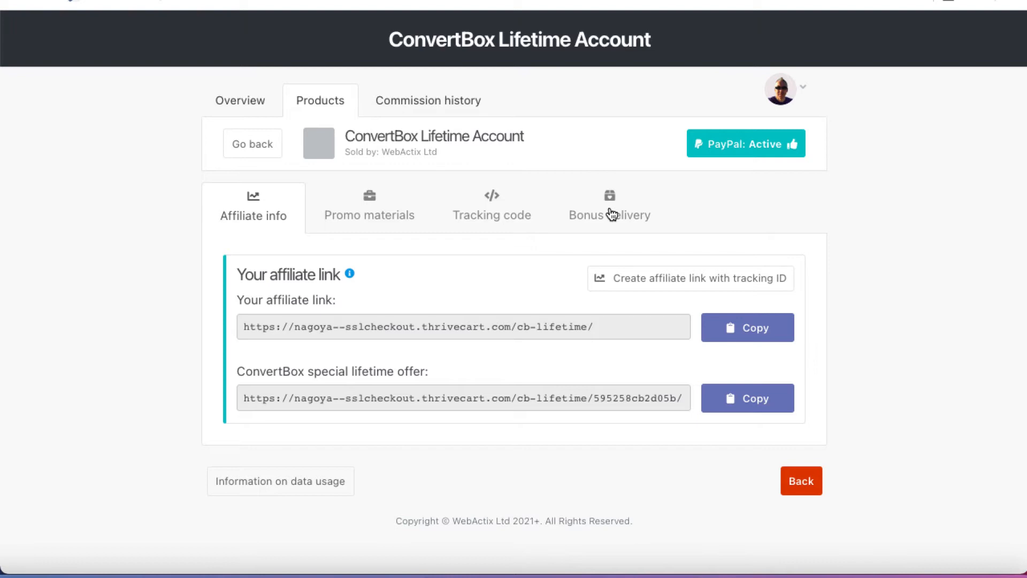
pyautogui.click(610, 204)
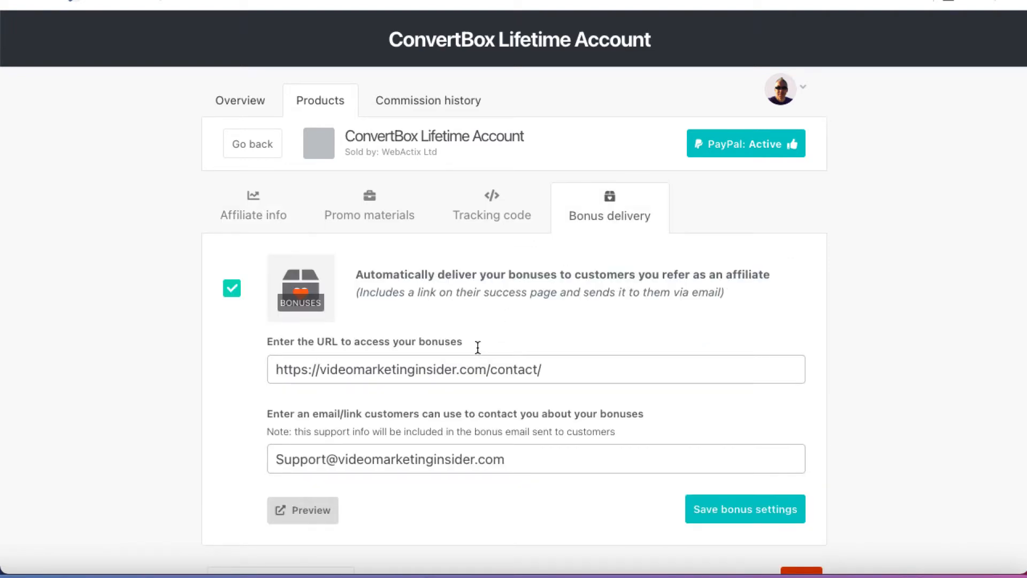
pyautogui.moveTo(413, 388)
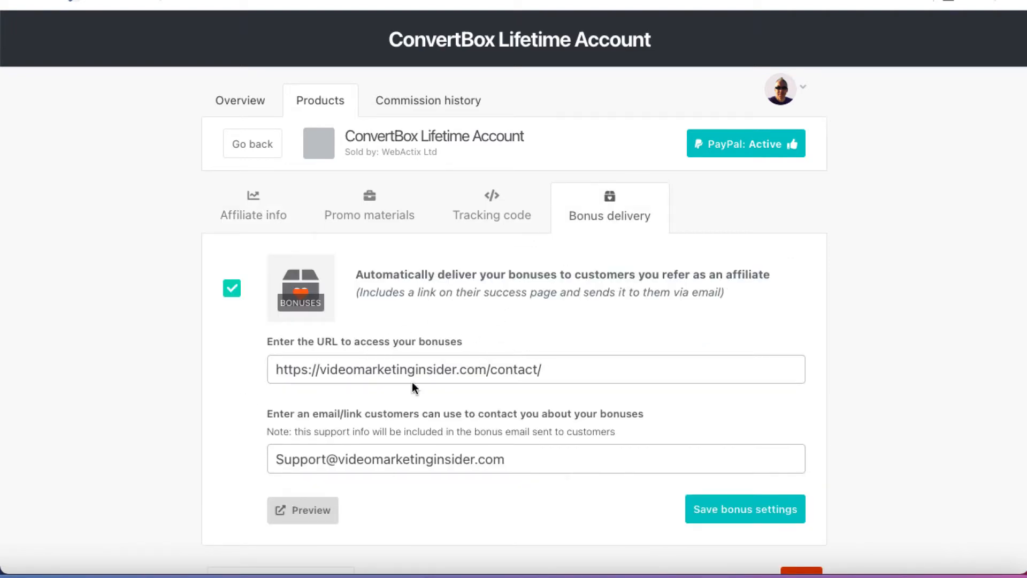
pyautogui.moveTo(403, 436)
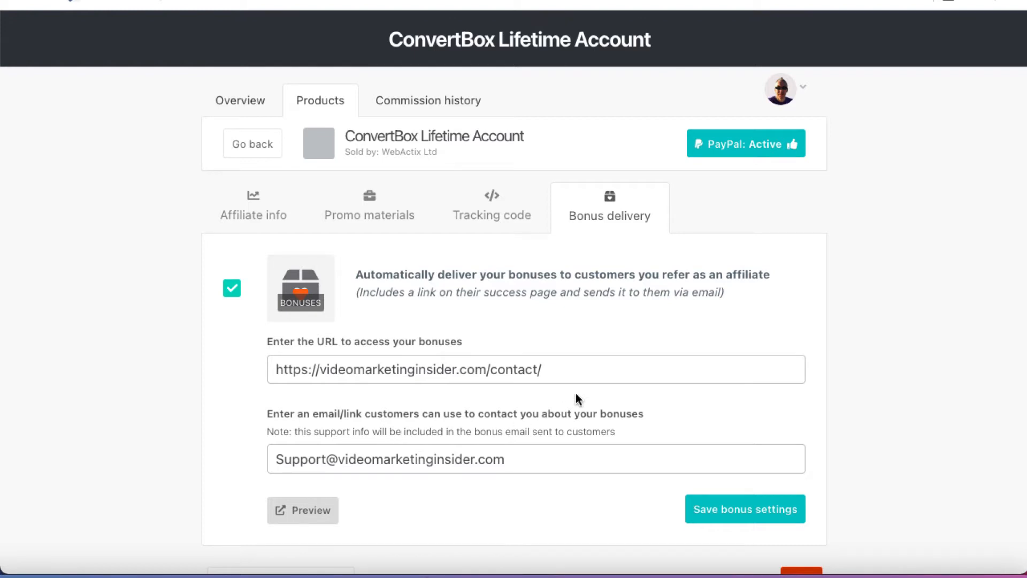
pyautogui.moveTo(584, 396)
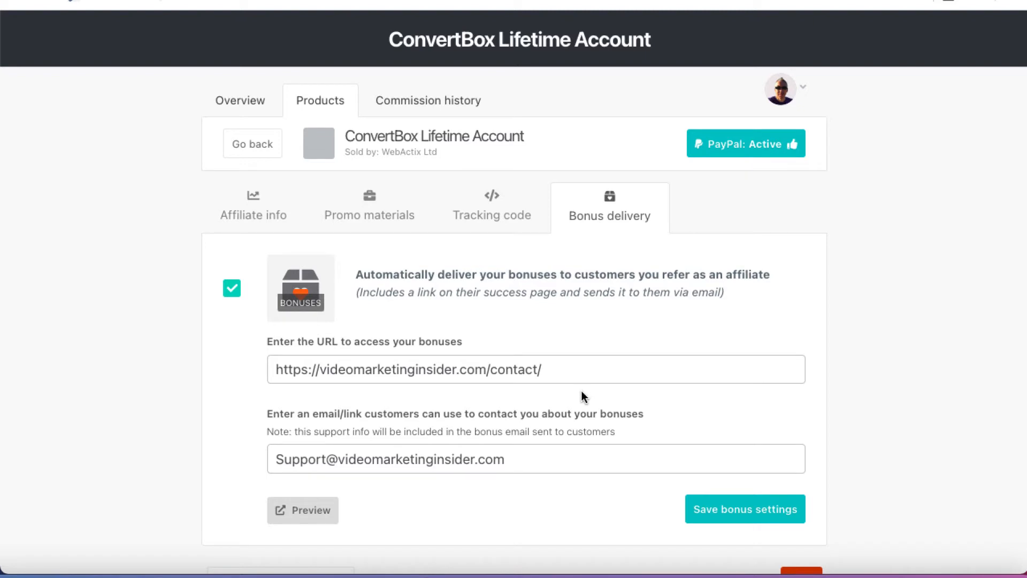
pyautogui.moveTo(503, 223)
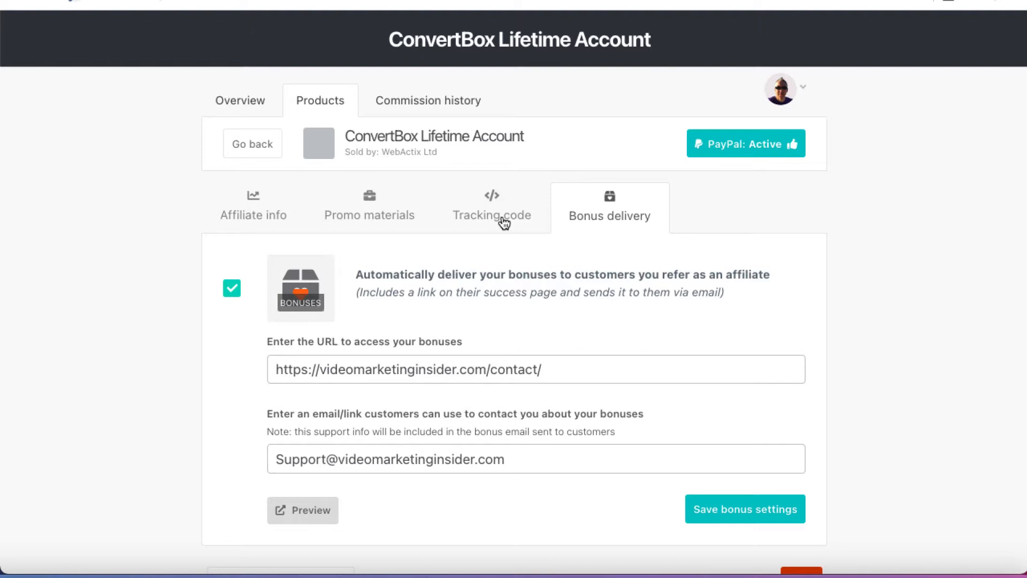
pyautogui.click(492, 207)
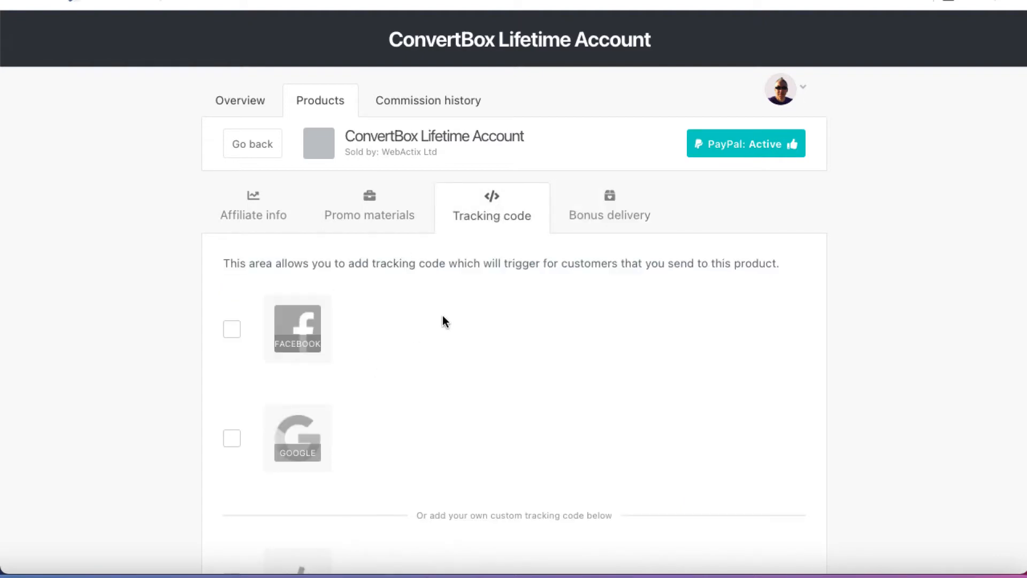
pyautogui.click(369, 208)
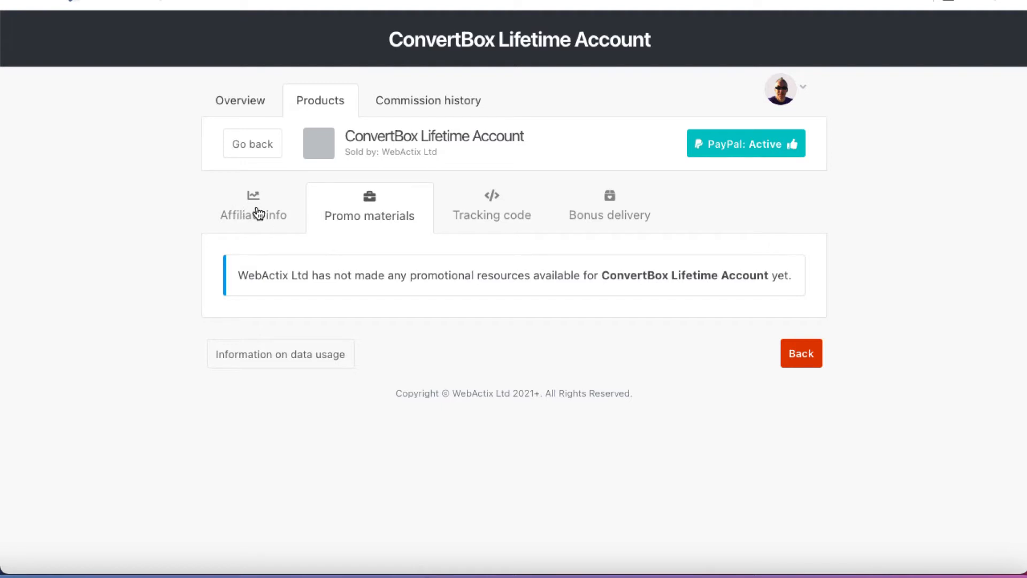
pyautogui.click(254, 207)
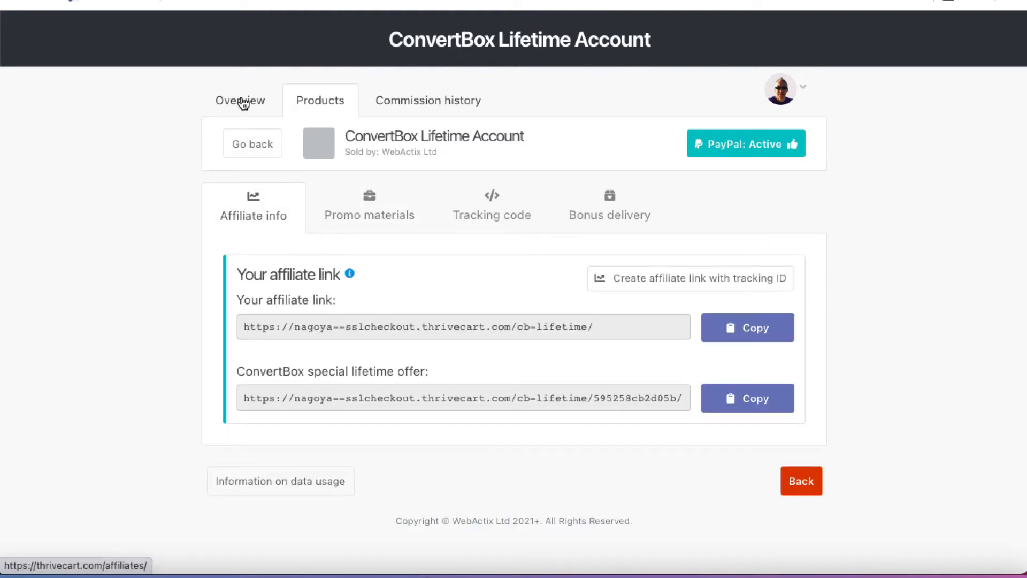
# Return to Overview, go to My account and enter the owned store account
pyautogui.click(240, 100)
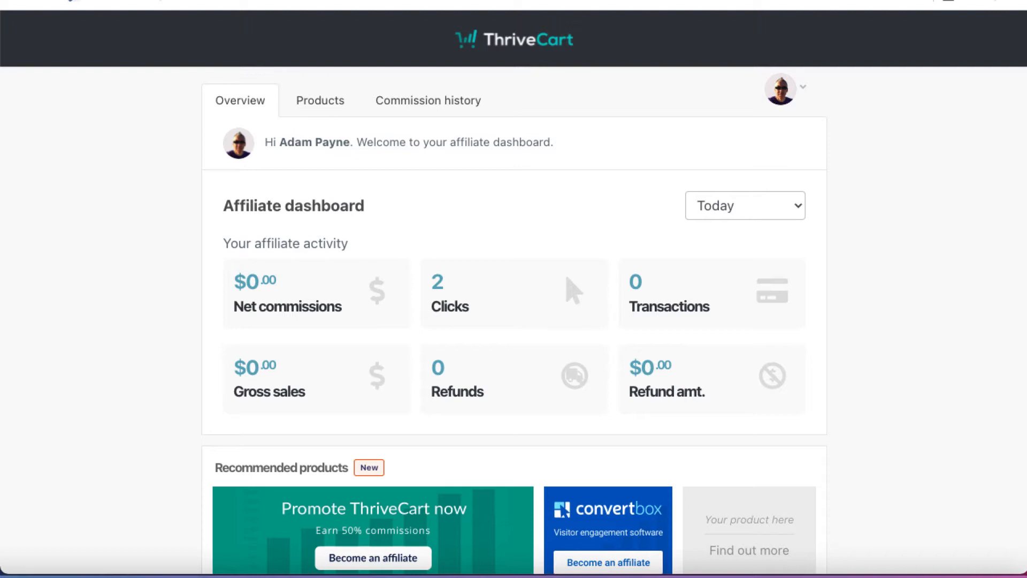
pyautogui.moveTo(789, 112)
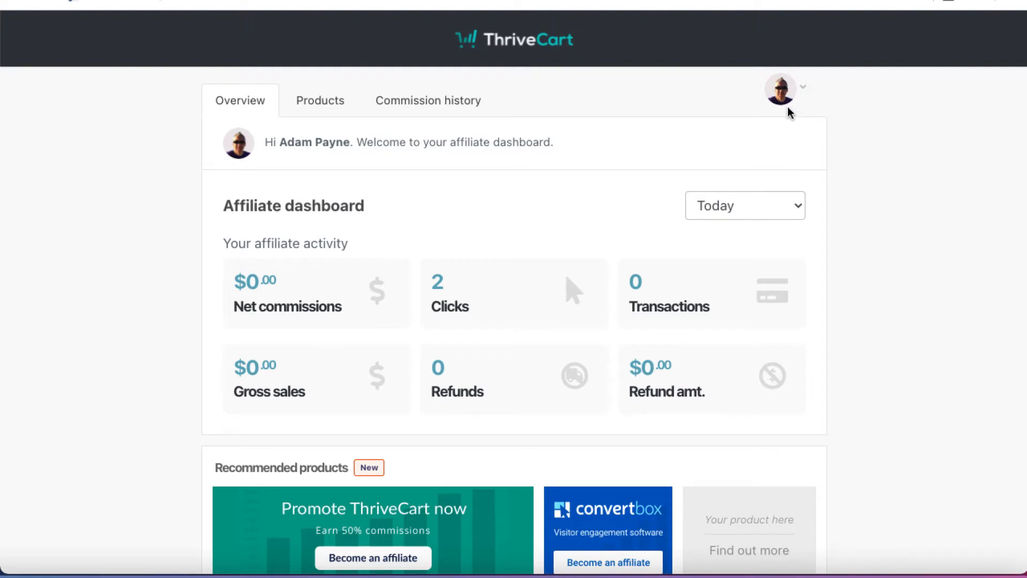
pyautogui.click(802, 87)
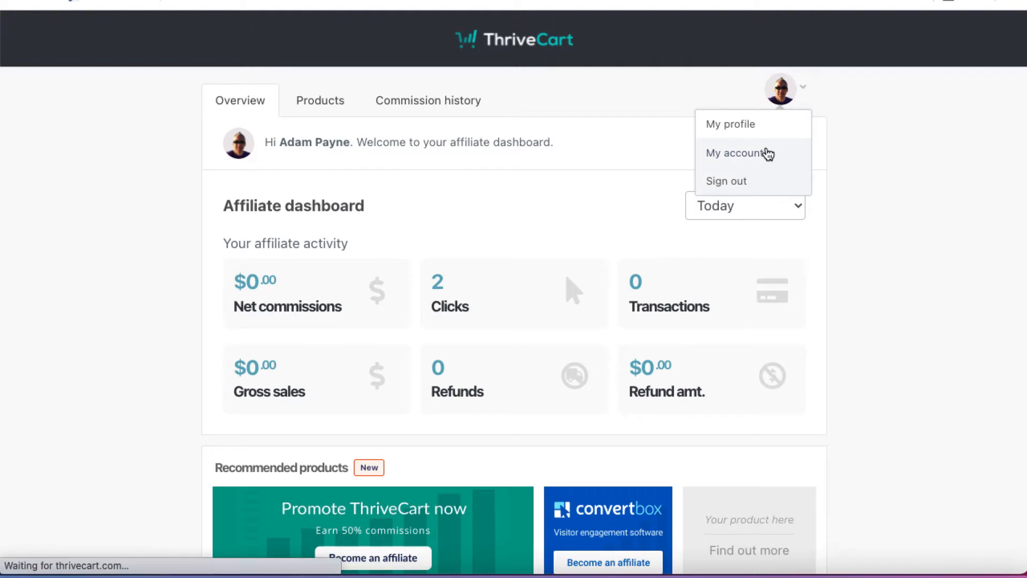
pyautogui.click(736, 153)
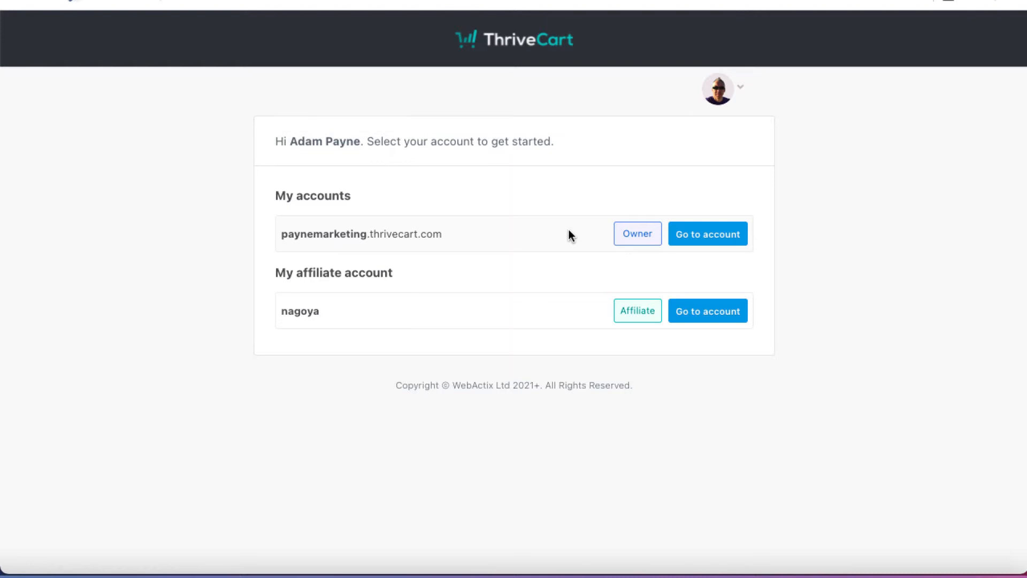
pyautogui.moveTo(713, 233)
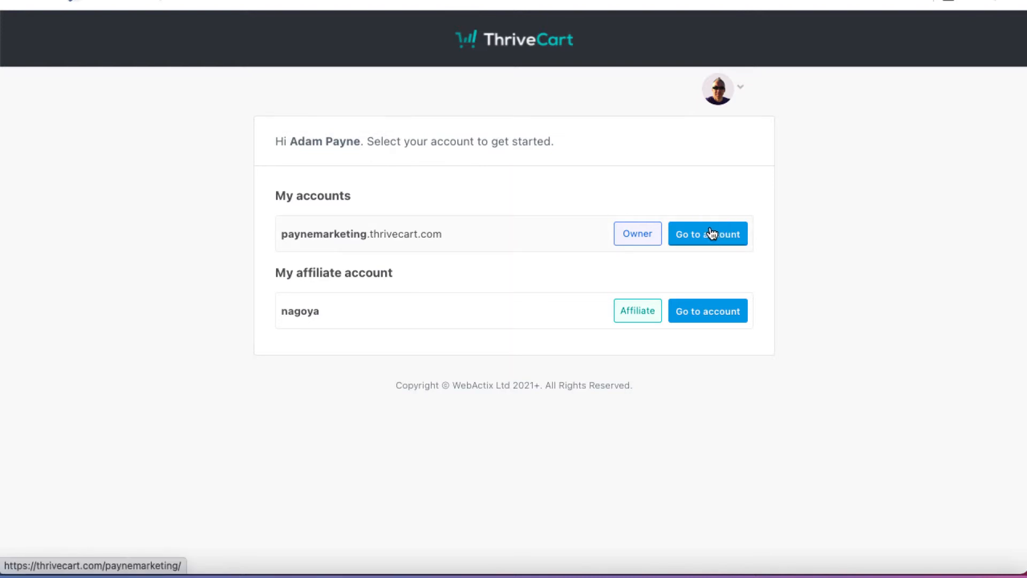
pyautogui.click(708, 233)
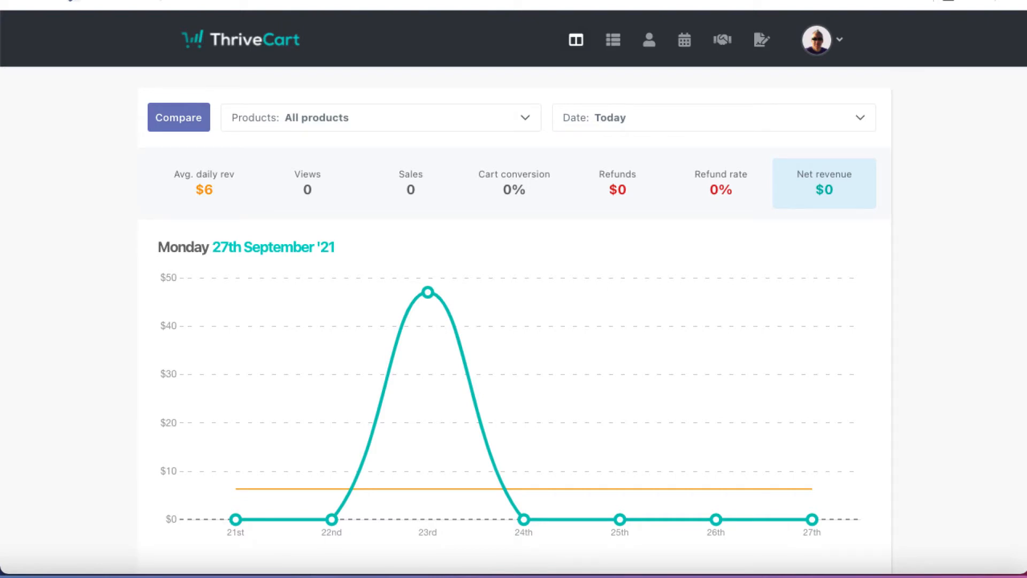
pyautogui.moveTo(792, 134)
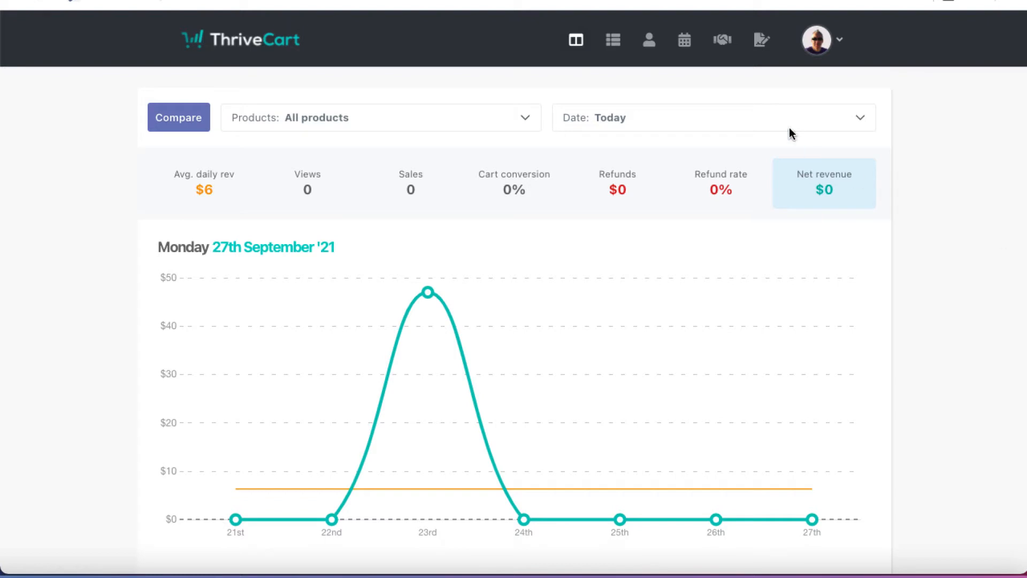
pyautogui.moveTo(575, 41)
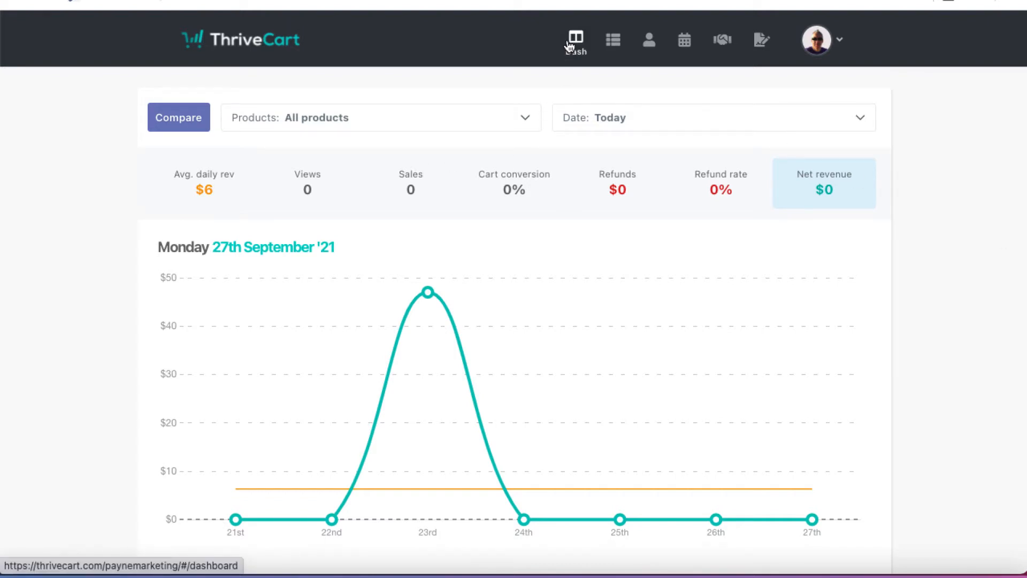
# Switch the owner dashboard to Month to date: 37 views, 8 sales, $376
pyautogui.click(735, 117)
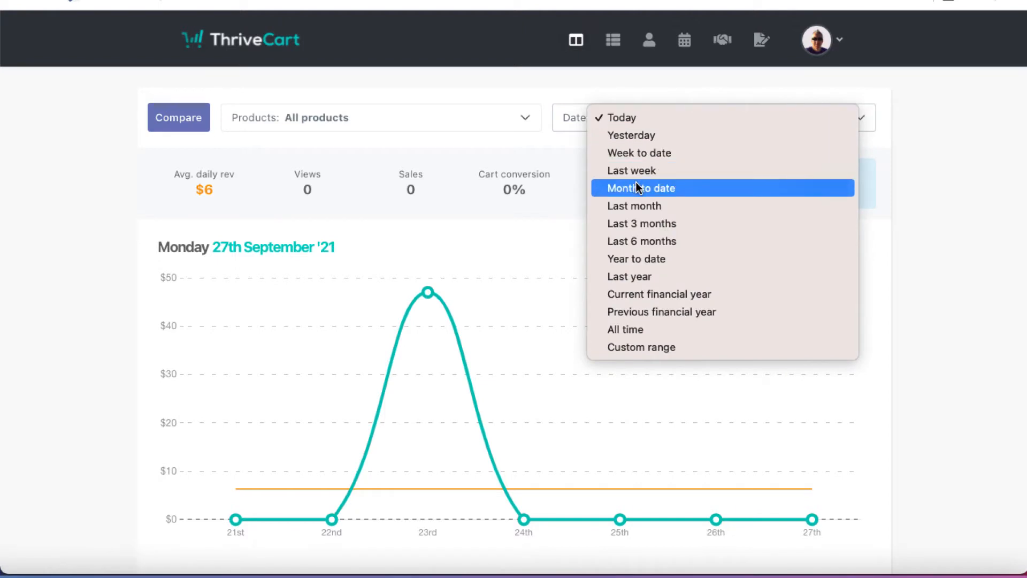
pyautogui.click(640, 187)
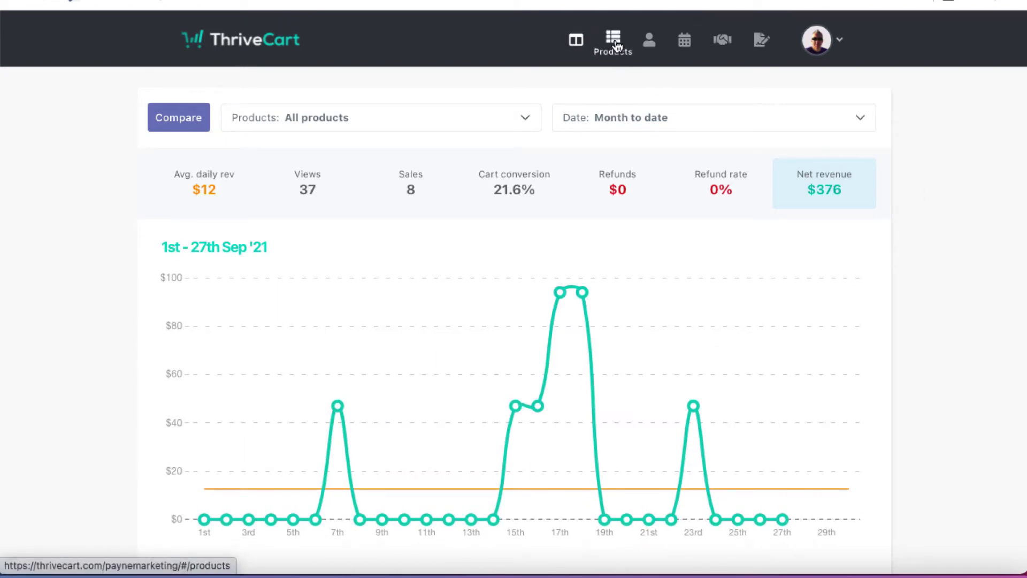
# Show the products list with Crypto For Beginners, Website Security and Organic Gardening PLR
pyautogui.click(611, 38)
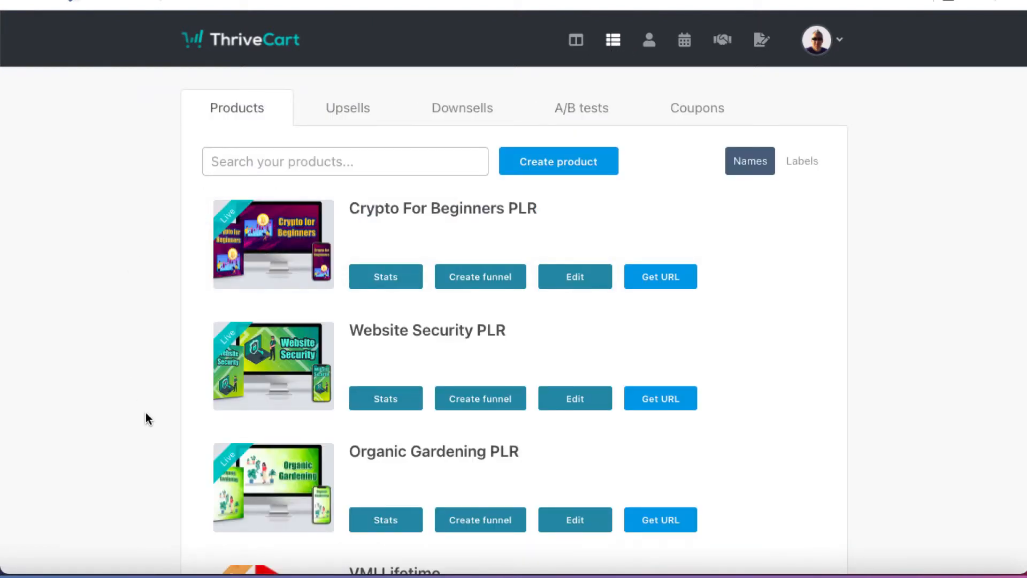
pyautogui.scroll(-3)
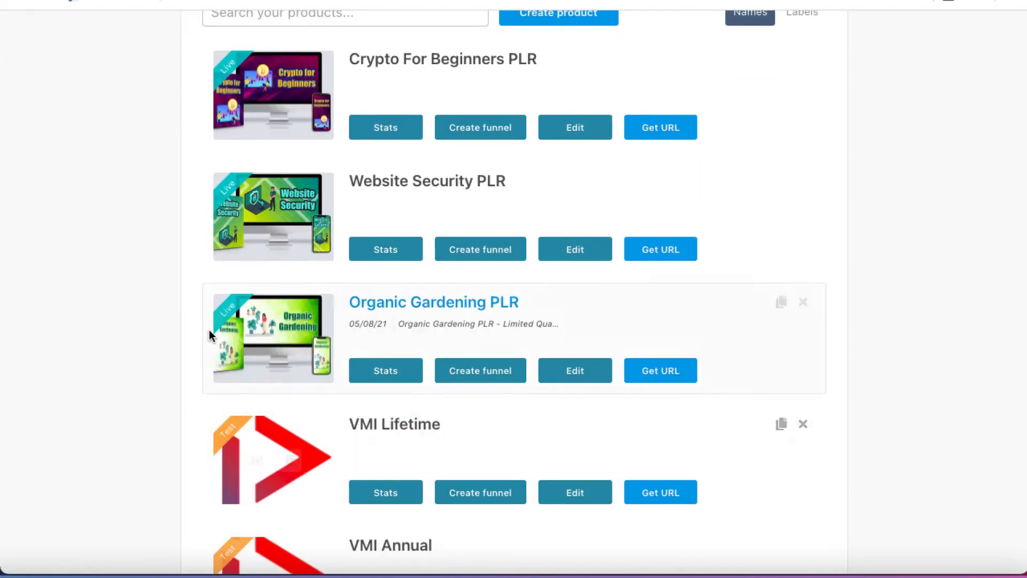
pyautogui.scroll(-3)
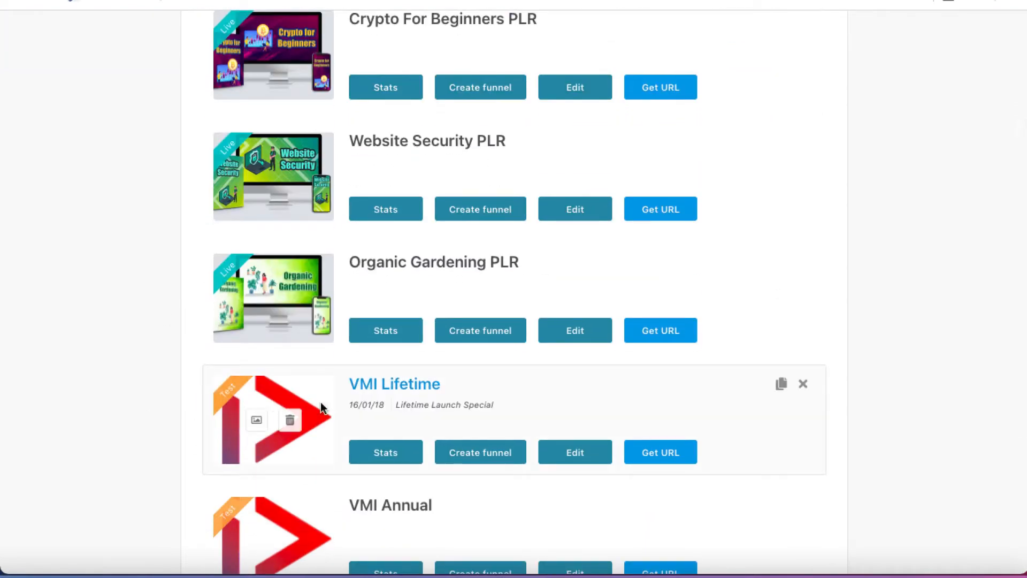
pyautogui.scroll(3)
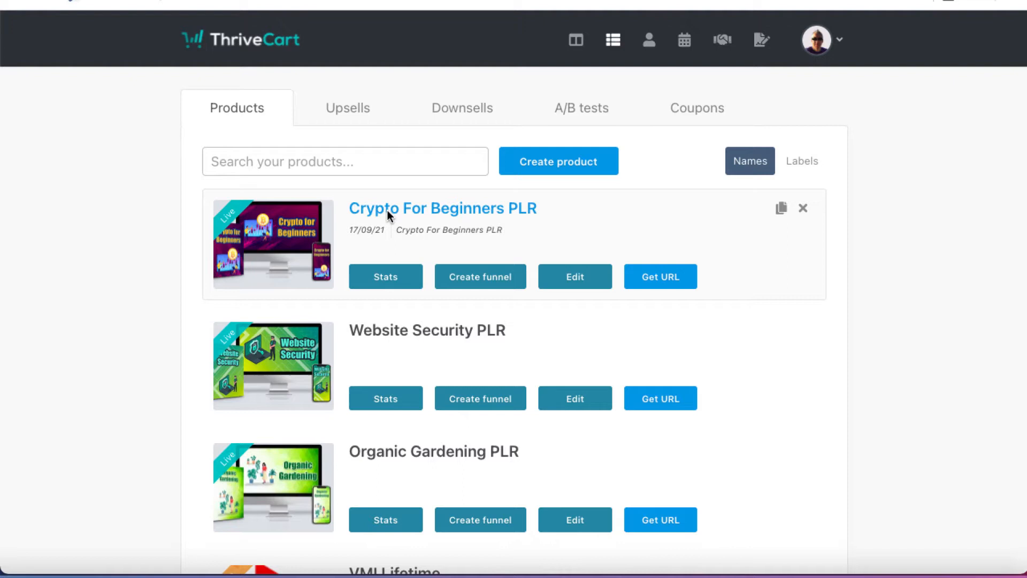
pyautogui.moveTo(386, 280)
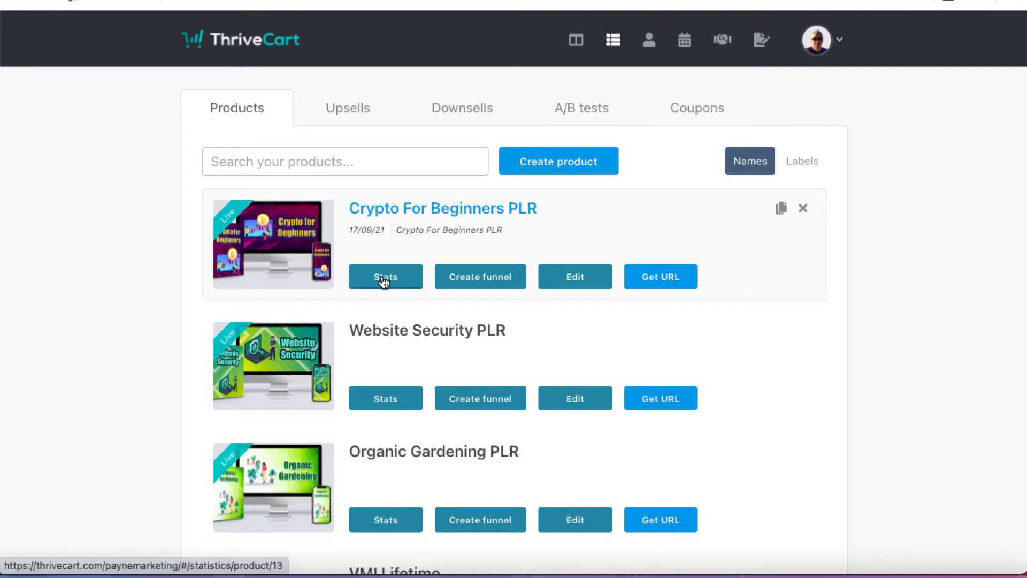
# View month-to-date stats for Crypto For Beginners PLR
pyautogui.click(385, 276)
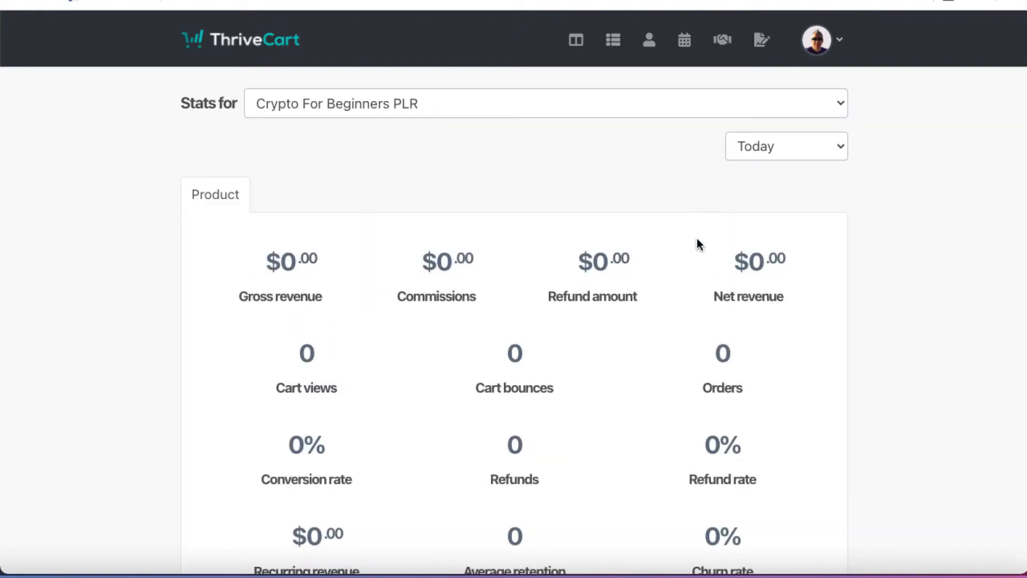
pyautogui.click(787, 146)
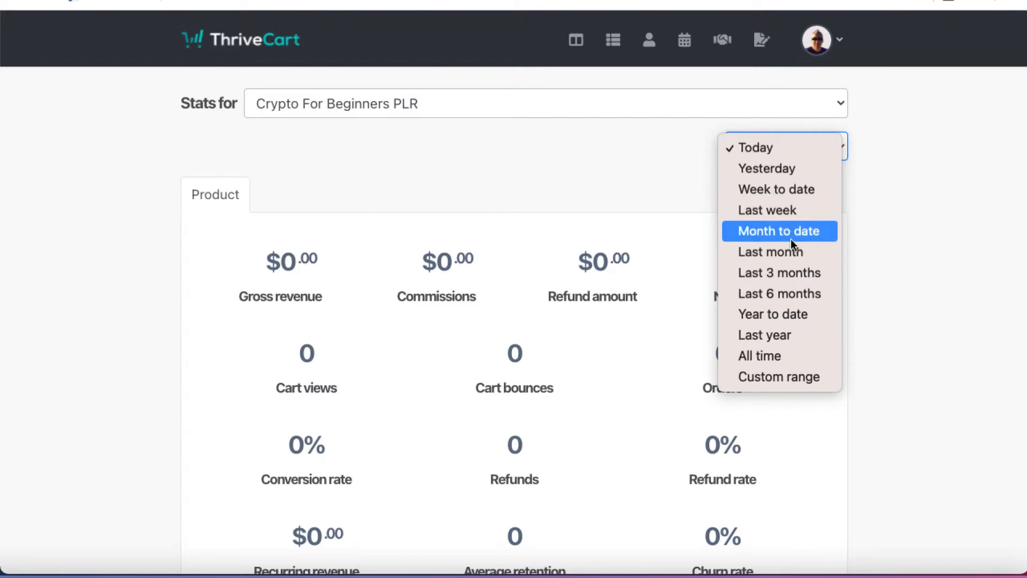
pyautogui.click(779, 231)
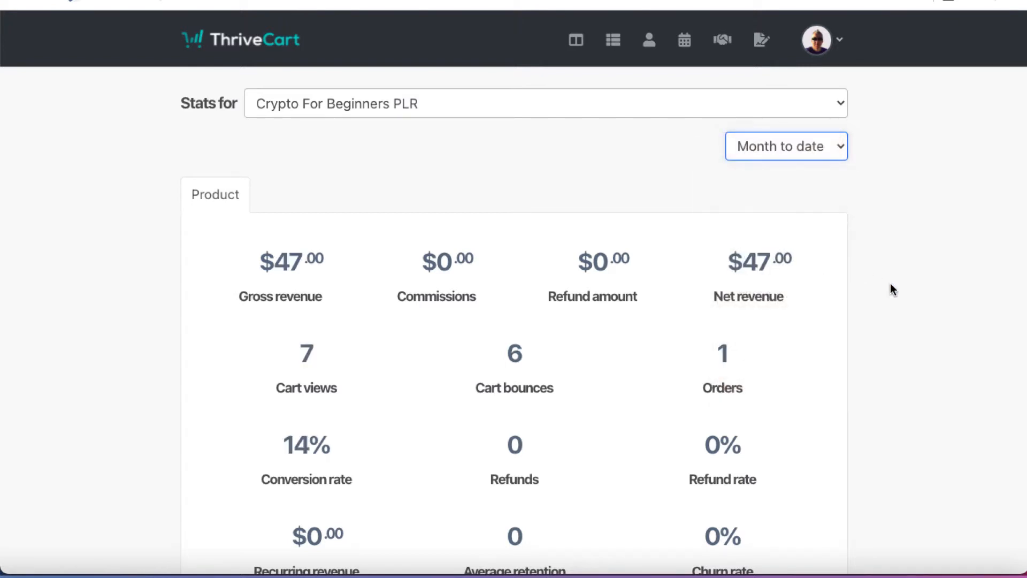
pyautogui.moveTo(888, 411)
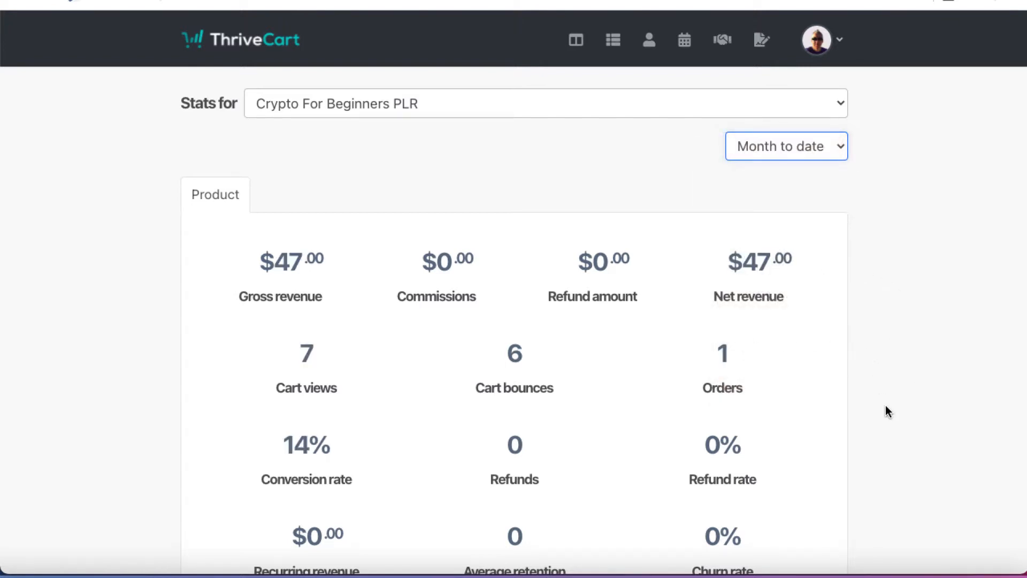
pyautogui.moveTo(320, 374)
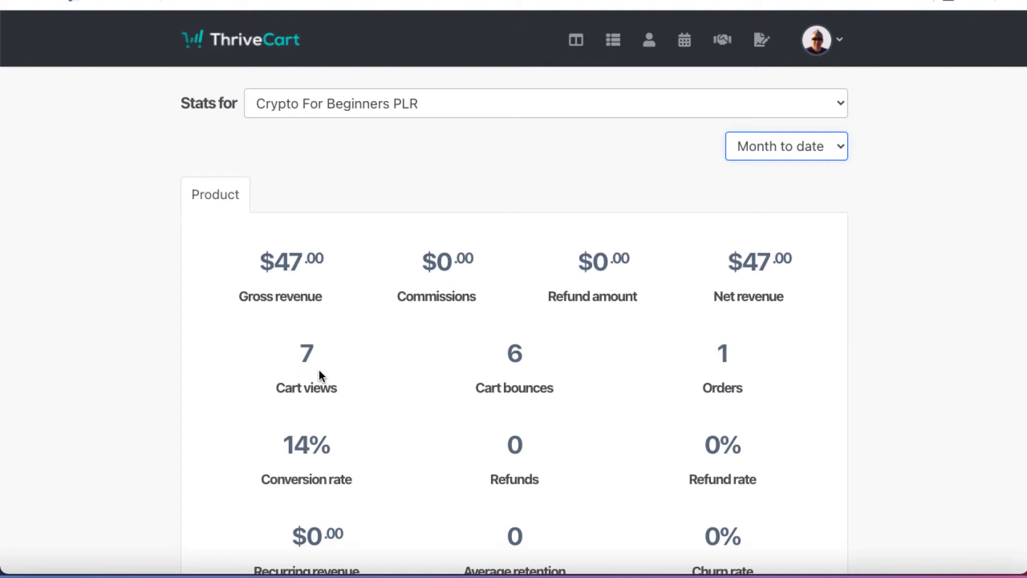
pyautogui.moveTo(509, 409)
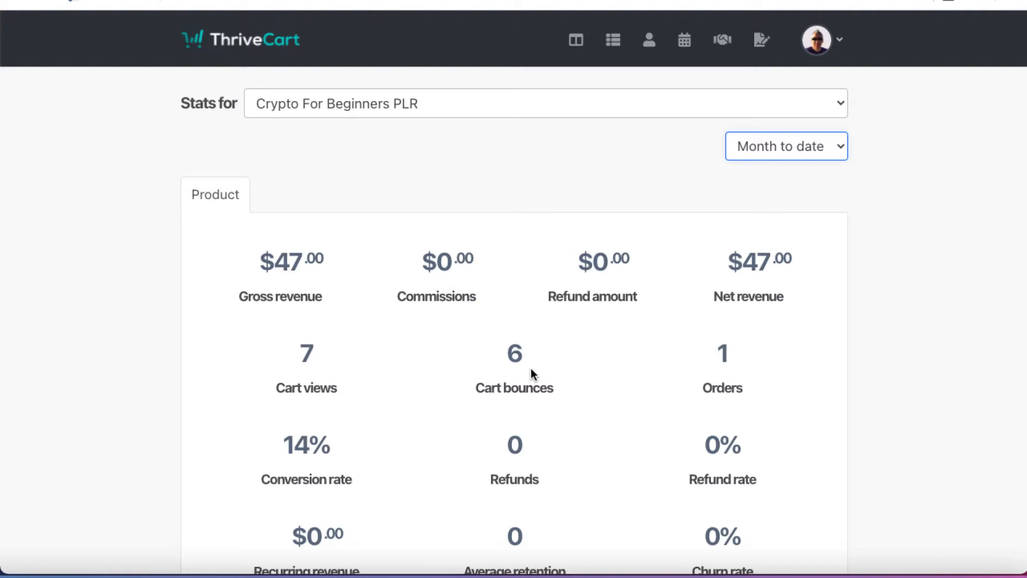
# Show Website Security PLR stats ($188, 4 orders), then return to the products list
pyautogui.click(533, 104)
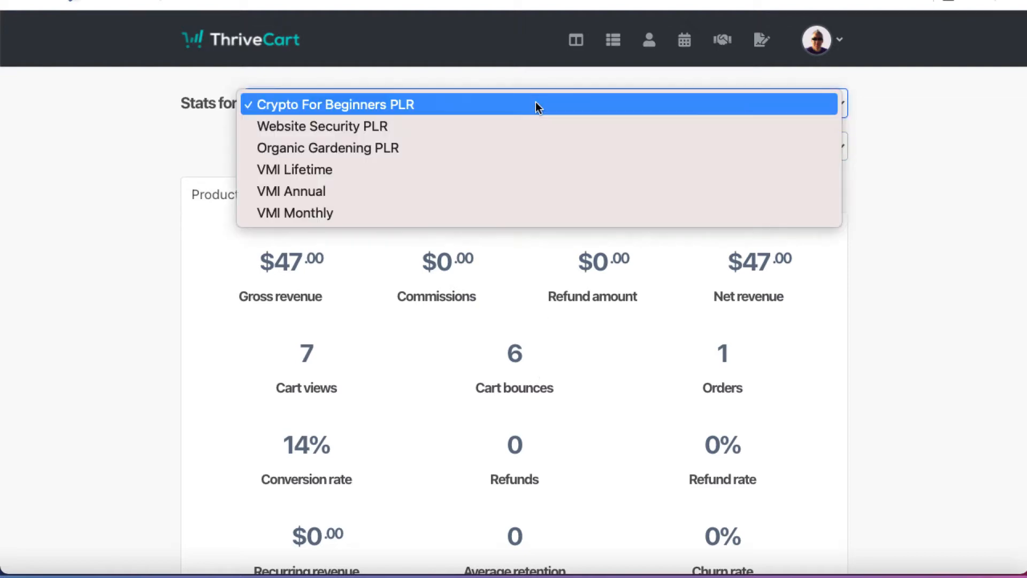
pyautogui.click(321, 126)
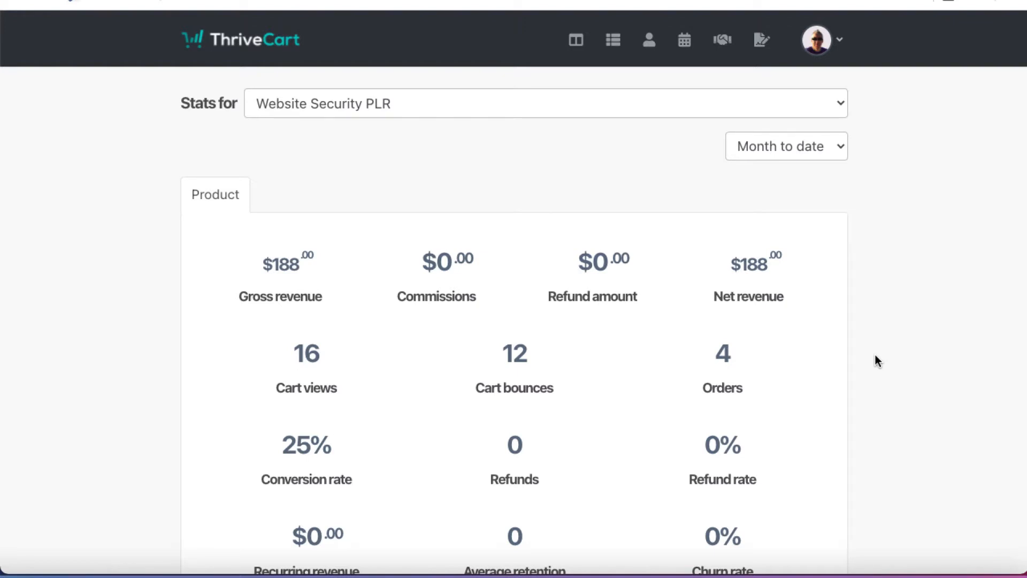
pyautogui.moveTo(650, 119)
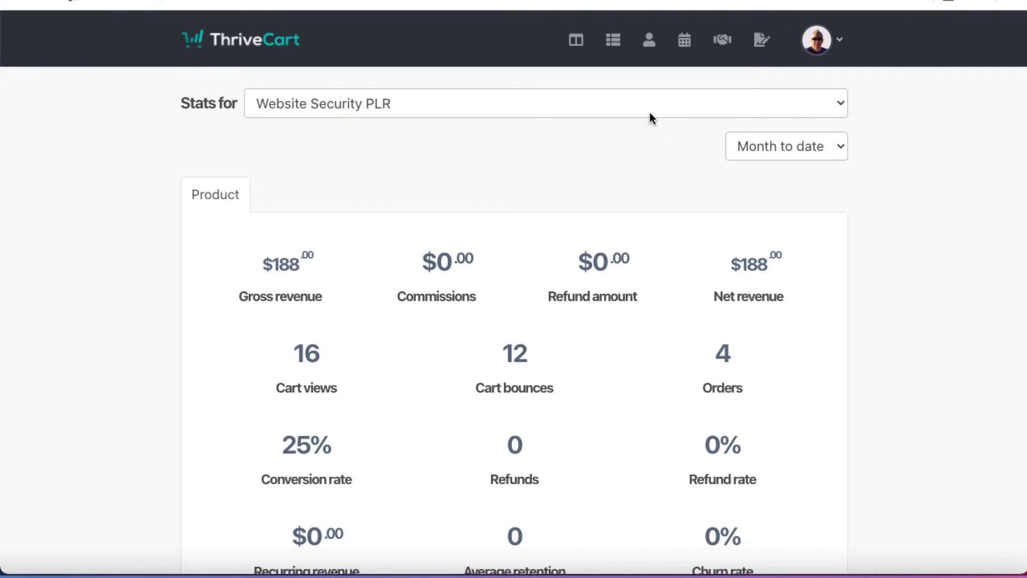
pyautogui.click(612, 40)
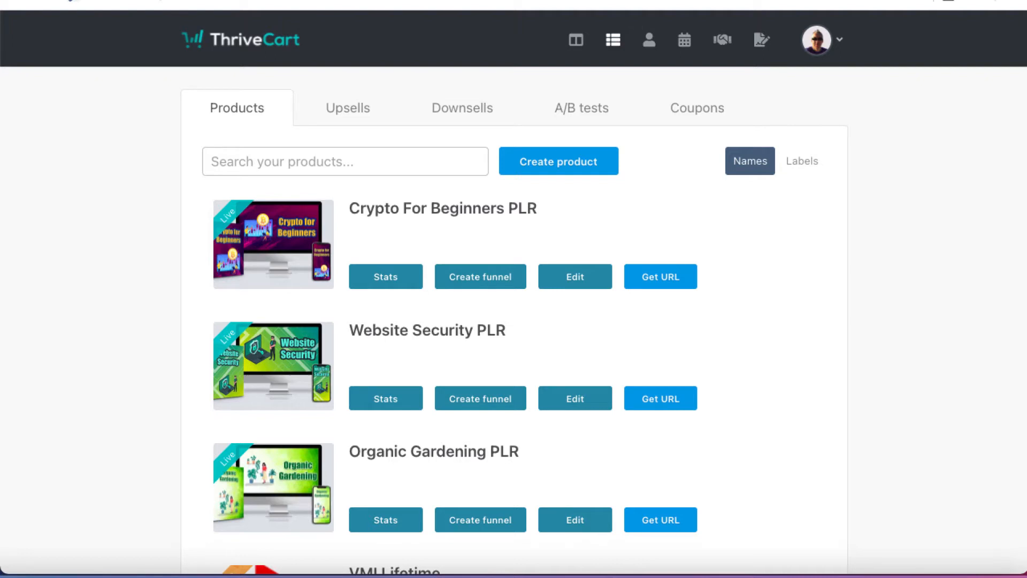
# Start a digital product named 'Meditation video content PLR' with label 'Meditation PLR'
pyautogui.click(559, 161)
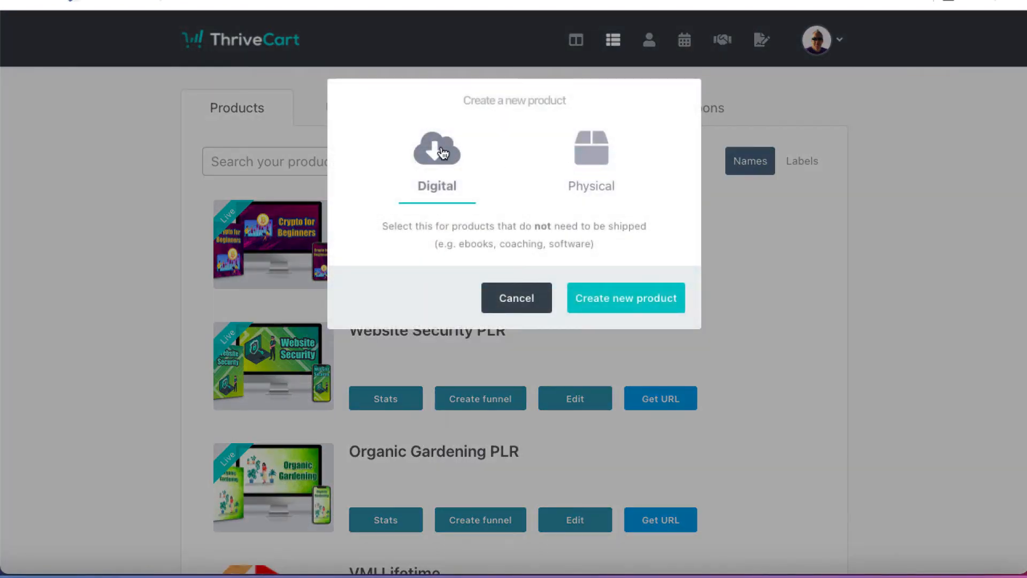
pyautogui.click(626, 297)
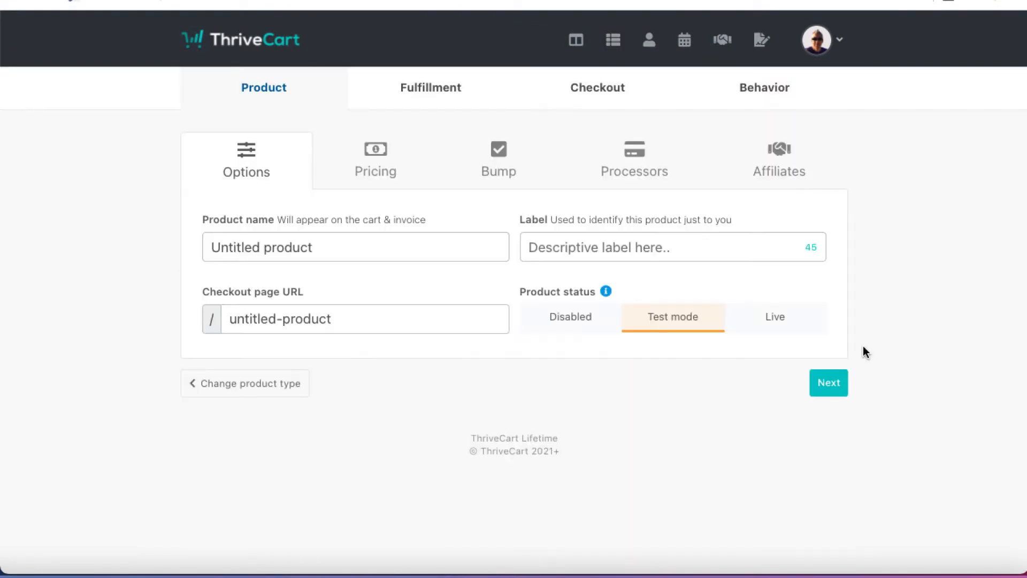
pyautogui.write('My Amazing Product')
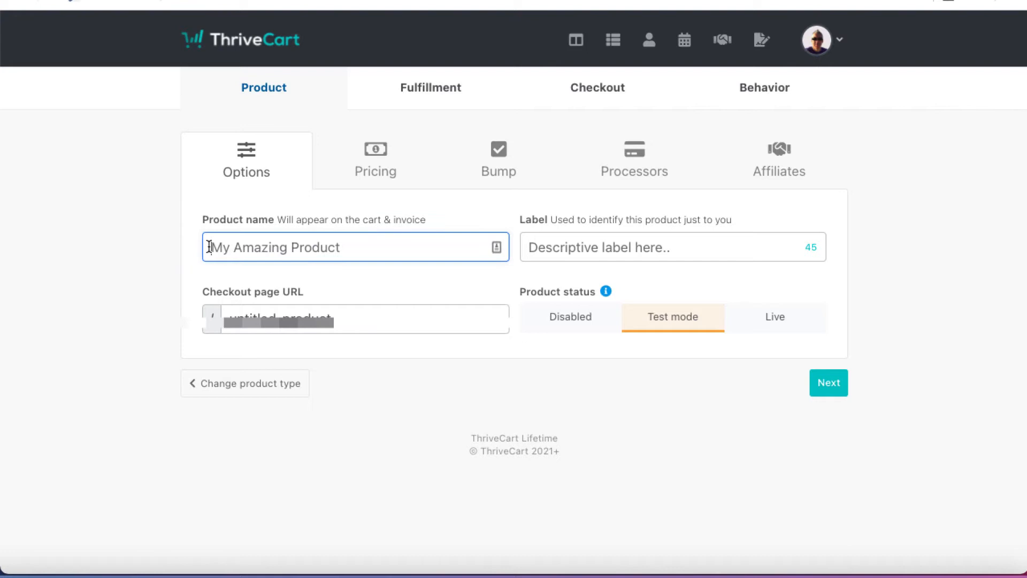
pyautogui.write('Meditation video content P')
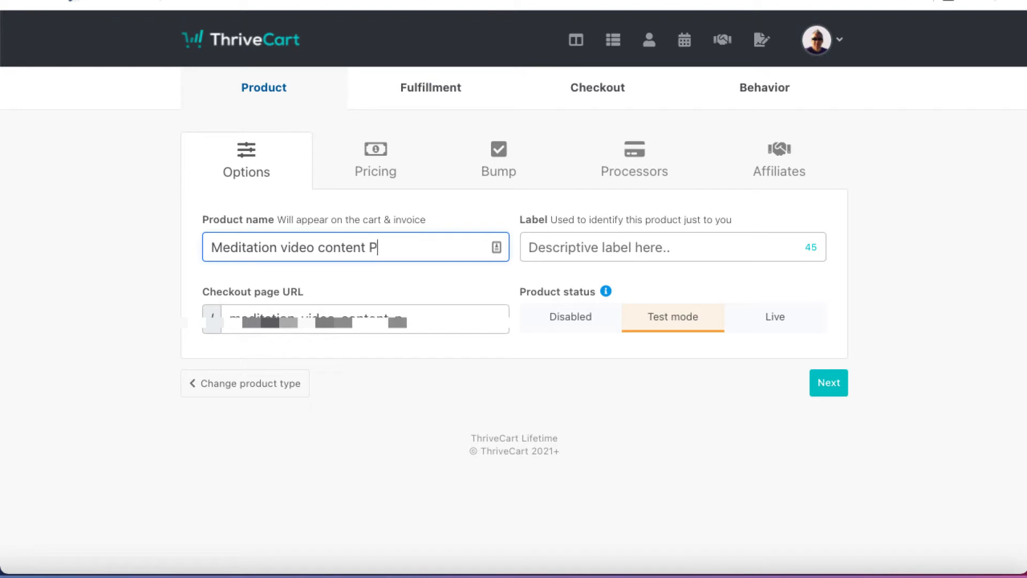
pyautogui.write('LR')
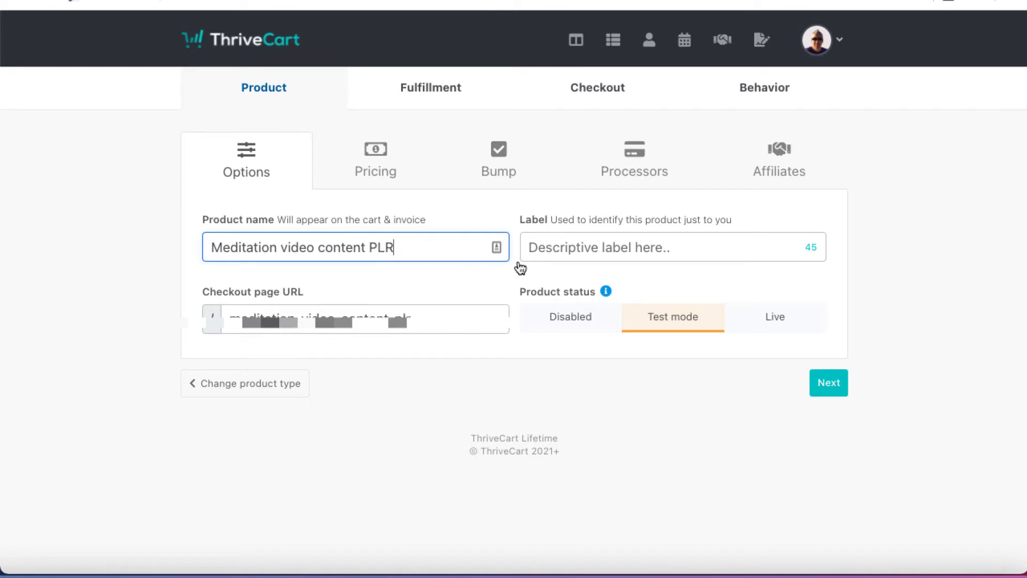
pyautogui.doubleClick(243, 247)
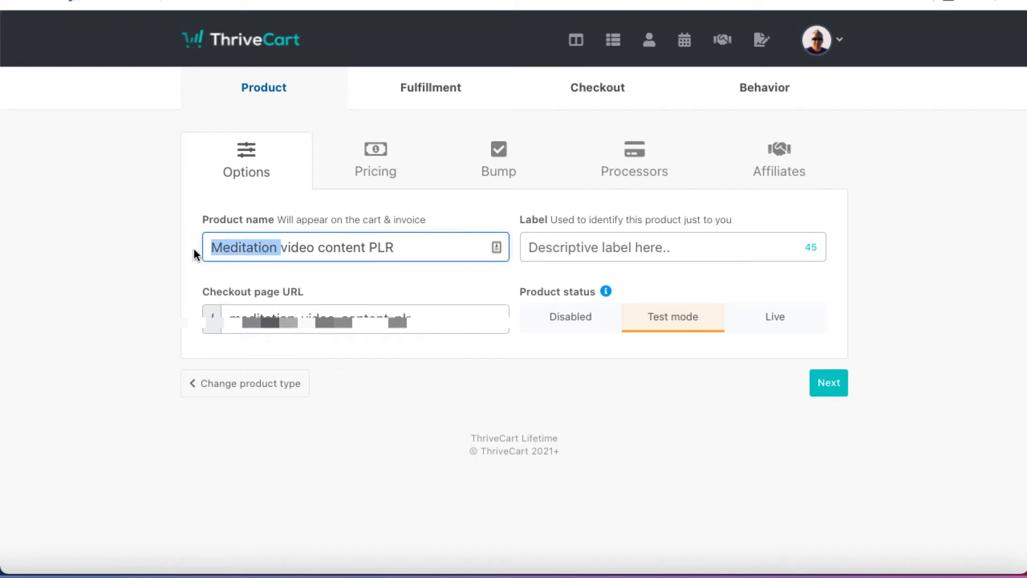
pyautogui.write('Meditation PLR')
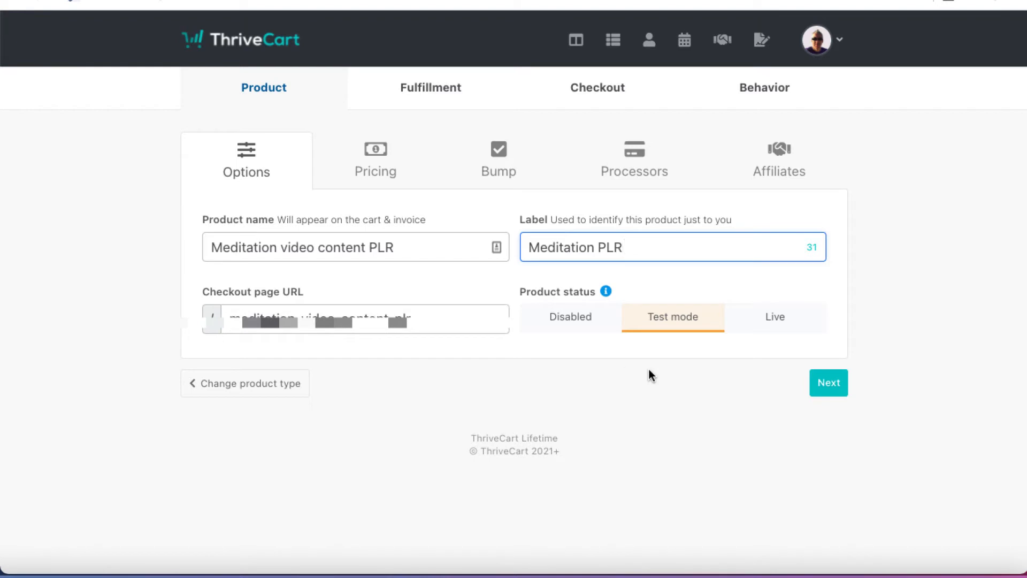
pyautogui.moveTo(671, 382)
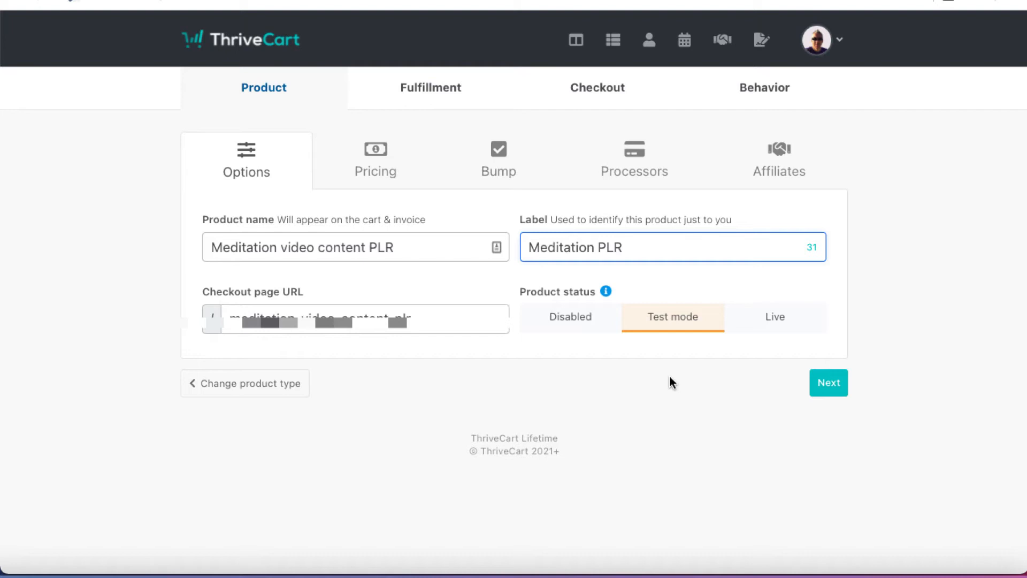
pyautogui.moveTo(763, 395)
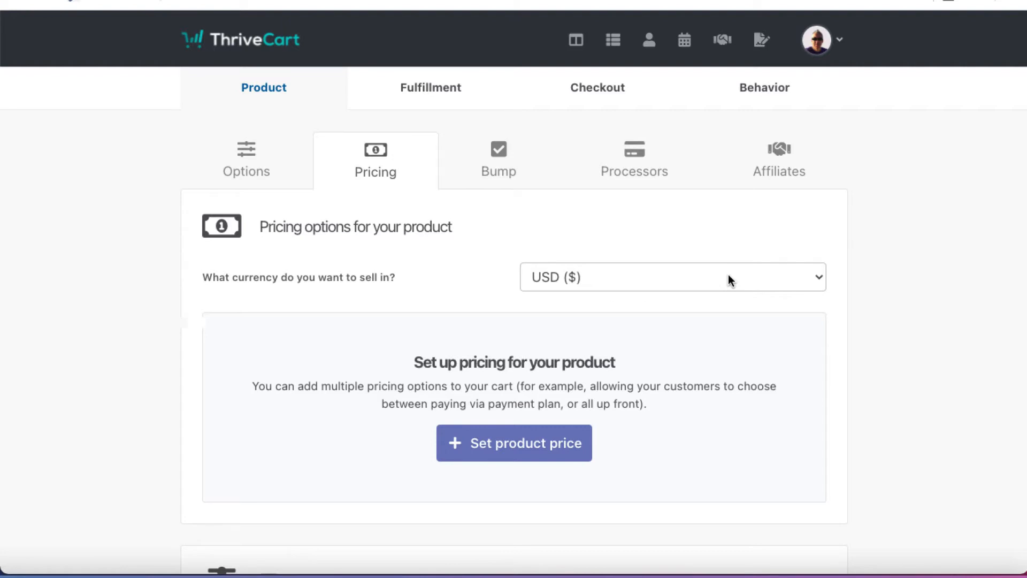
# Save a one-time $47 price limited to 70 units, single purchase only
pyautogui.scroll(-3)
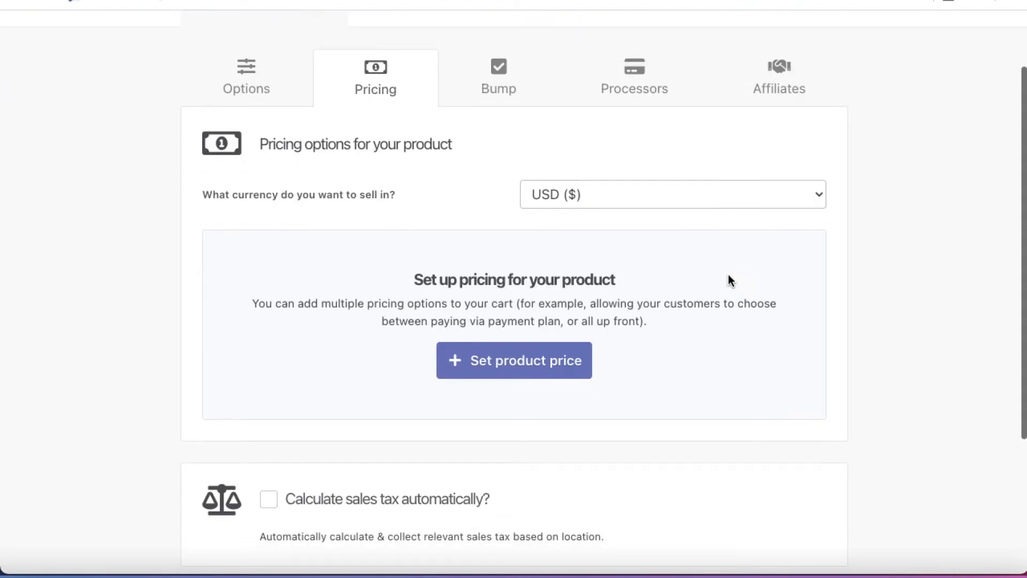
pyautogui.moveTo(479, 368)
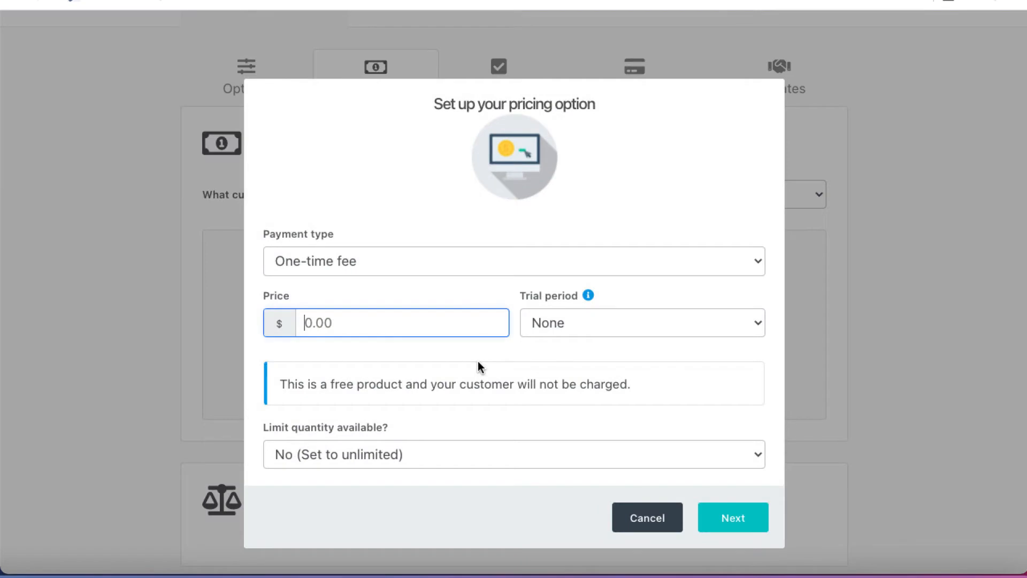
pyautogui.write('47')
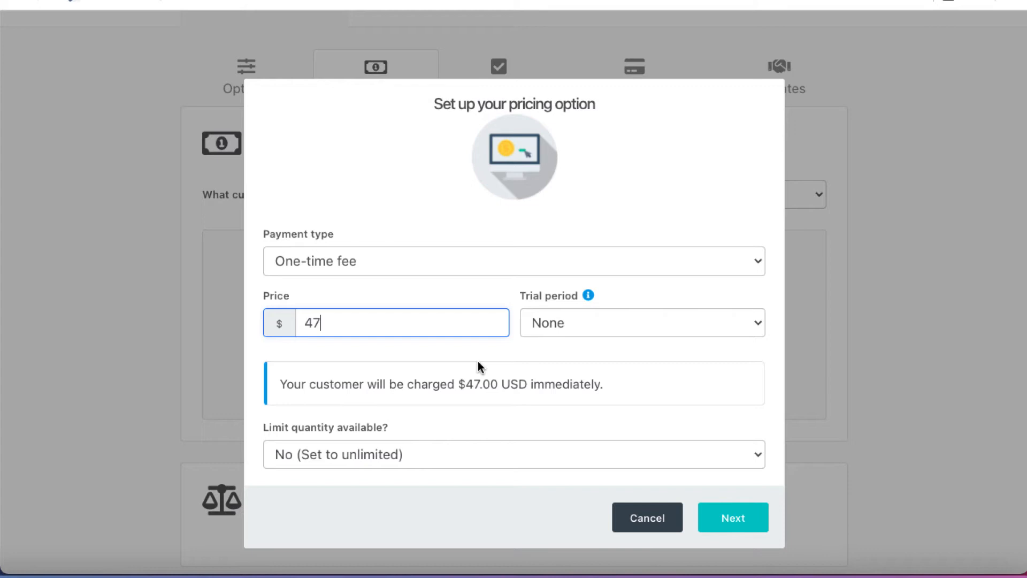
pyautogui.moveTo(351, 460)
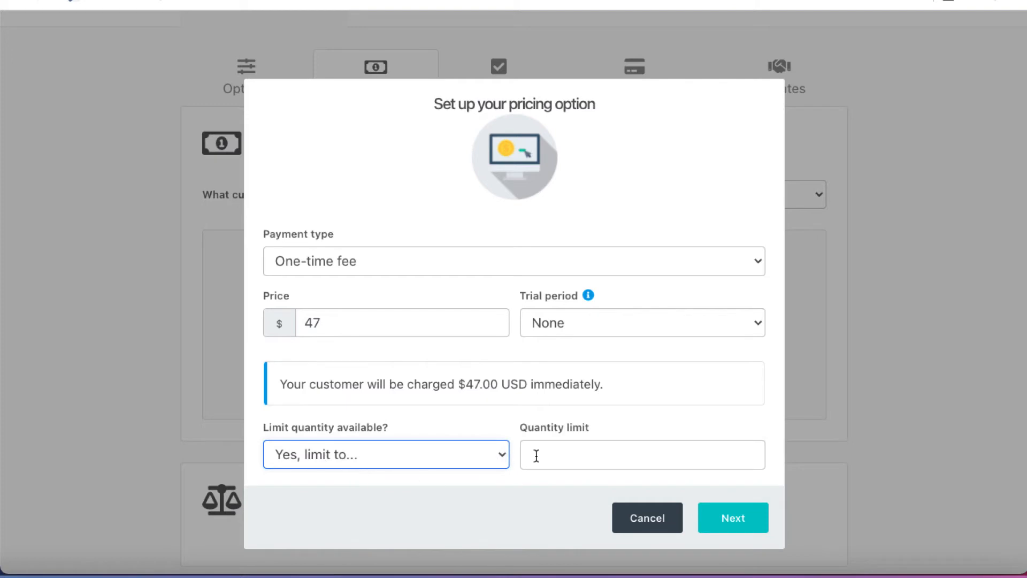
pyautogui.write('70')
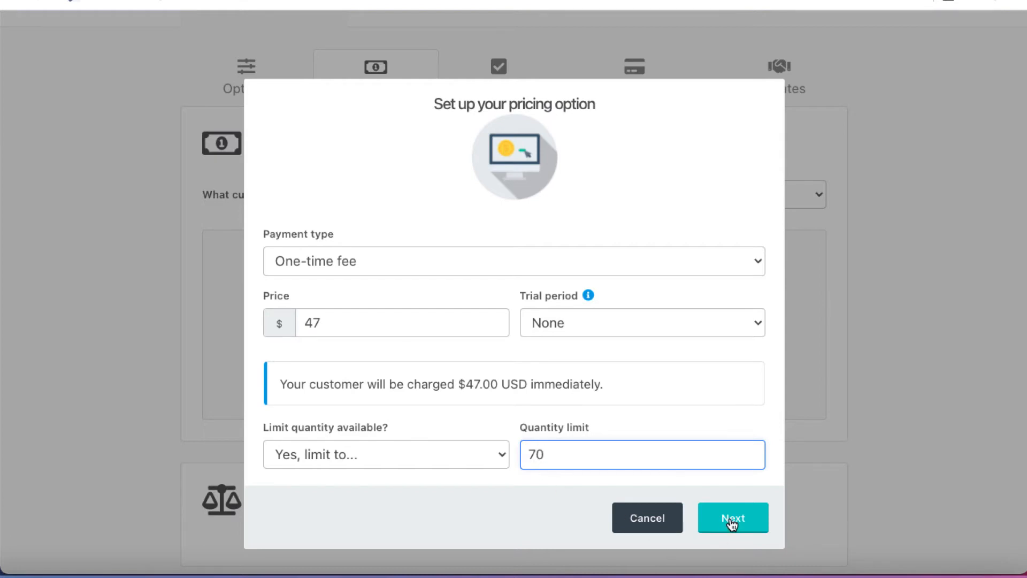
pyautogui.click(733, 518)
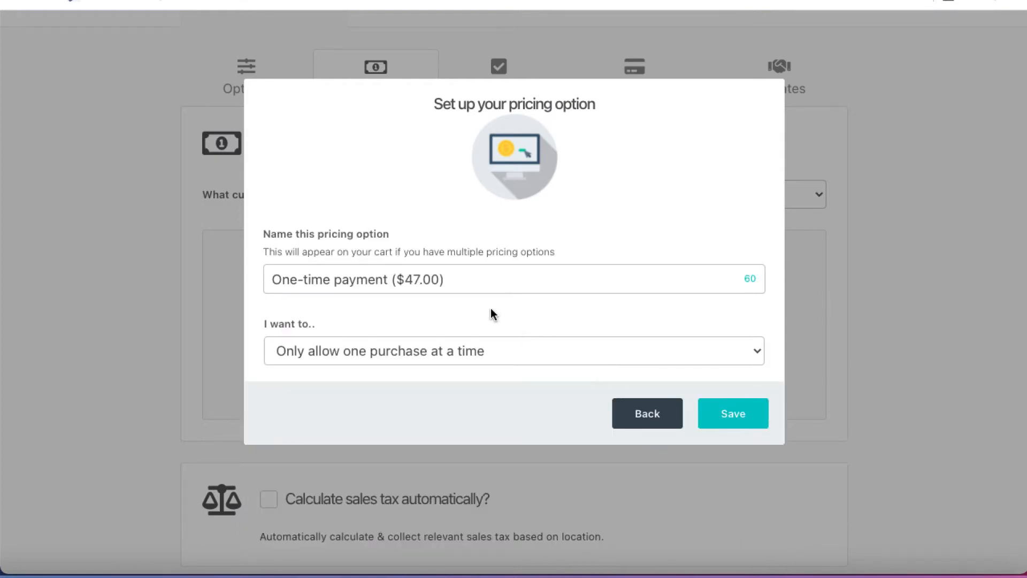
pyautogui.moveTo(311, 332)
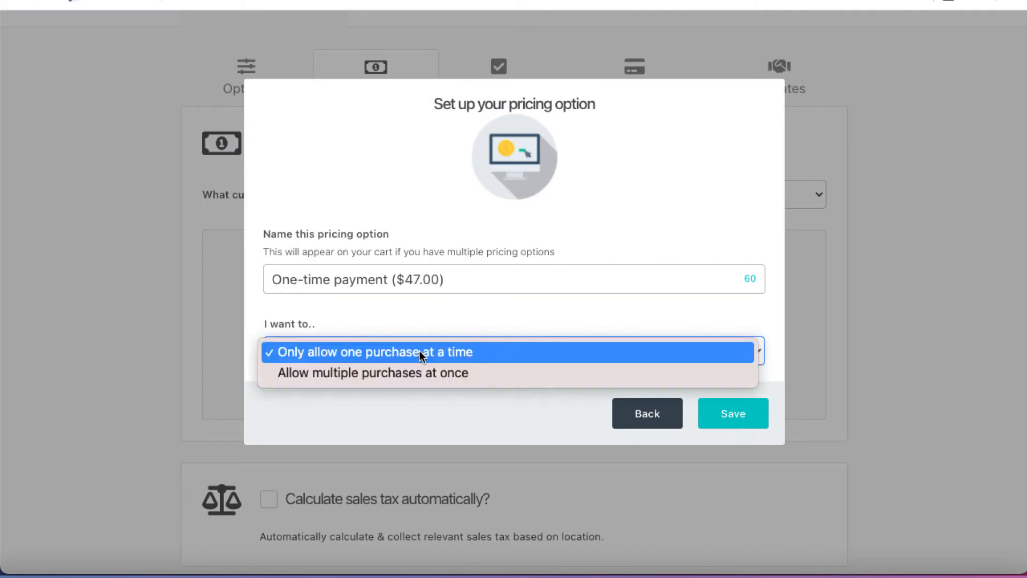
pyautogui.moveTo(742, 332)
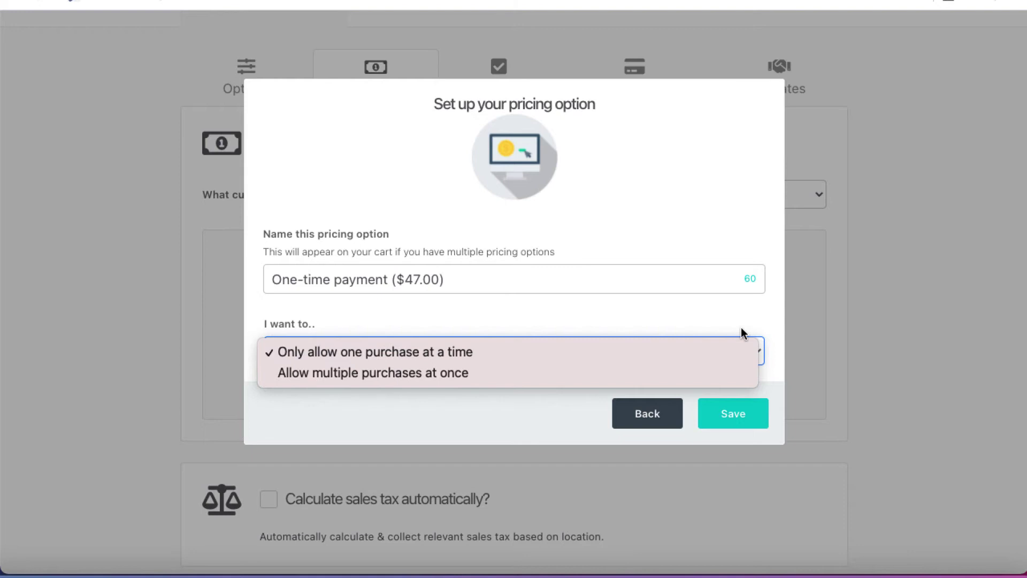
pyautogui.click(733, 413)
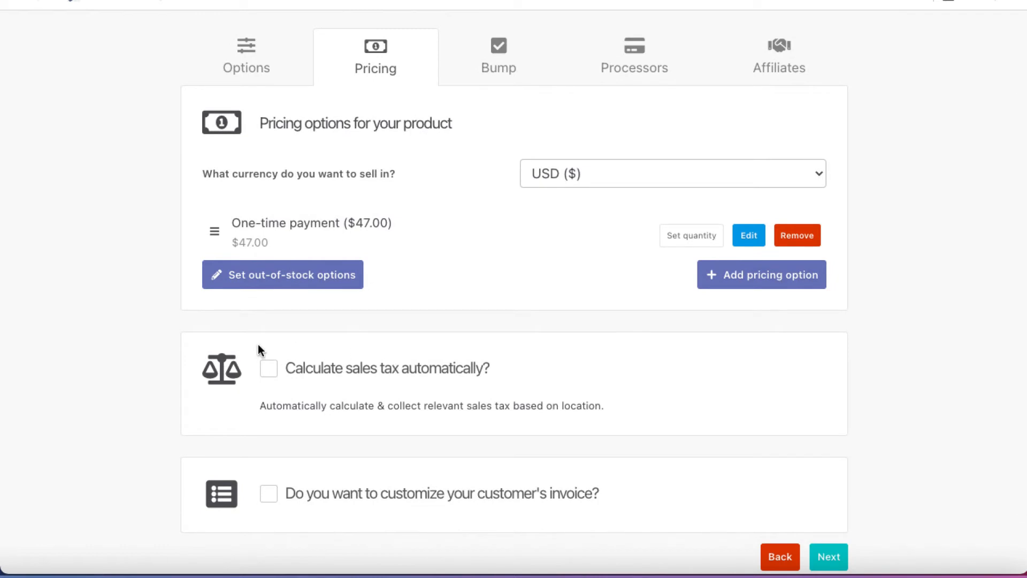
pyautogui.moveTo(533, 425)
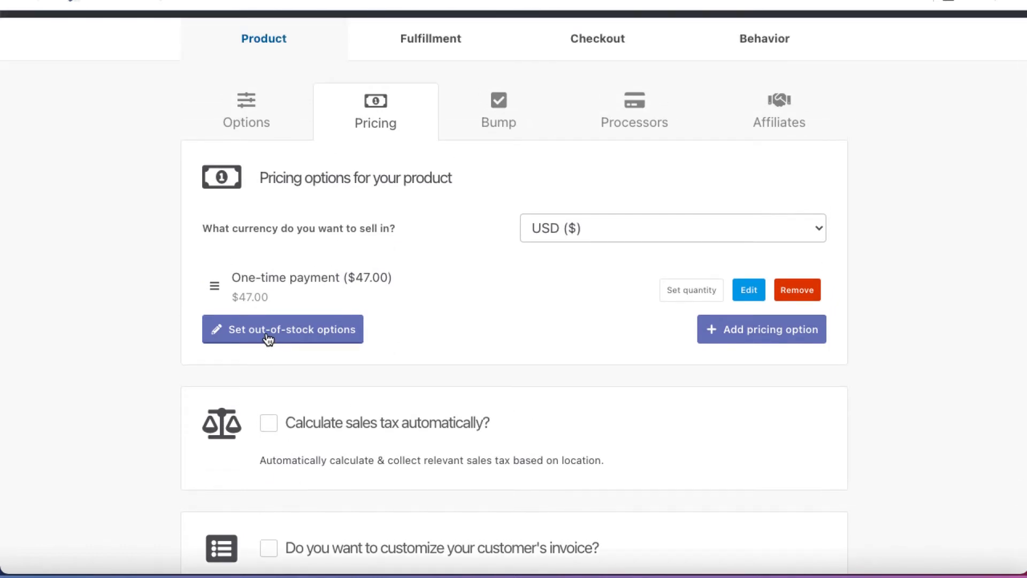
pyautogui.moveTo(261, 332)
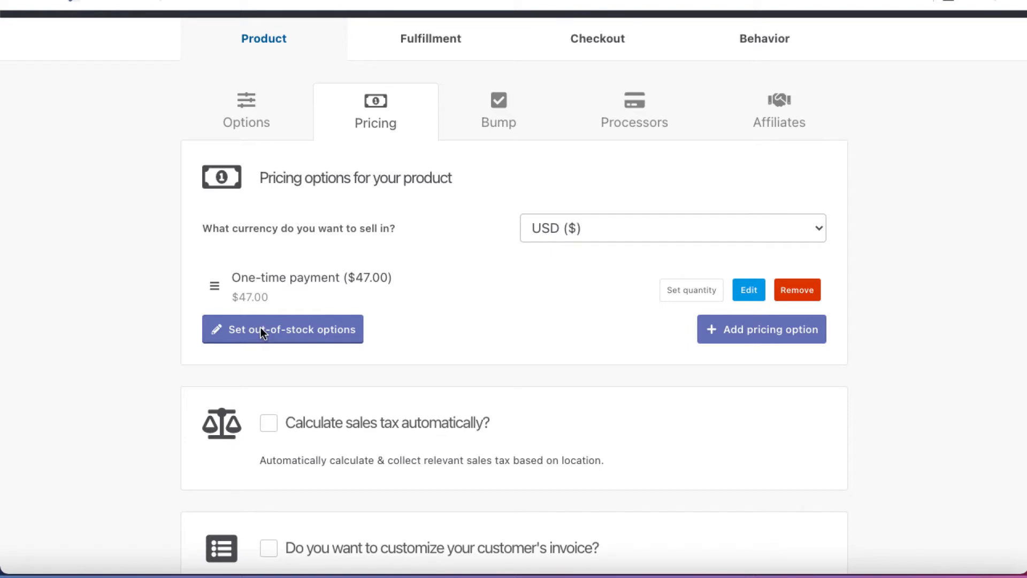
pyautogui.click(283, 330)
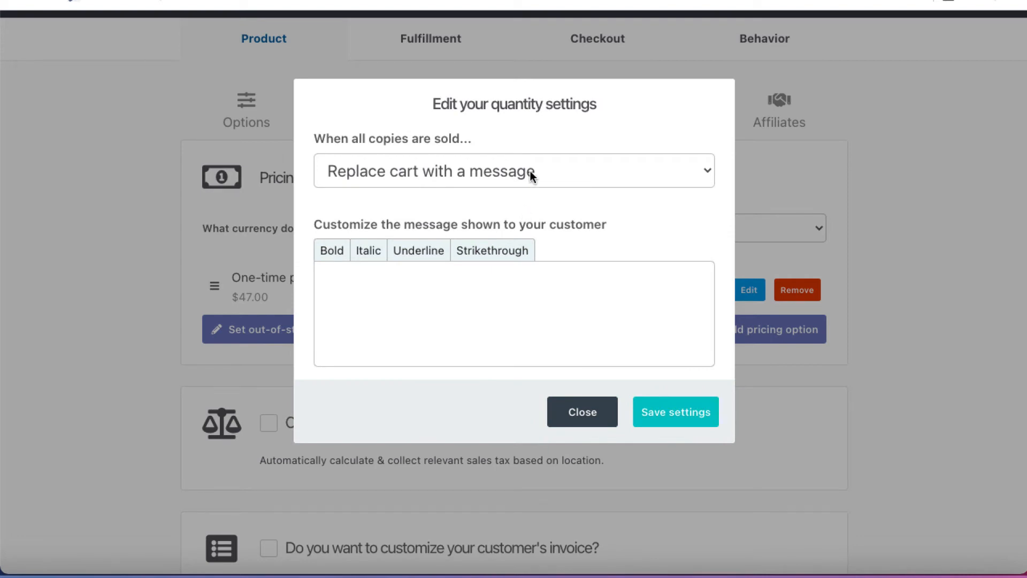
pyautogui.click(513, 171)
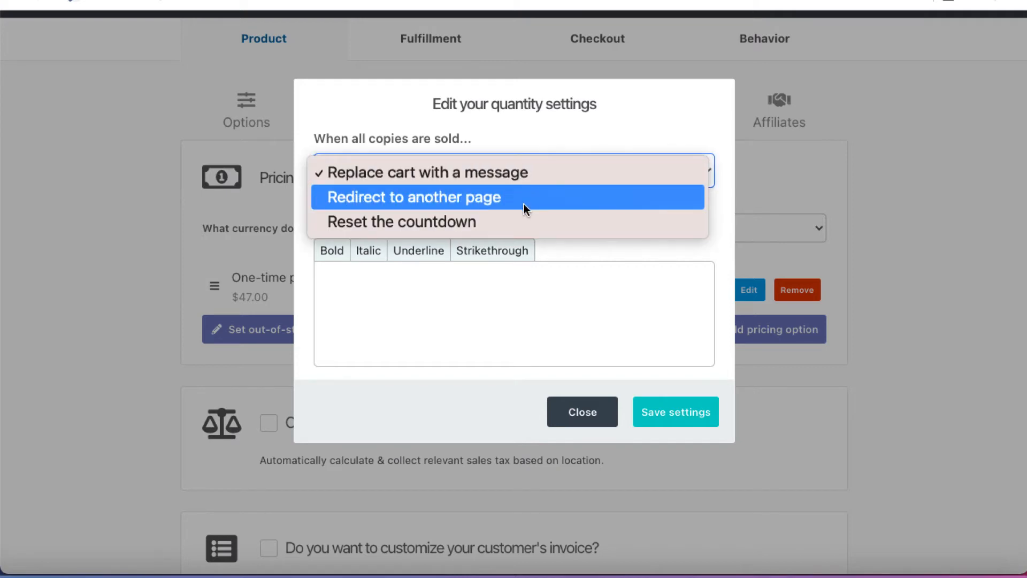
pyautogui.click(412, 197)
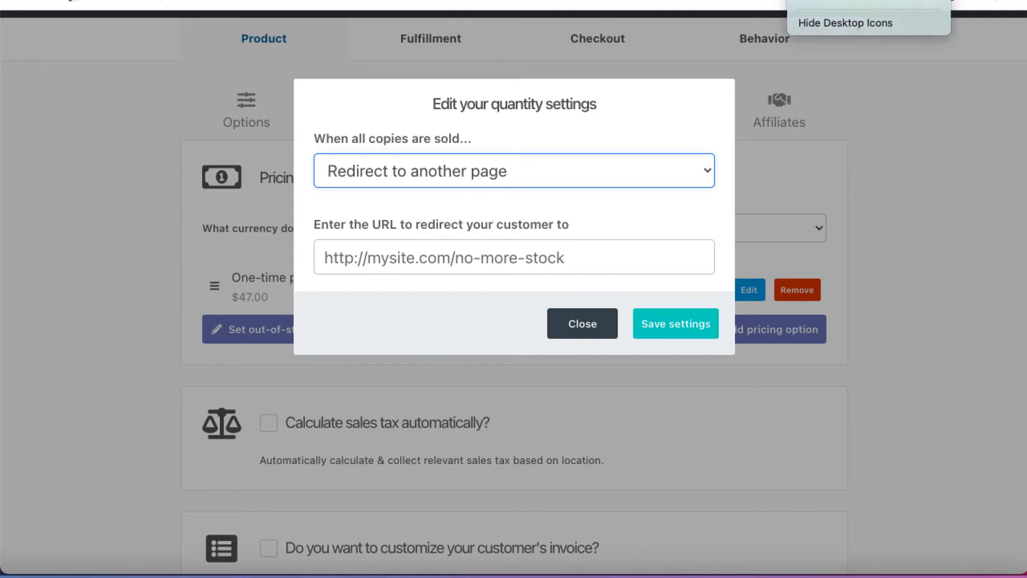
pyautogui.write('https://videocontentplr.com/sold-out/')
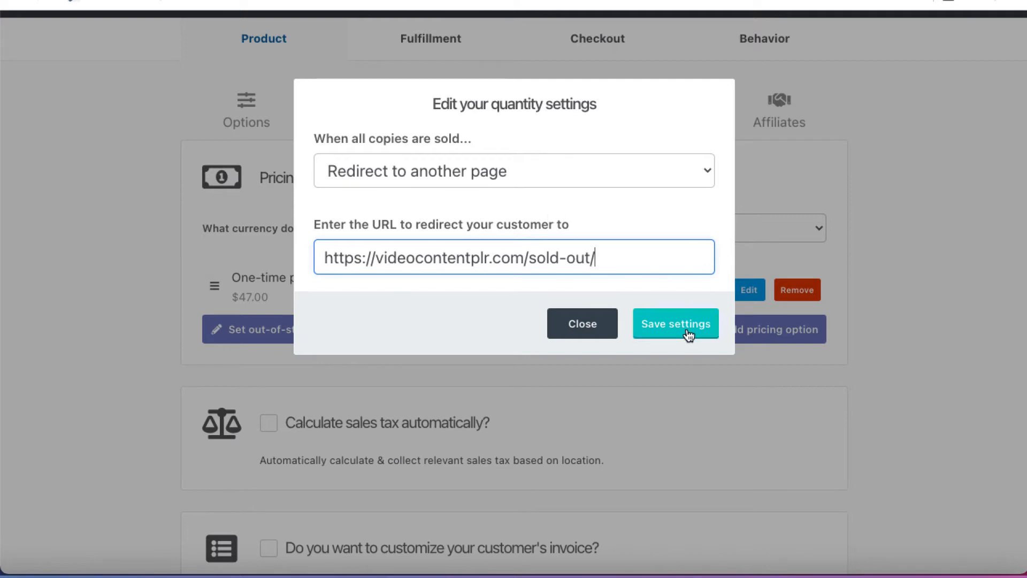
pyautogui.click(676, 323)
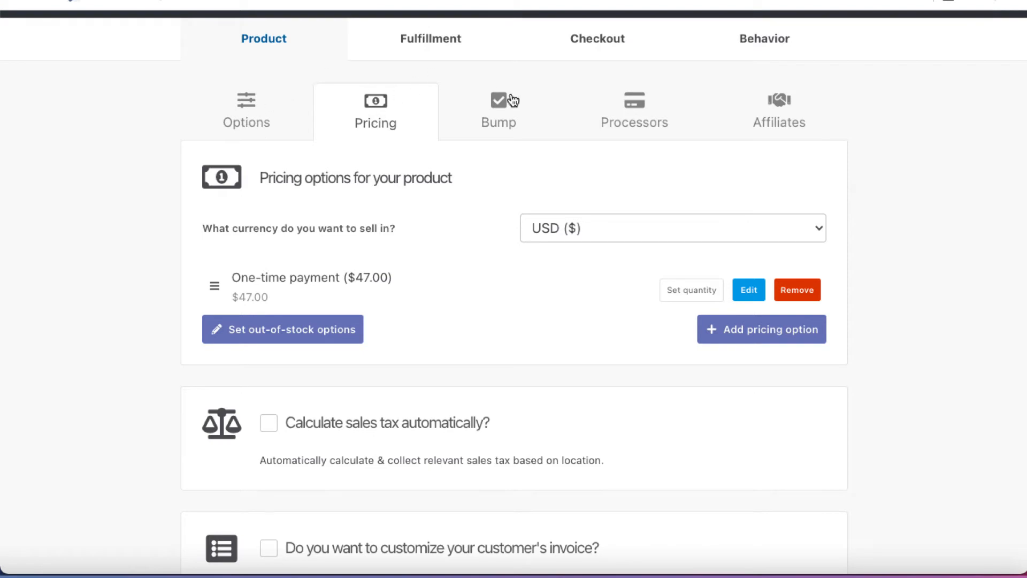
pyautogui.scroll(-3)
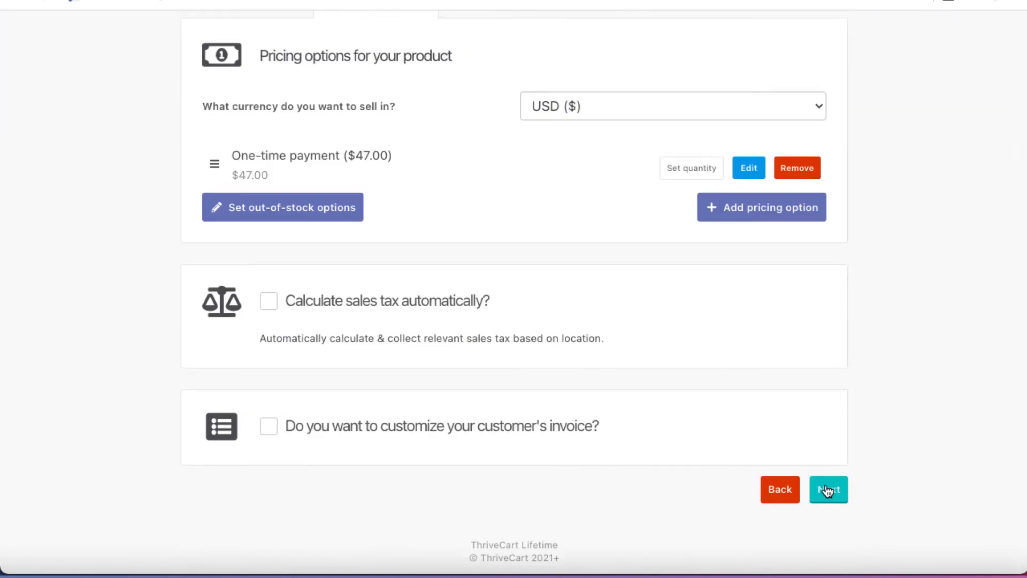
# Skip the bump offer, enable Stripe and PayPal as processors, save and continue to Affiliates
pyautogui.click(828, 489)
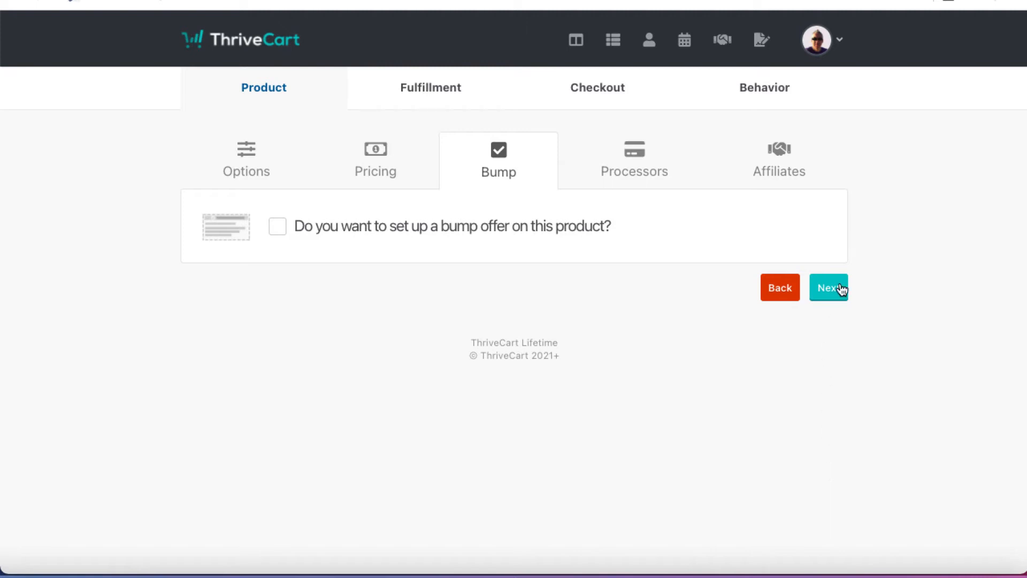
pyautogui.click(828, 287)
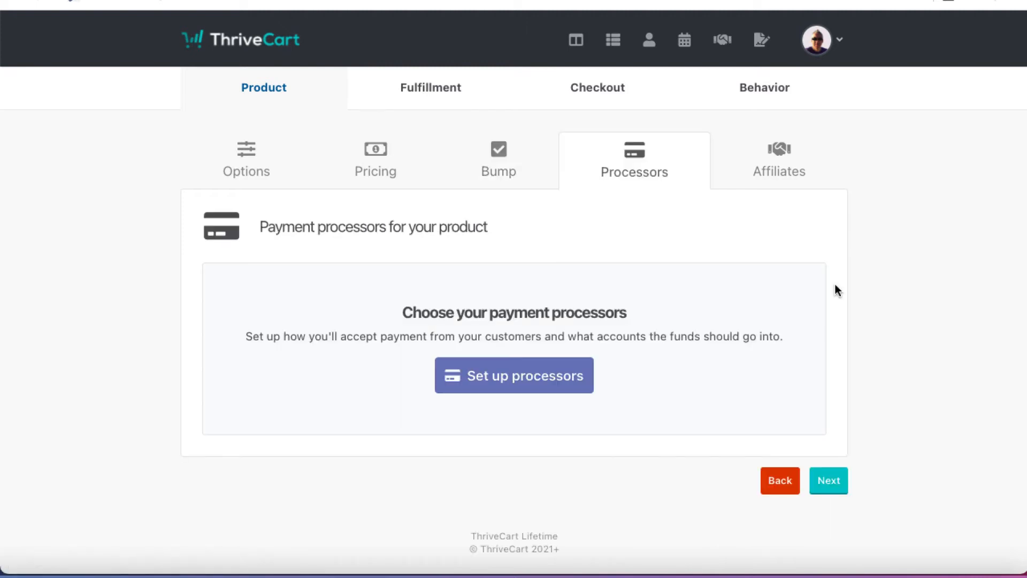
pyautogui.moveTo(496, 378)
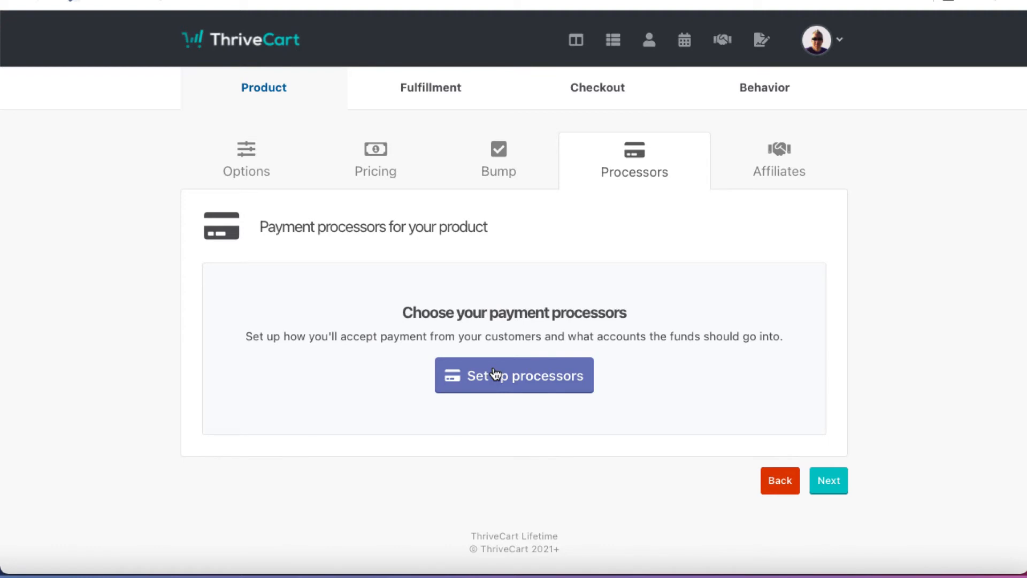
pyautogui.click(514, 376)
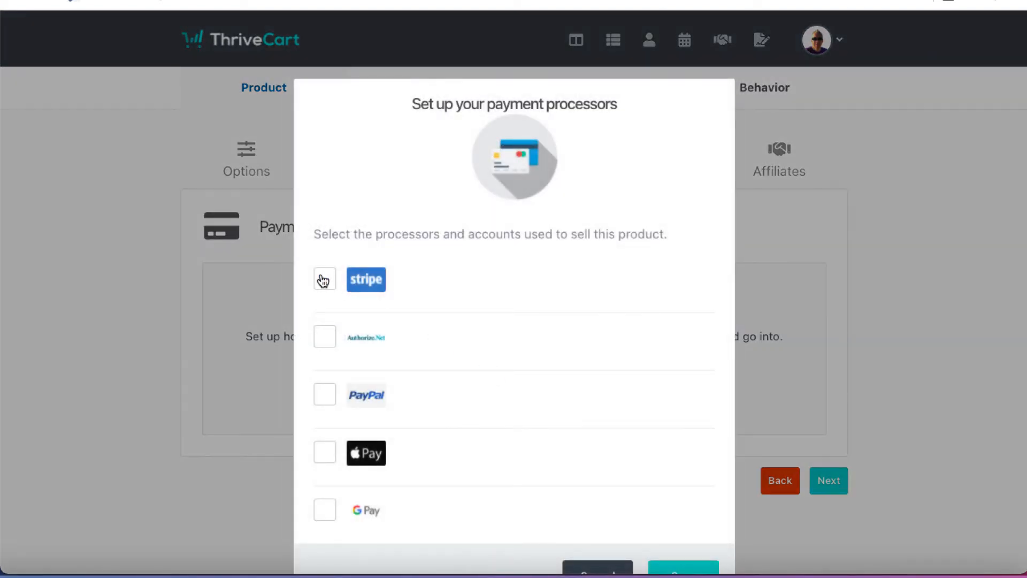
pyautogui.click(324, 279)
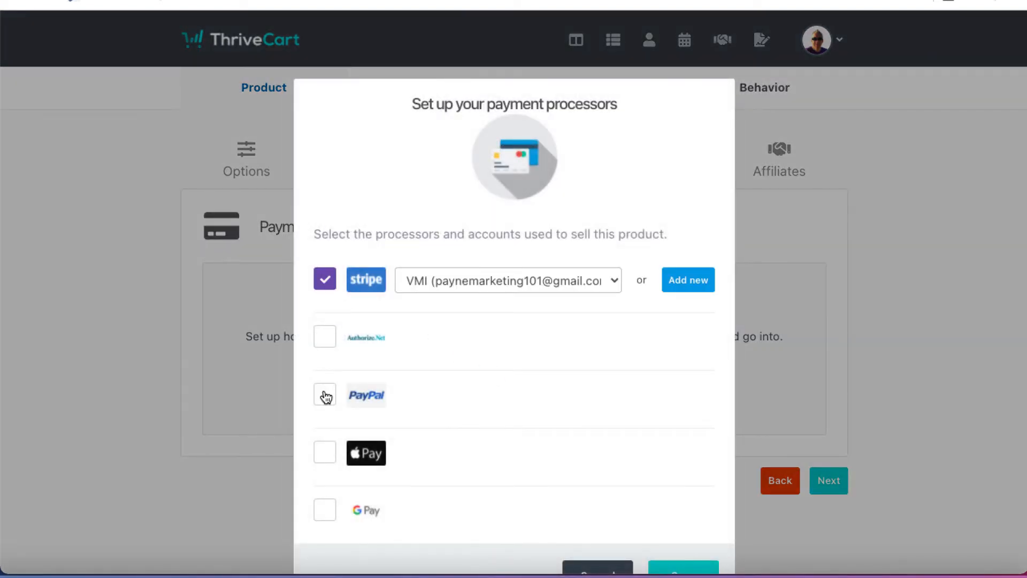
pyautogui.click(324, 394)
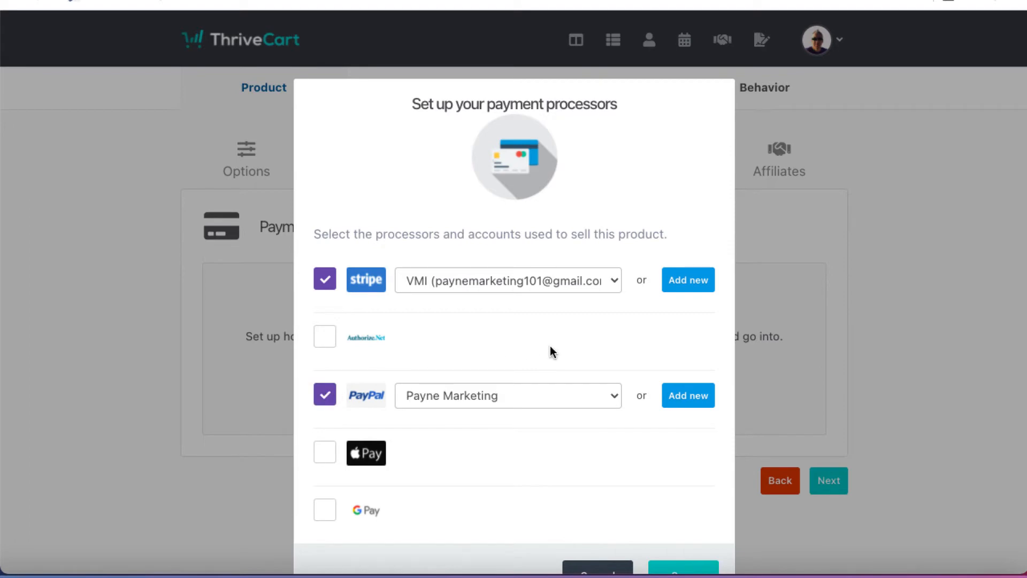
pyautogui.scroll(-3)
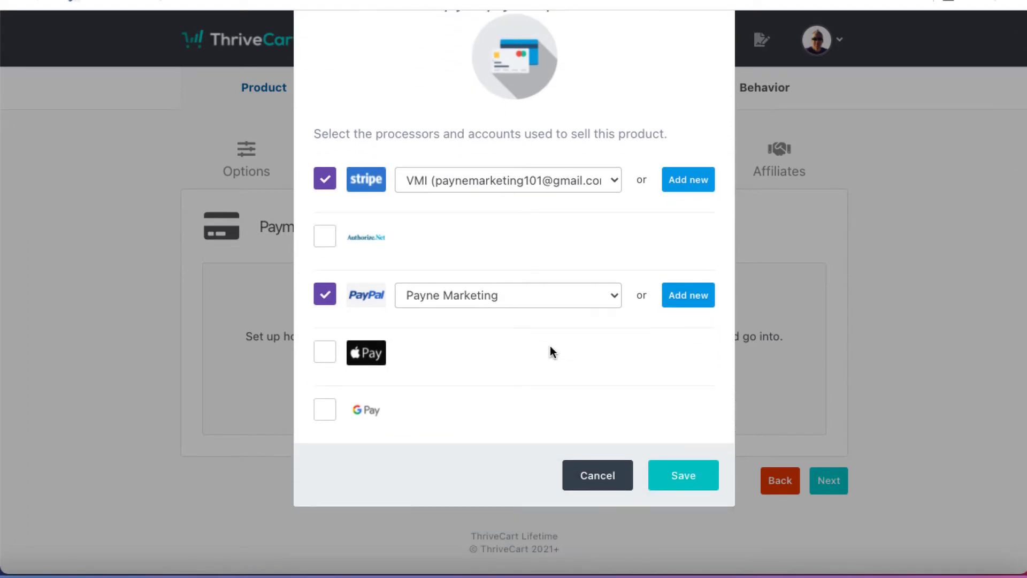
pyautogui.click(682, 475)
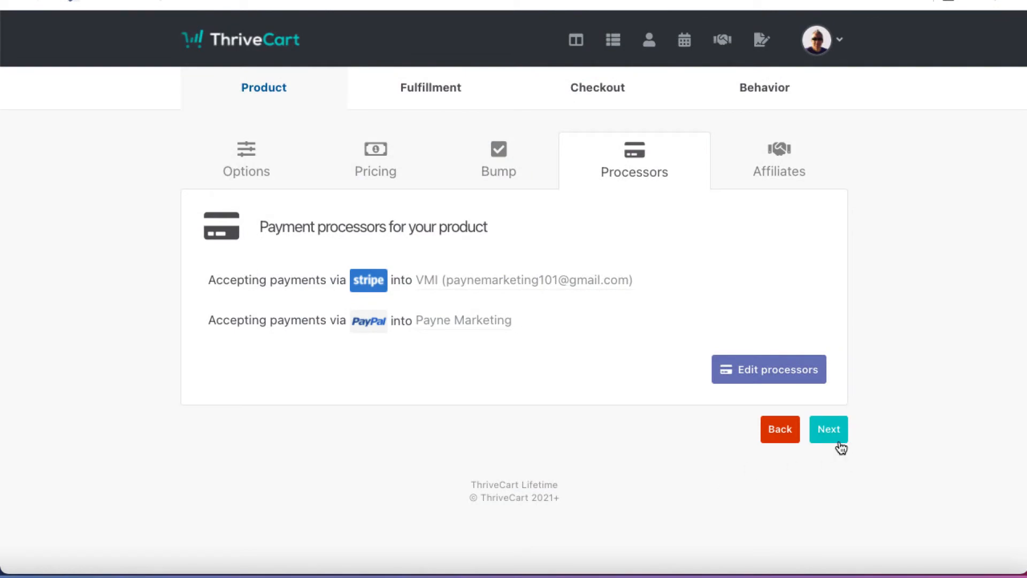
pyautogui.click(828, 429)
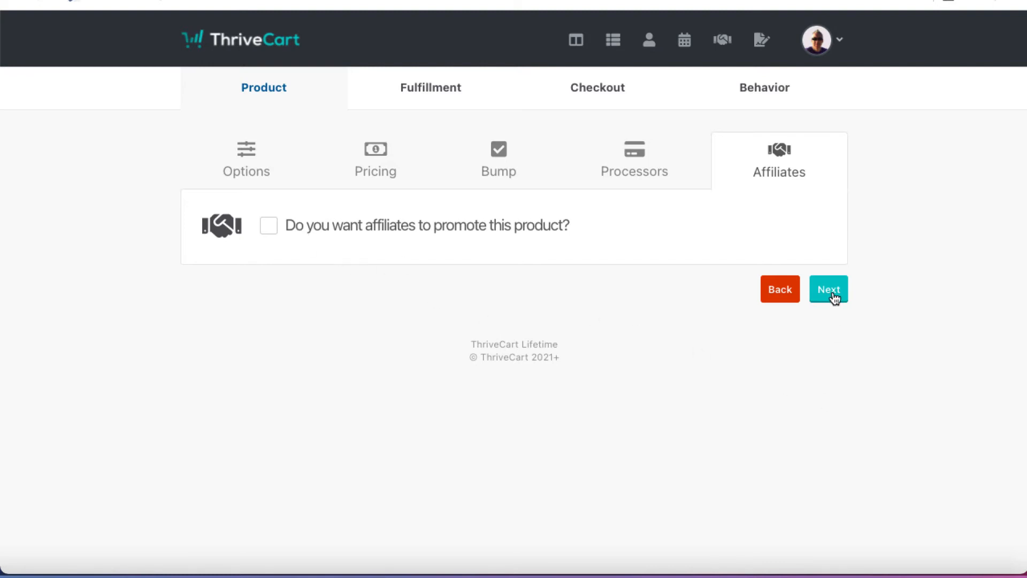
pyautogui.click(828, 289)
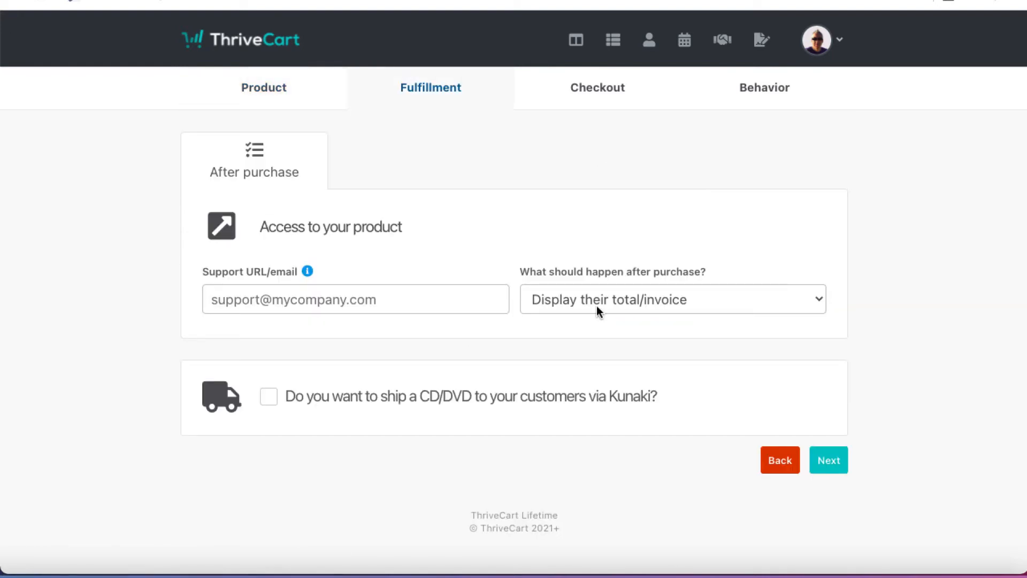
pyautogui.moveTo(362, 276)
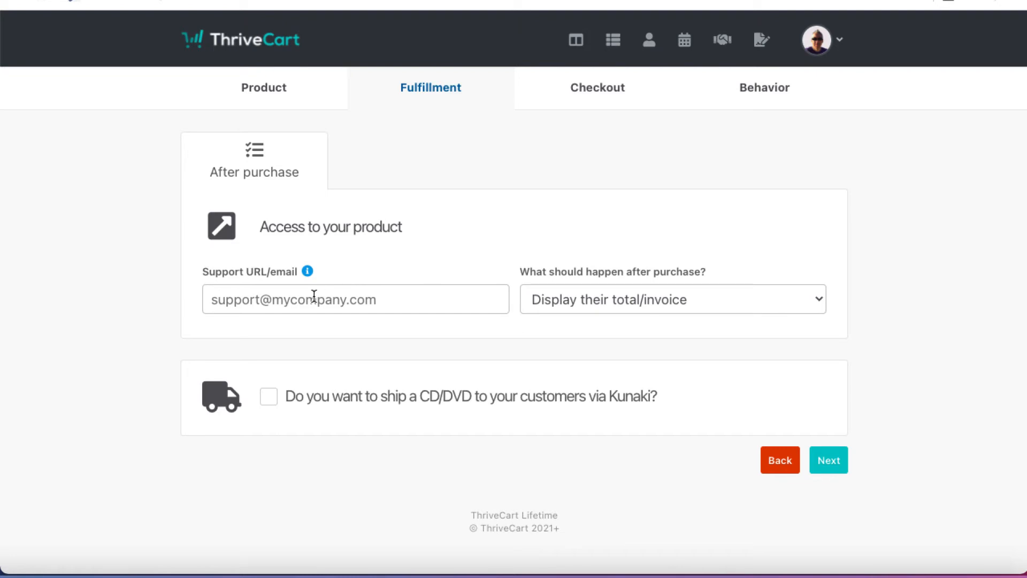
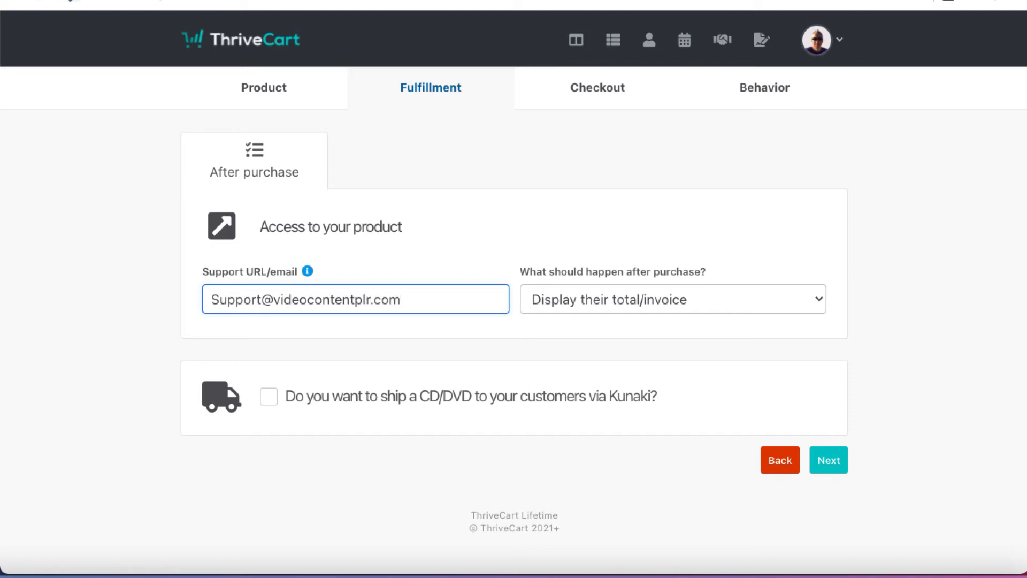
pyautogui.moveTo(684, 306)
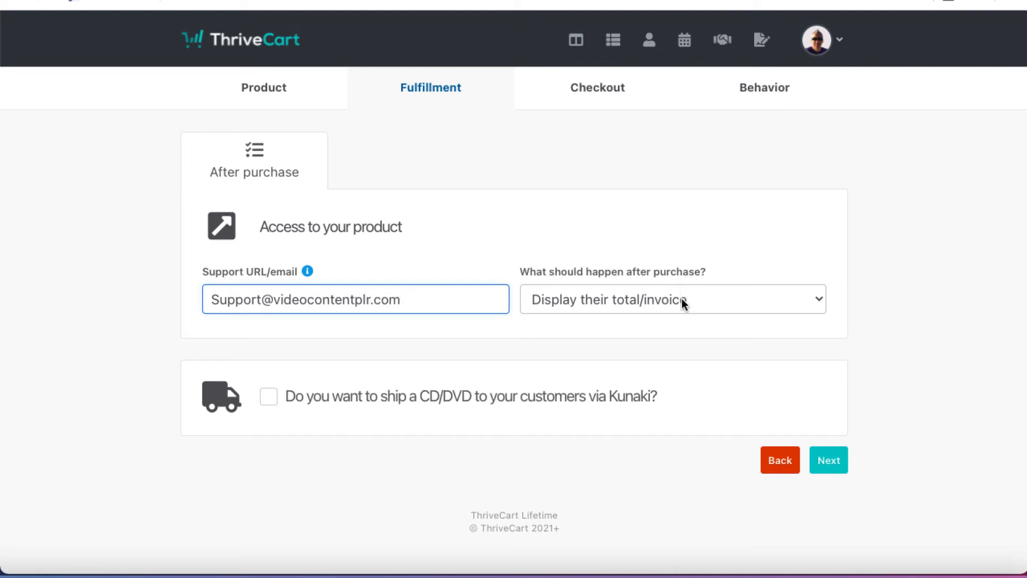
# After purchase, add buyers to the Wishlist membership site at the Meditation level
pyautogui.click(672, 300)
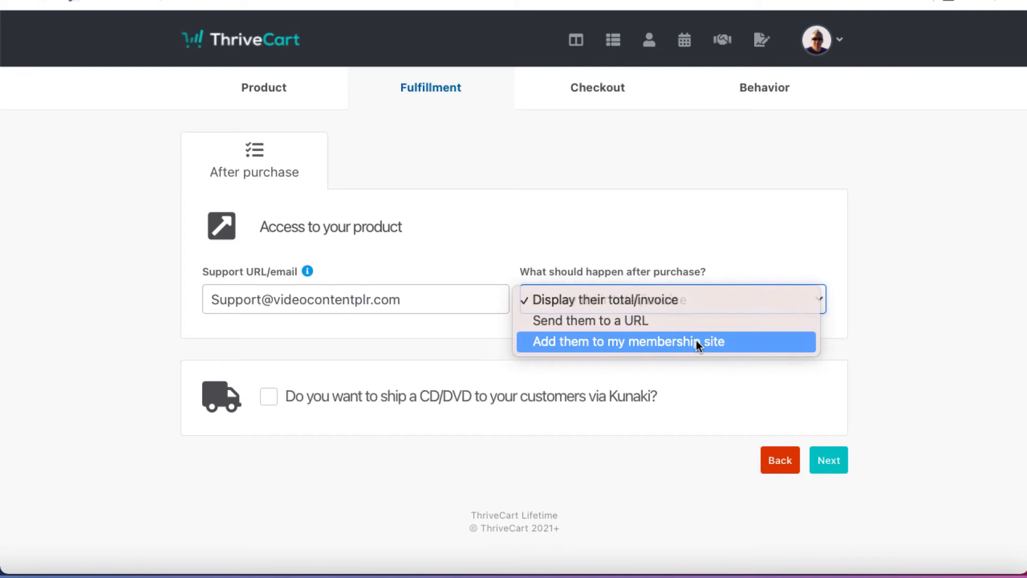
pyautogui.click(665, 342)
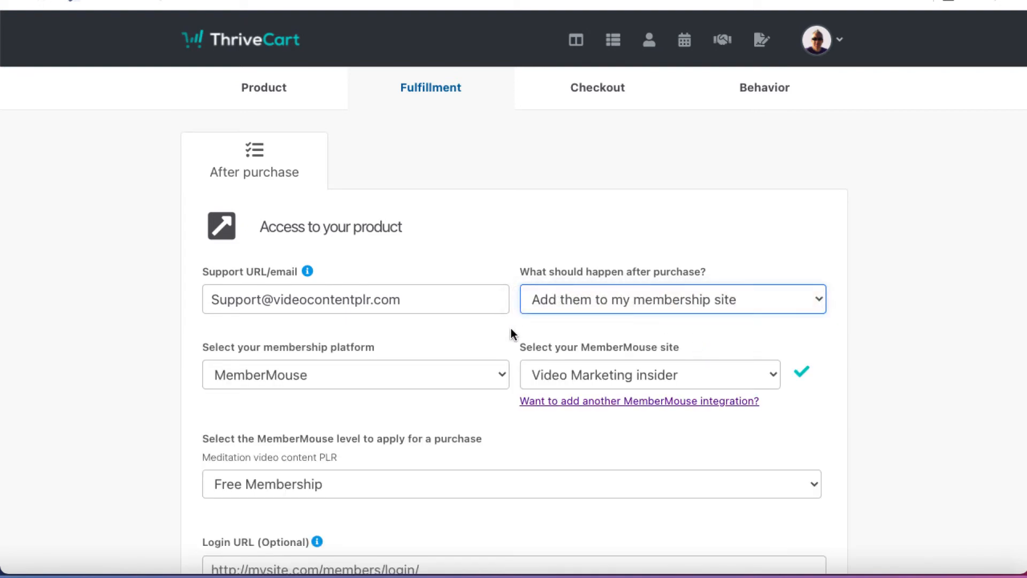
pyautogui.click(355, 374)
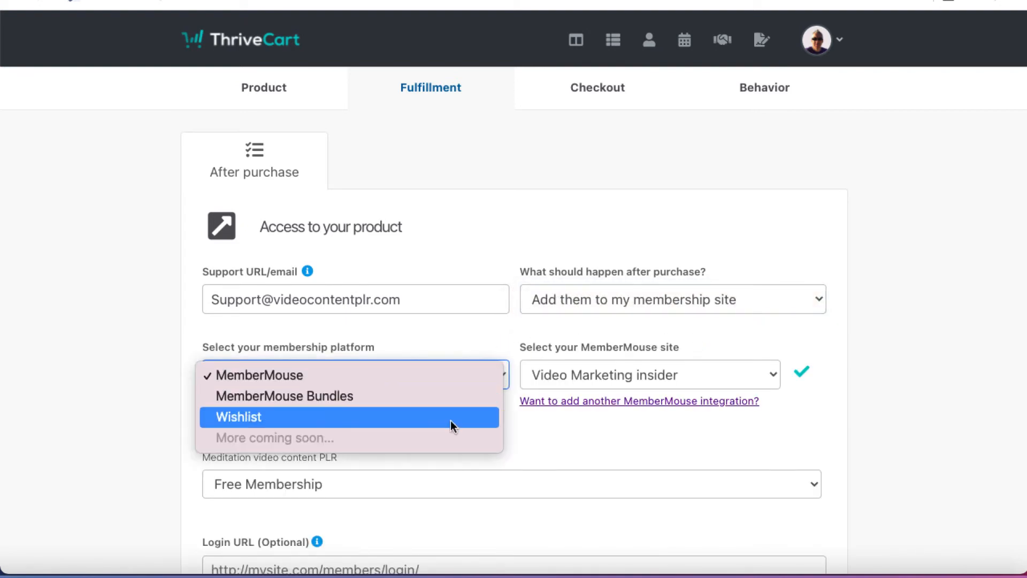
pyautogui.click(237, 416)
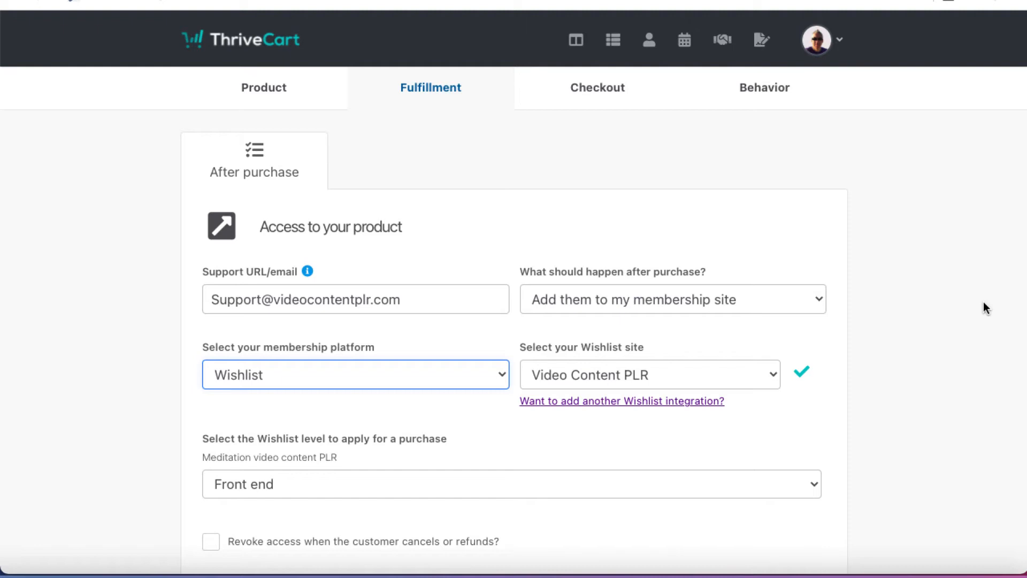
pyautogui.scroll(-3)
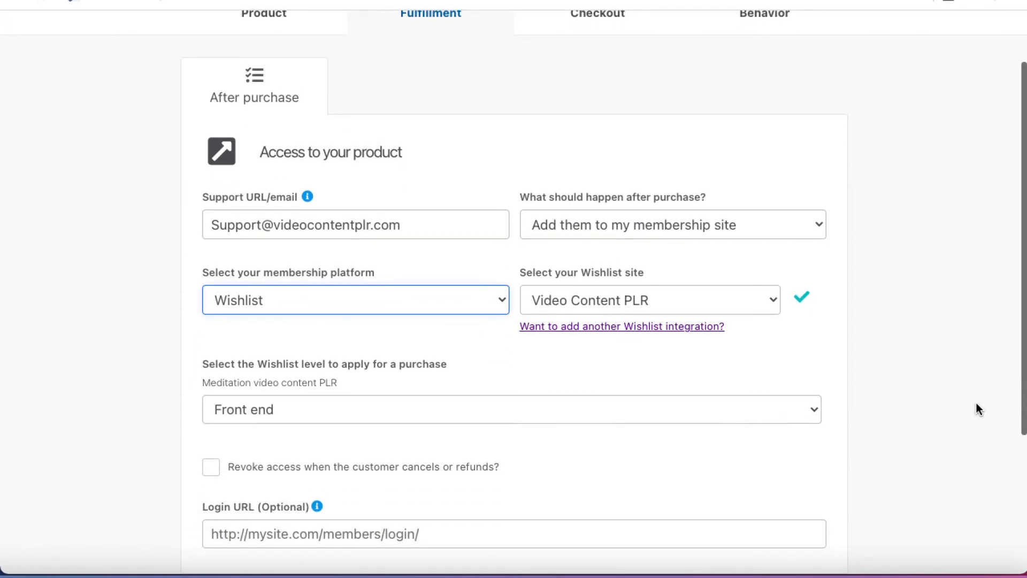
pyautogui.moveTo(871, 368)
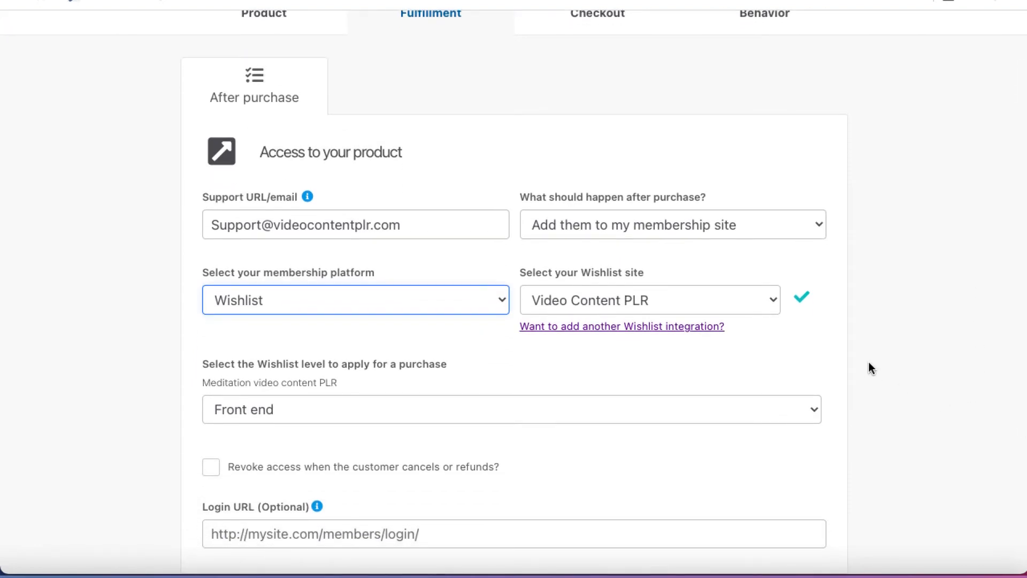
pyautogui.click(511, 419)
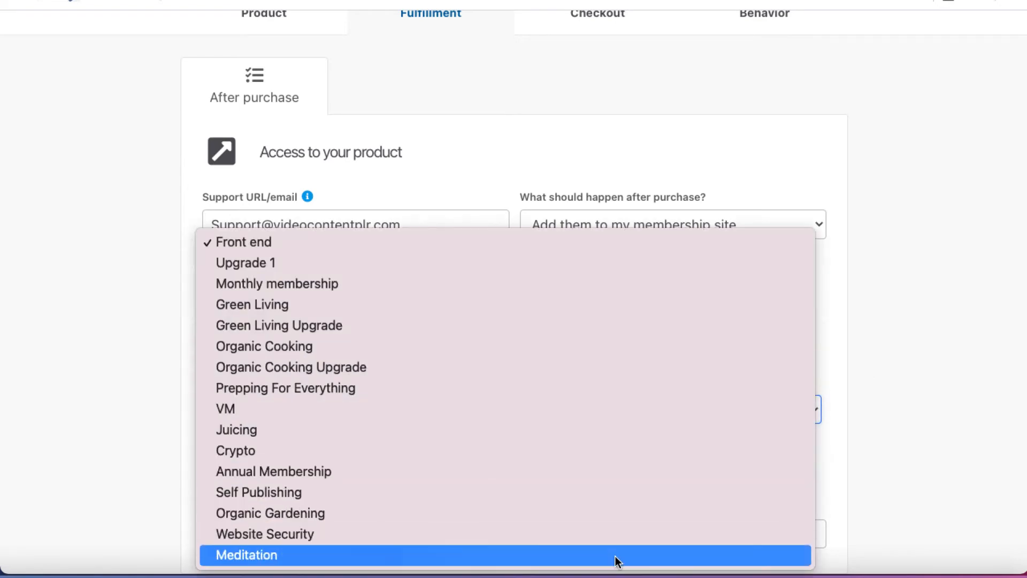
pyautogui.click(245, 554)
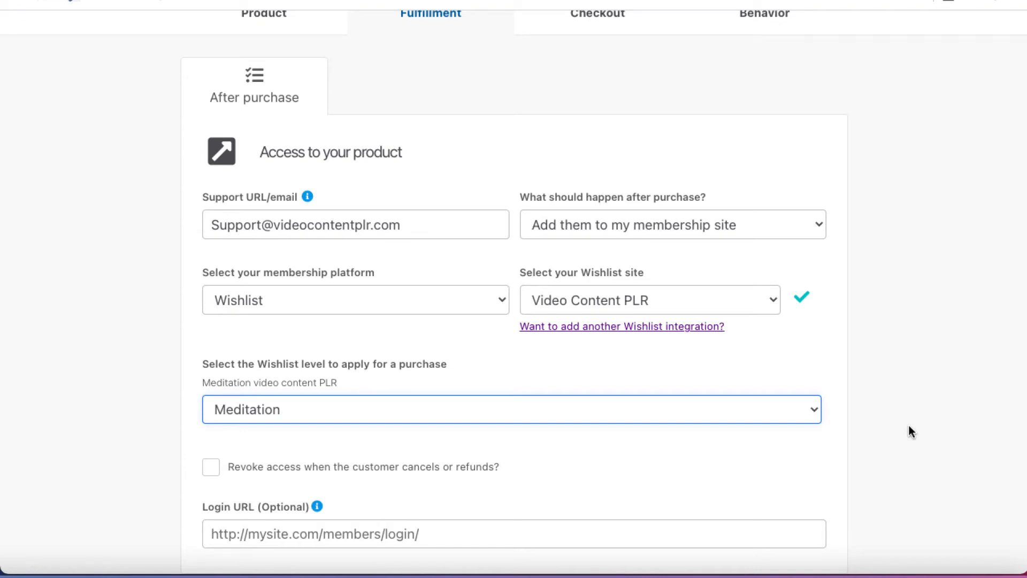
pyautogui.scroll(-3)
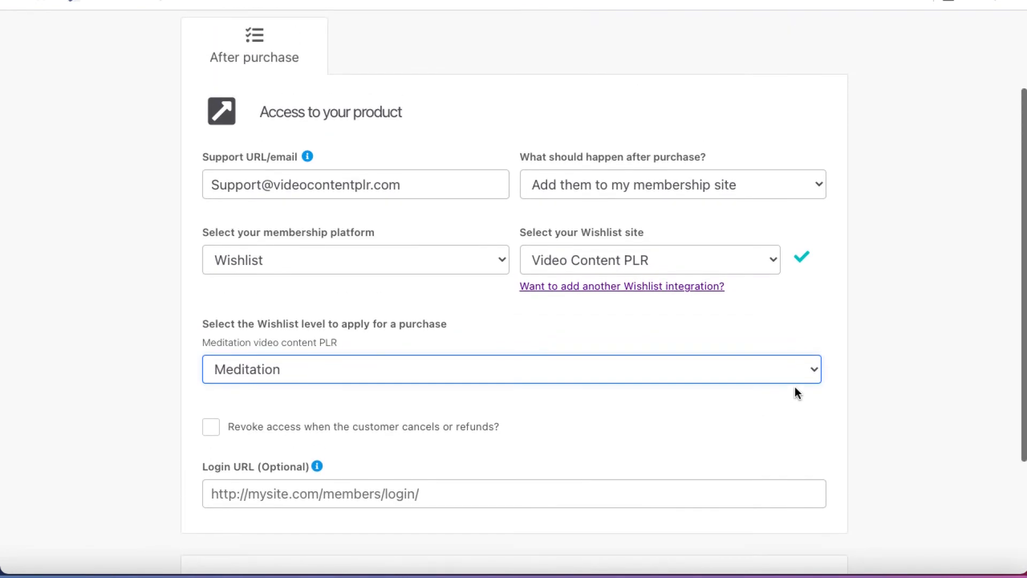
pyautogui.scroll(-3)
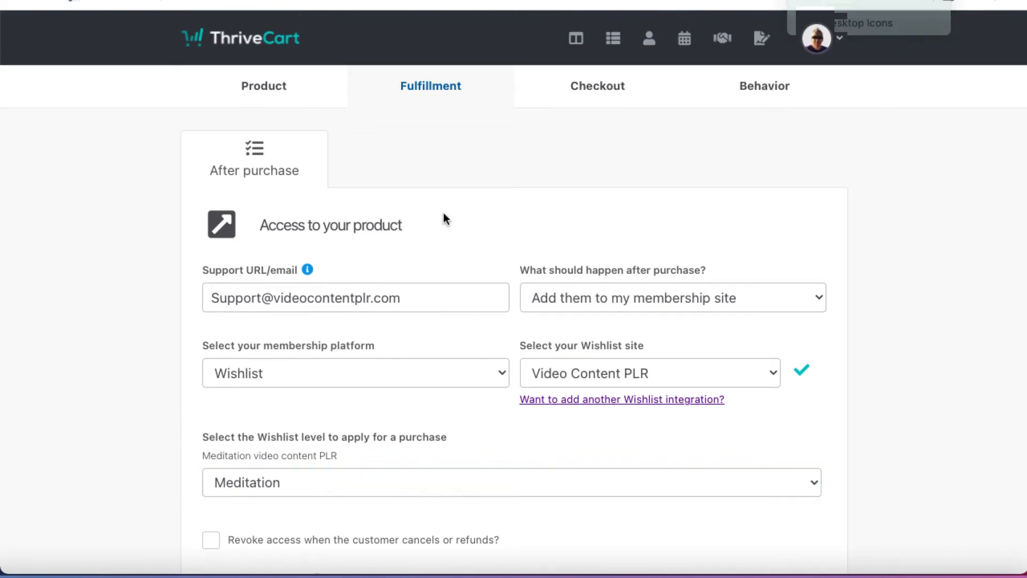
# Revoke membership access on cancellation or refund, then continue to checkout settings
pyautogui.scroll(-3)
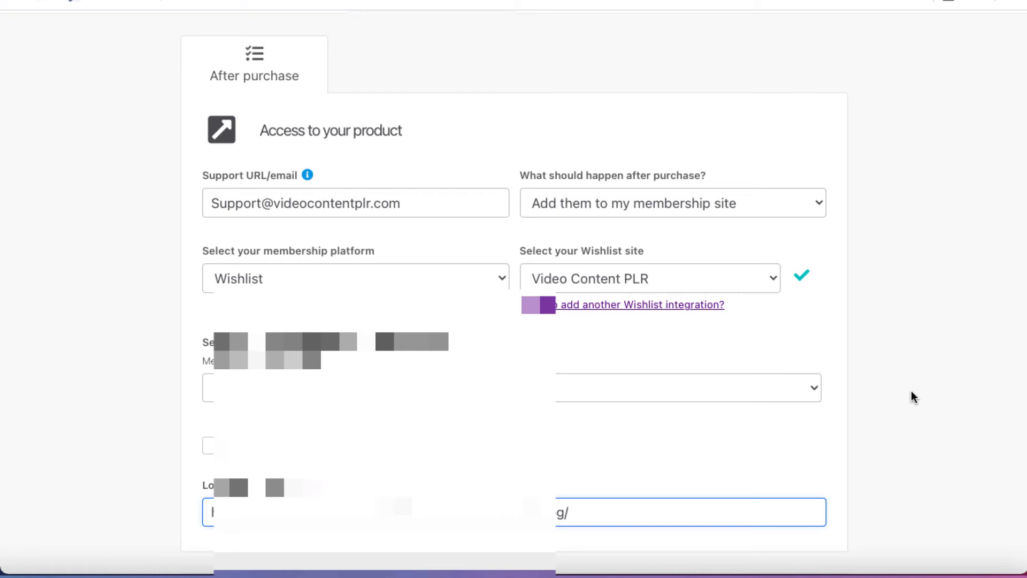
pyautogui.moveTo(200, 466)
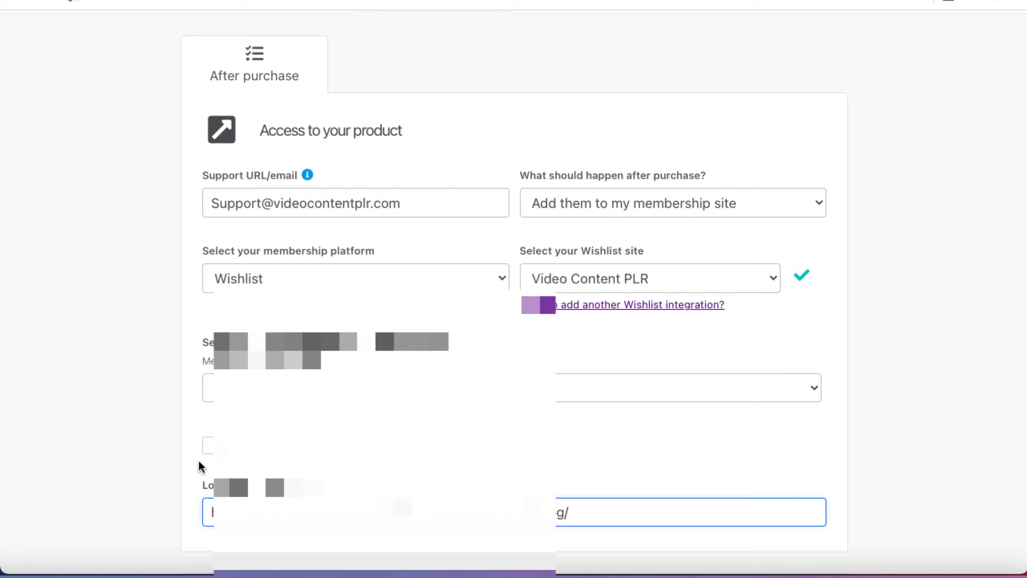
pyautogui.click(209, 444)
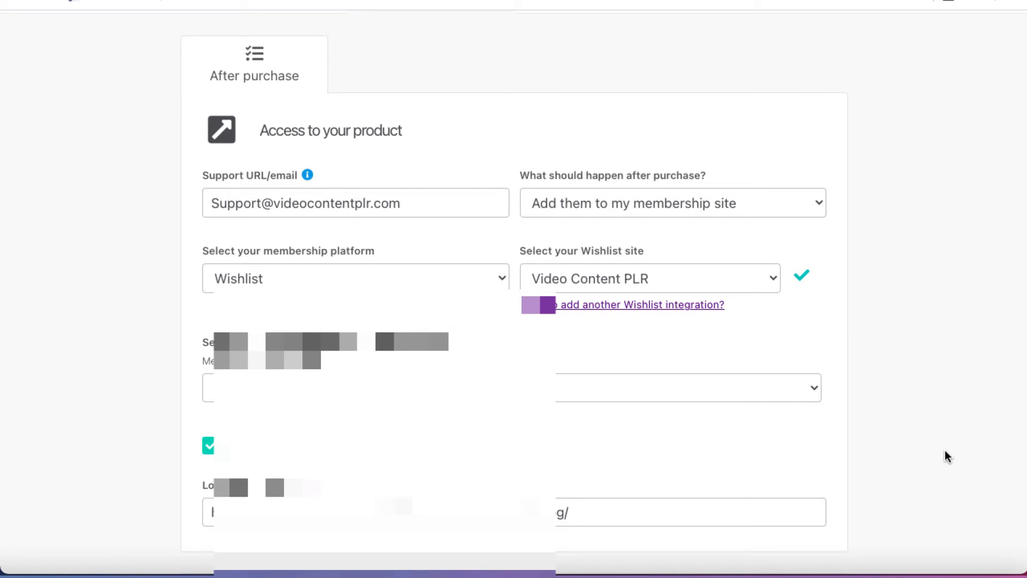
pyautogui.scroll(-3)
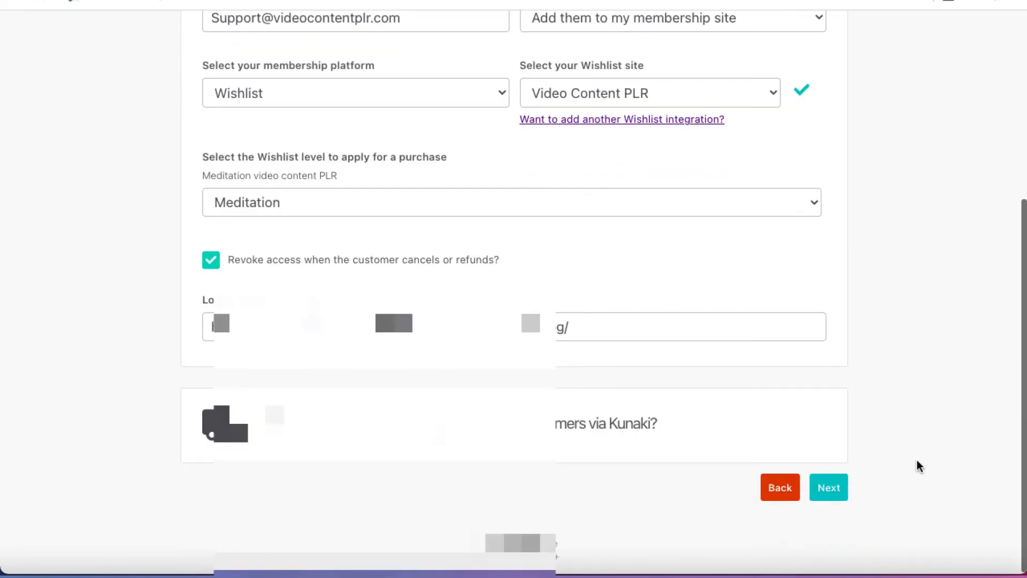
pyautogui.click(828, 486)
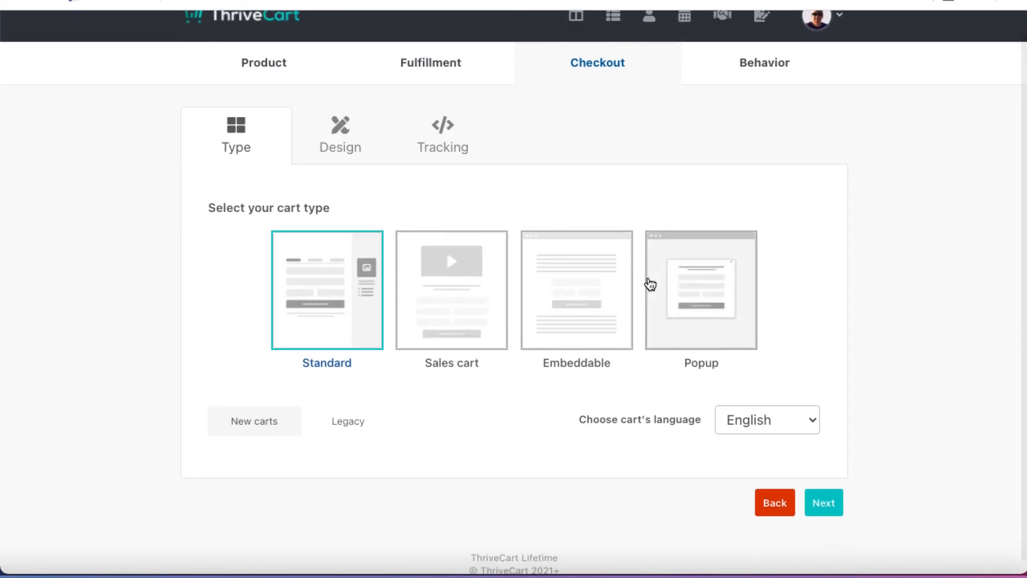
# Copy the checkout design from the Website Security PLR product into this cart
pyautogui.click(340, 134)
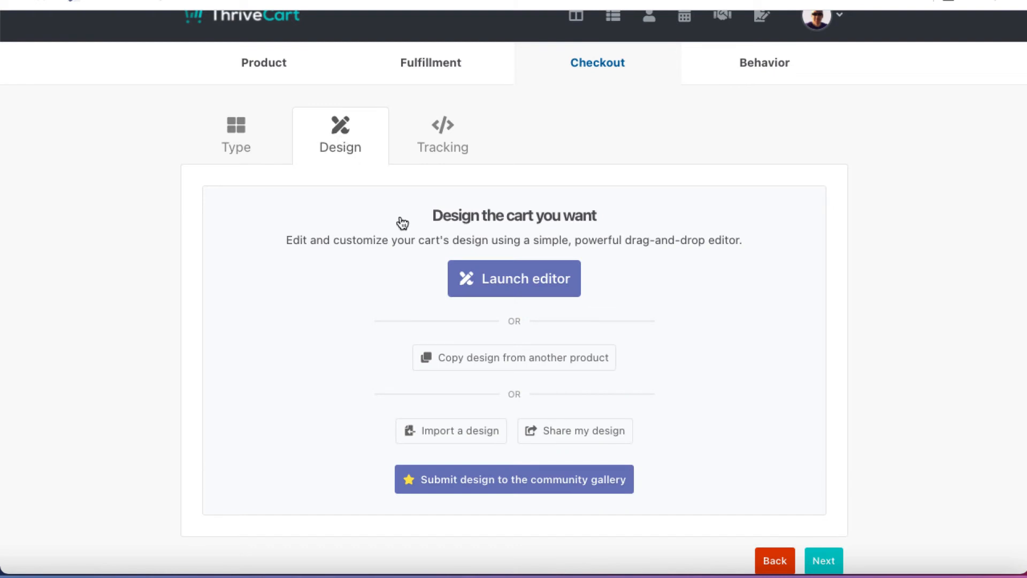
pyautogui.moveTo(502, 365)
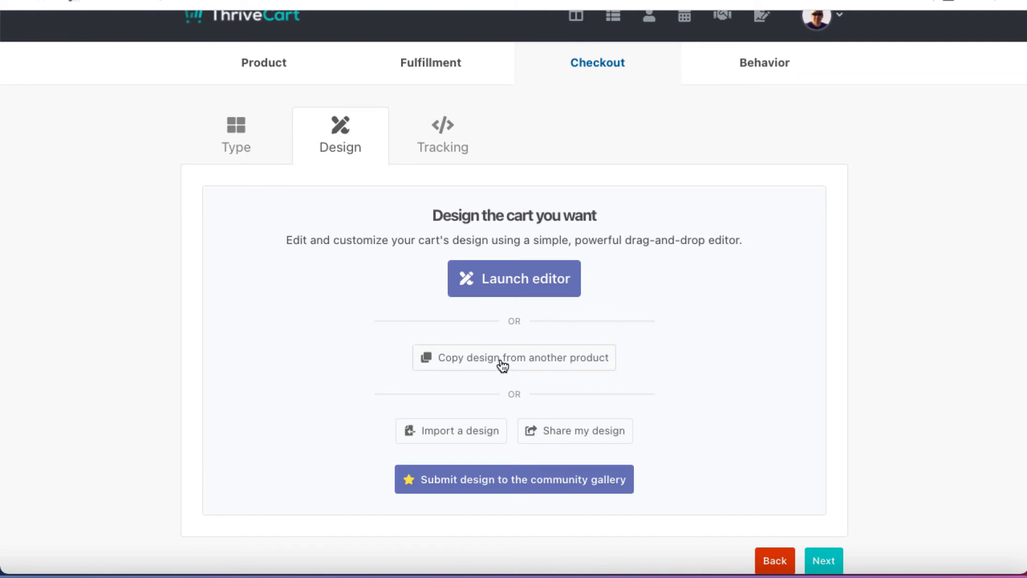
pyautogui.click(503, 358)
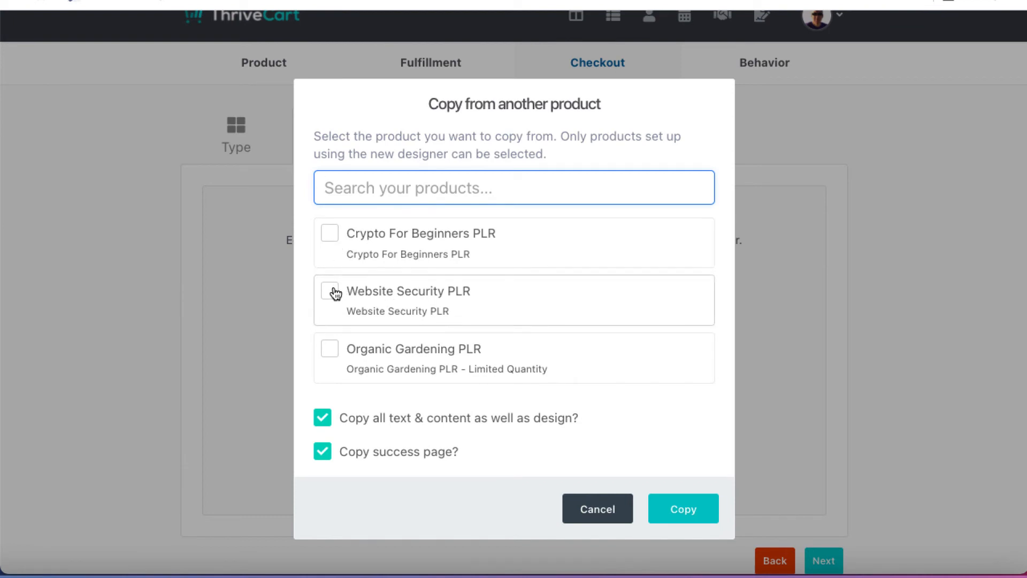
pyautogui.click(330, 291)
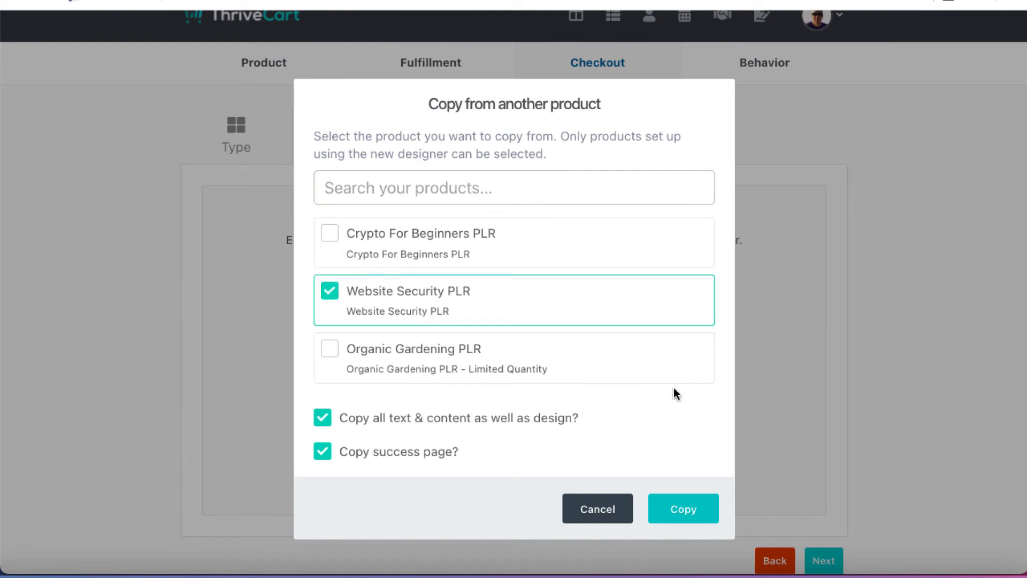
pyautogui.moveTo(691, 502)
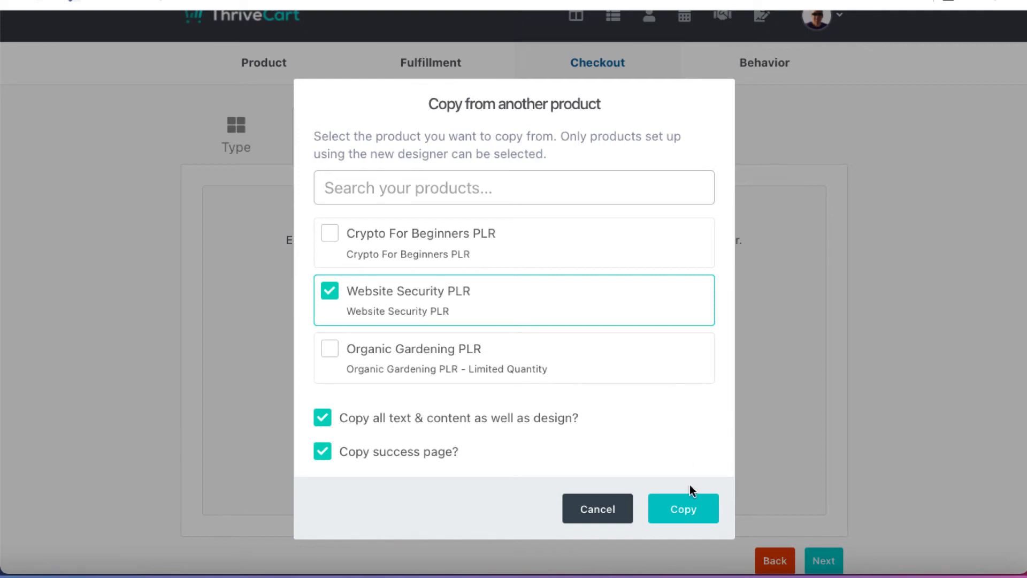
pyautogui.moveTo(637, 427)
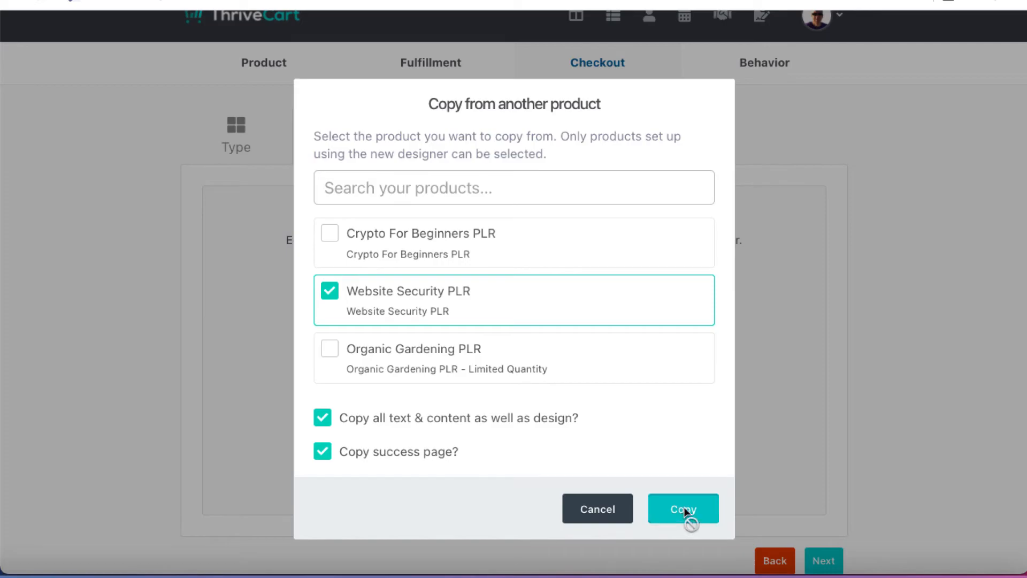
pyautogui.click(683, 508)
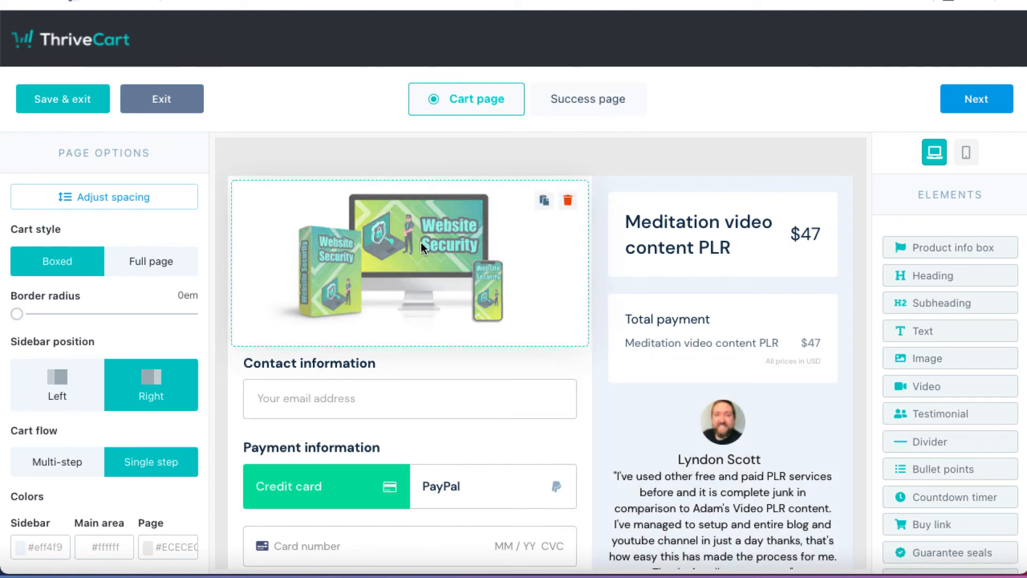
pyautogui.moveTo(483, 244)
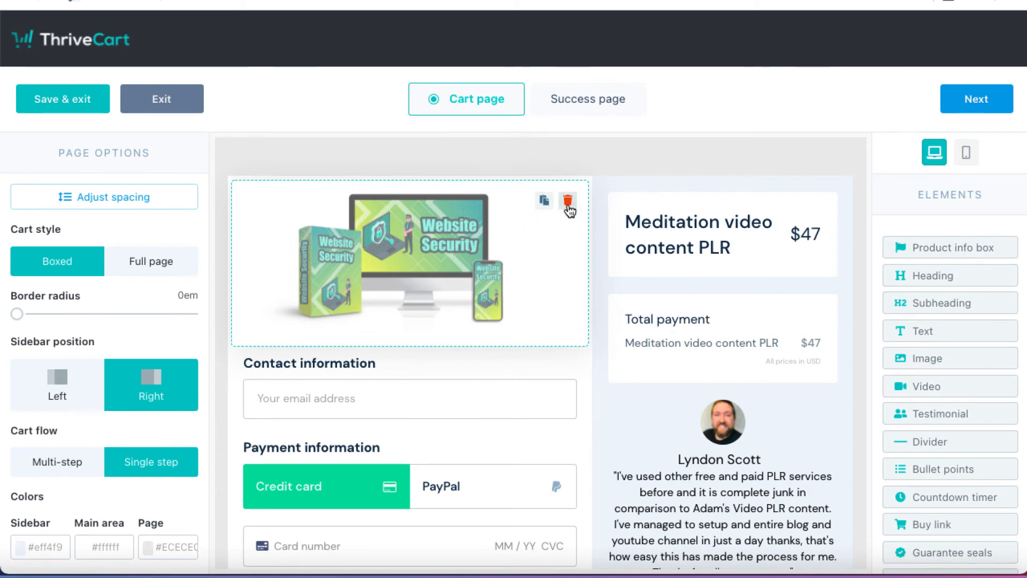
# Replace the cart's product image with the uploaded Meditation.png
pyautogui.click(398, 278)
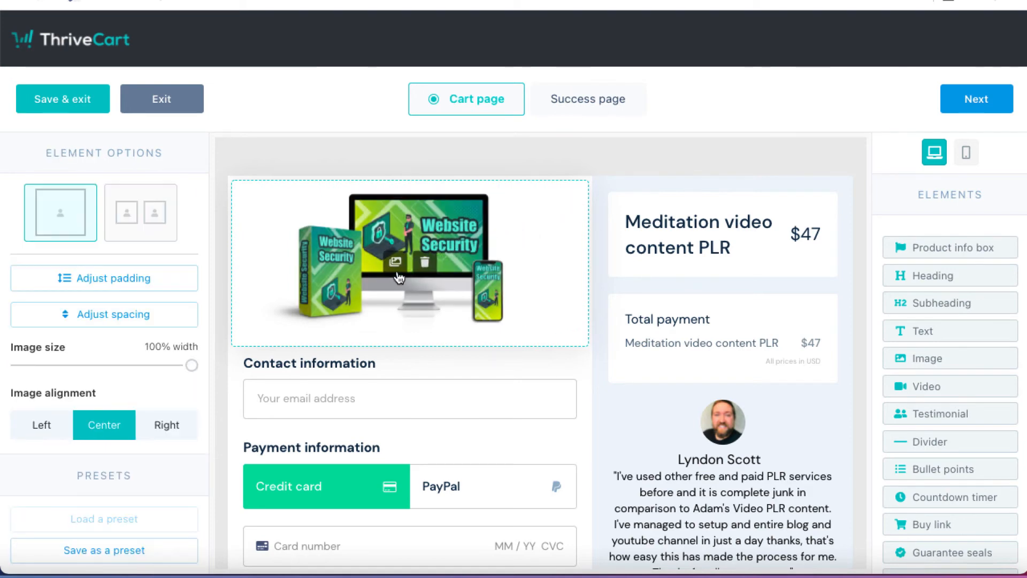
pyautogui.click(396, 261)
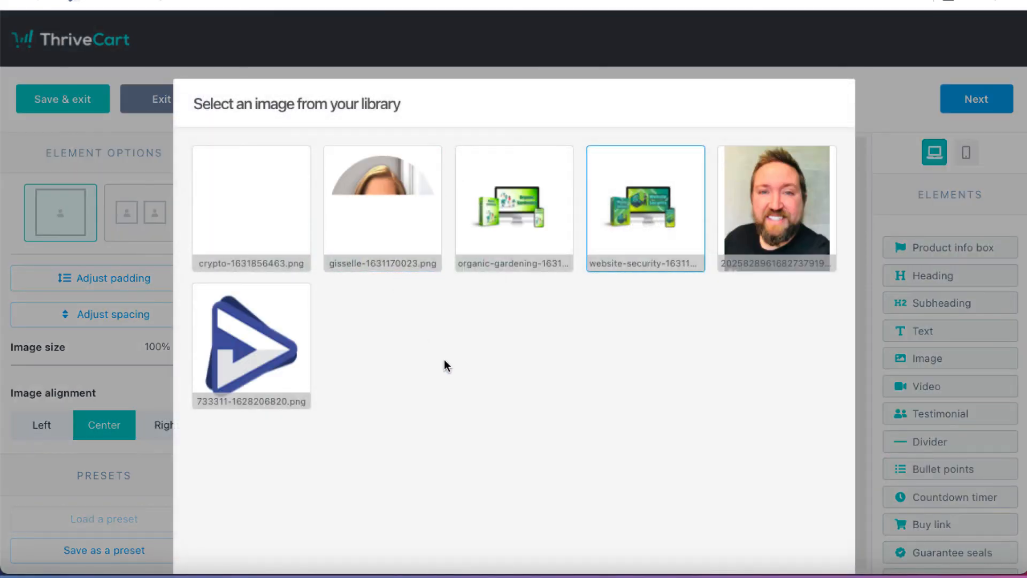
pyautogui.click(252, 345)
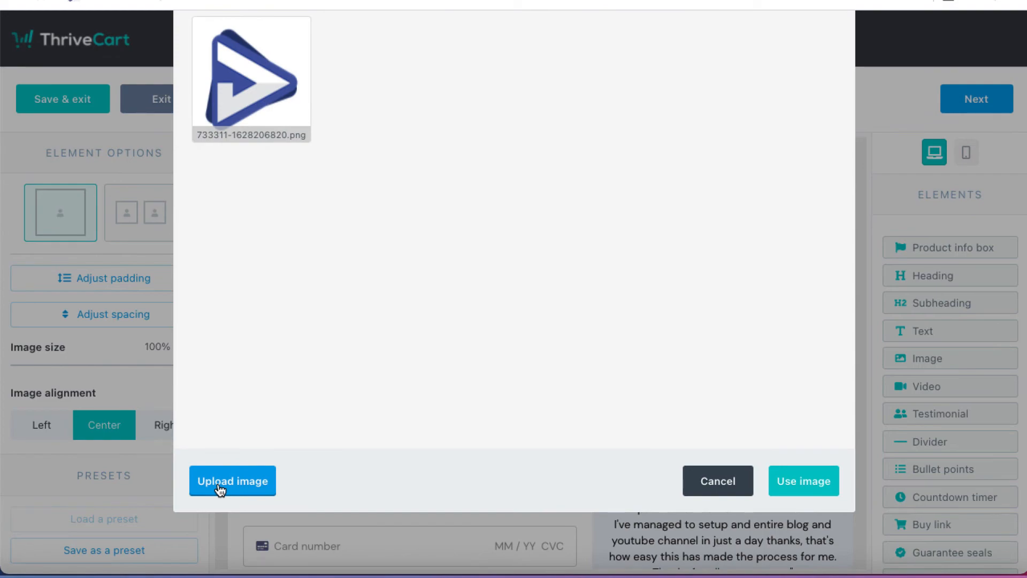
pyautogui.click(232, 480)
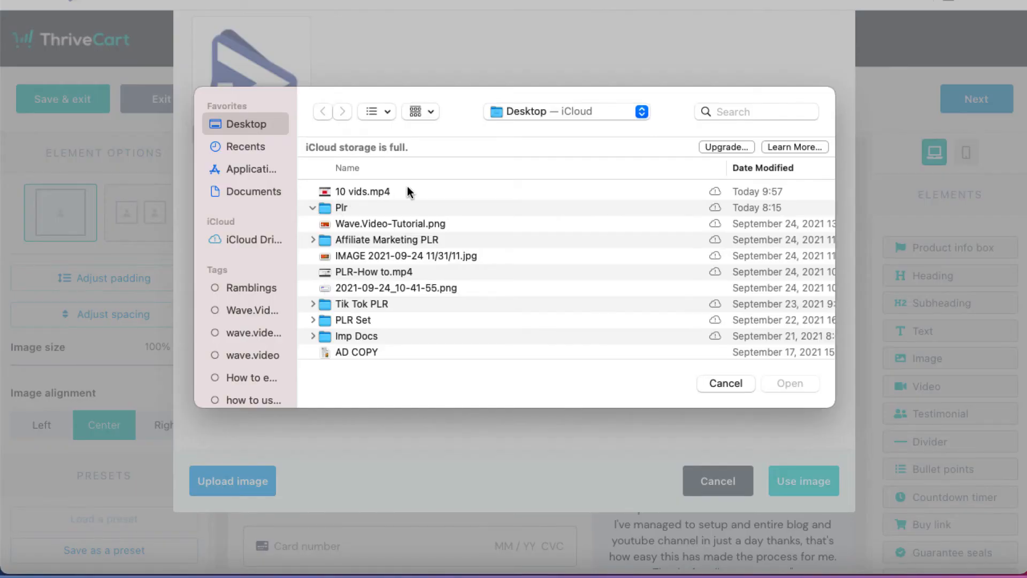
pyautogui.click(368, 290)
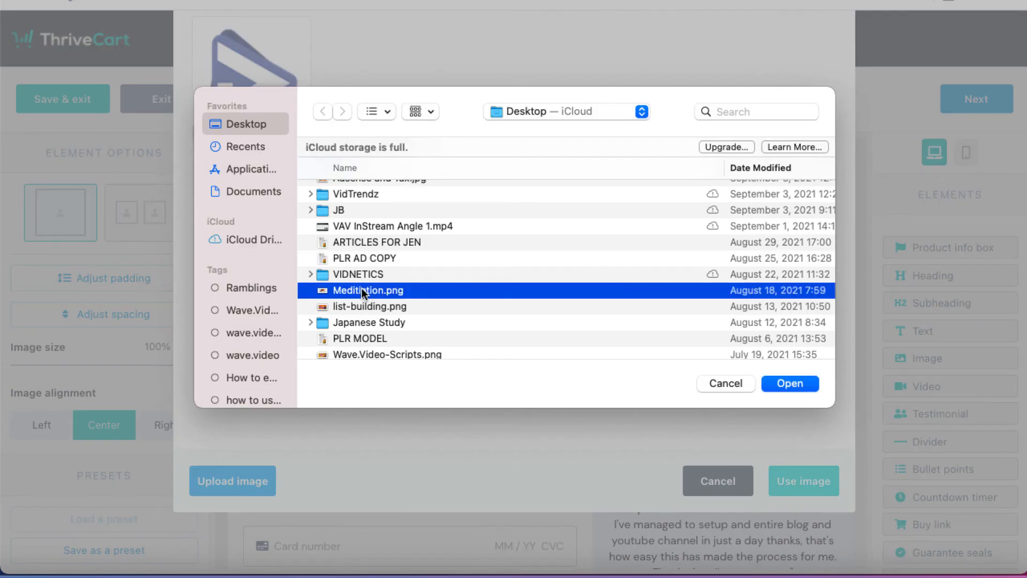
pyautogui.click(789, 383)
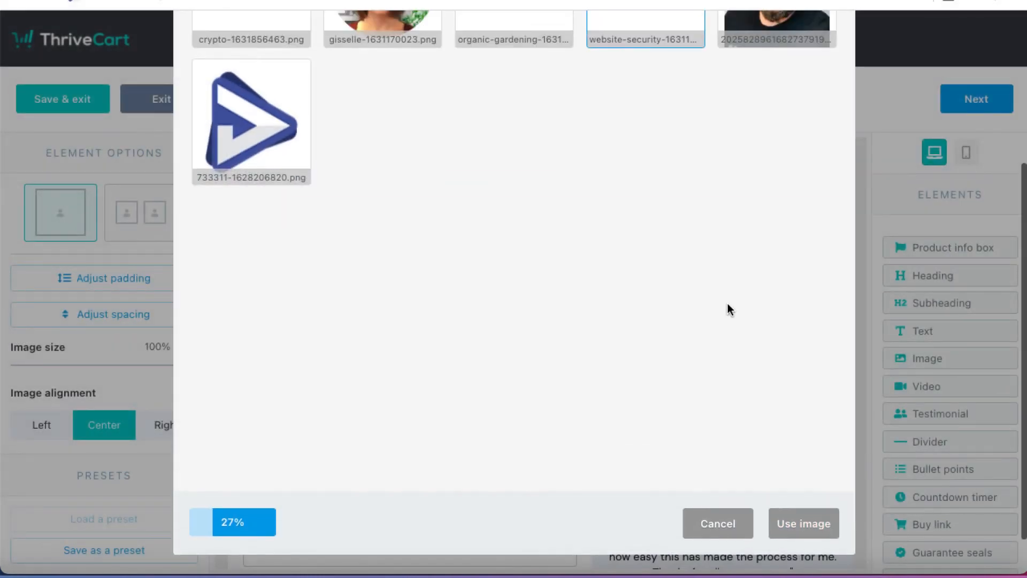
pyautogui.moveTo(539, 394)
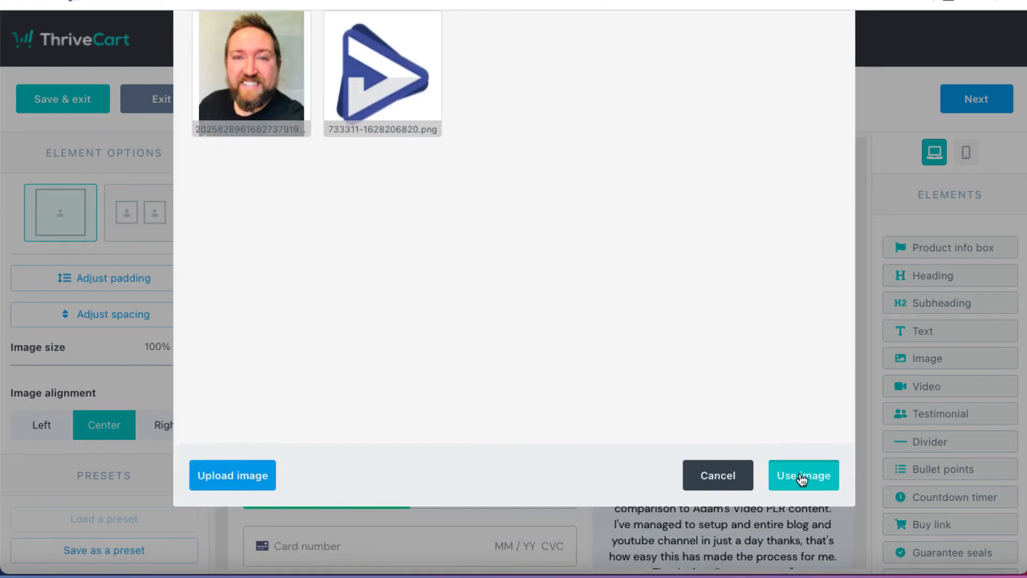
pyautogui.click(803, 475)
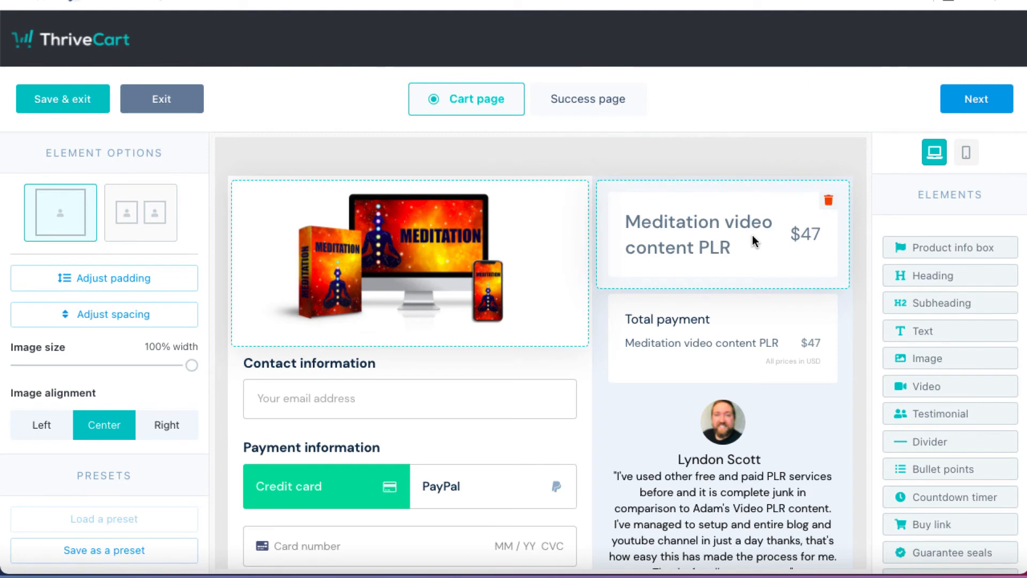
pyautogui.scroll(-3)
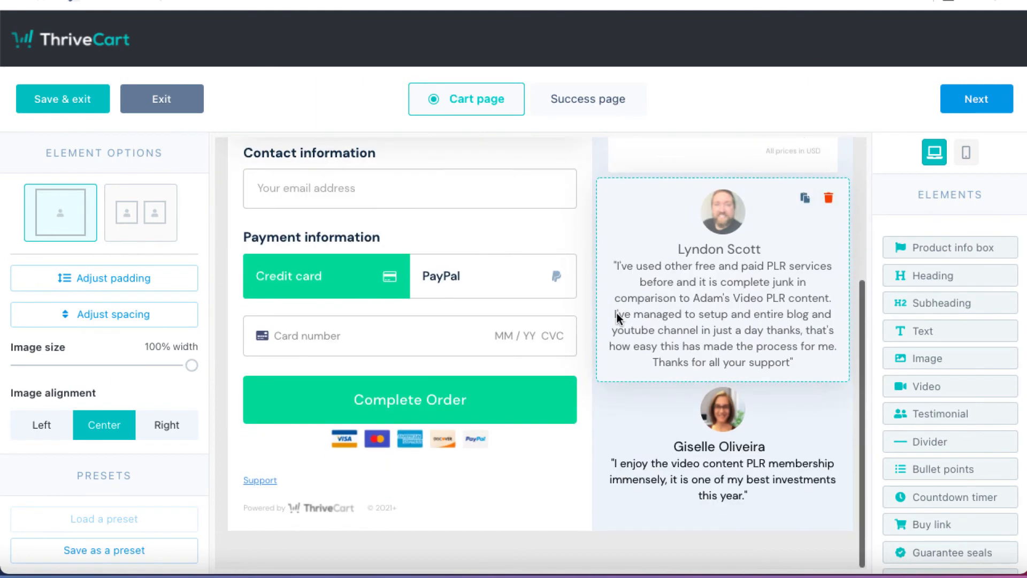
pyautogui.moveTo(667, 401)
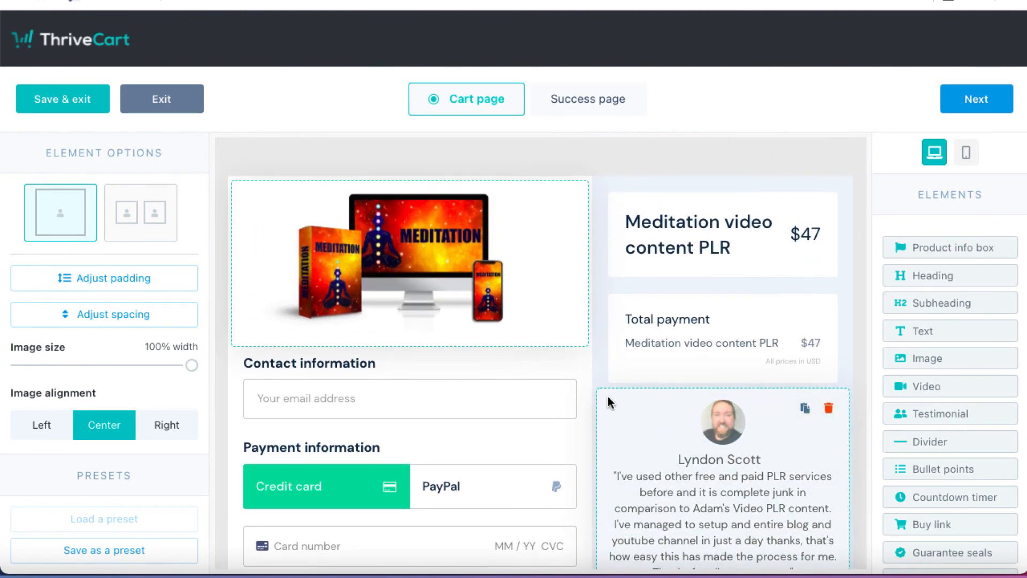
pyautogui.scroll(-3)
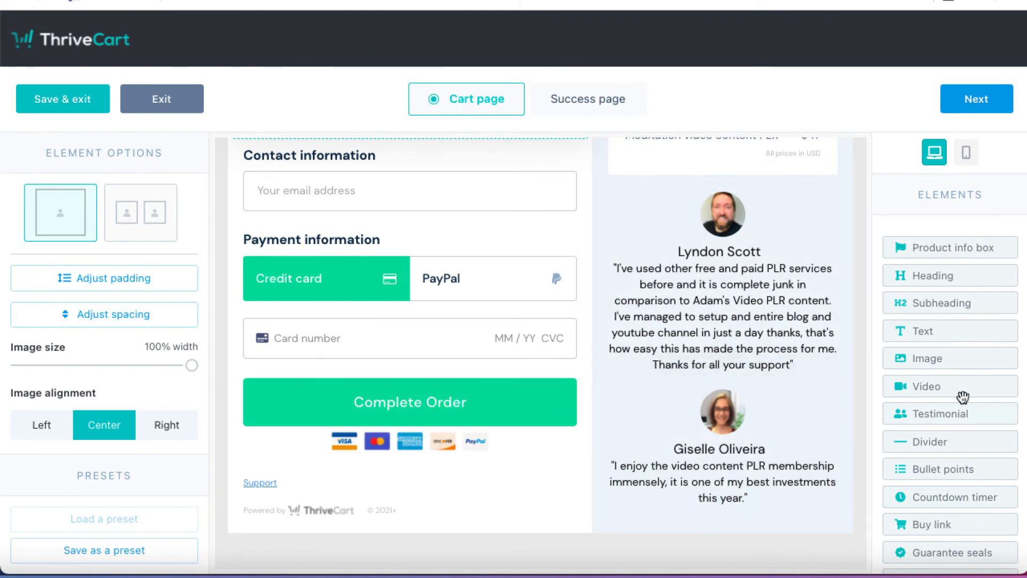
pyautogui.moveTo(948, 357)
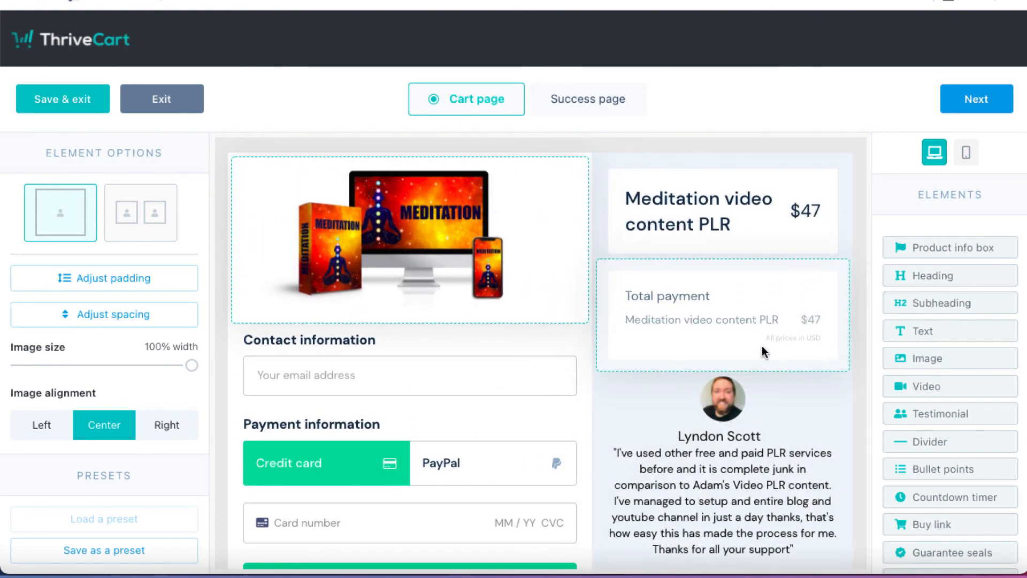
pyautogui.scroll(-3)
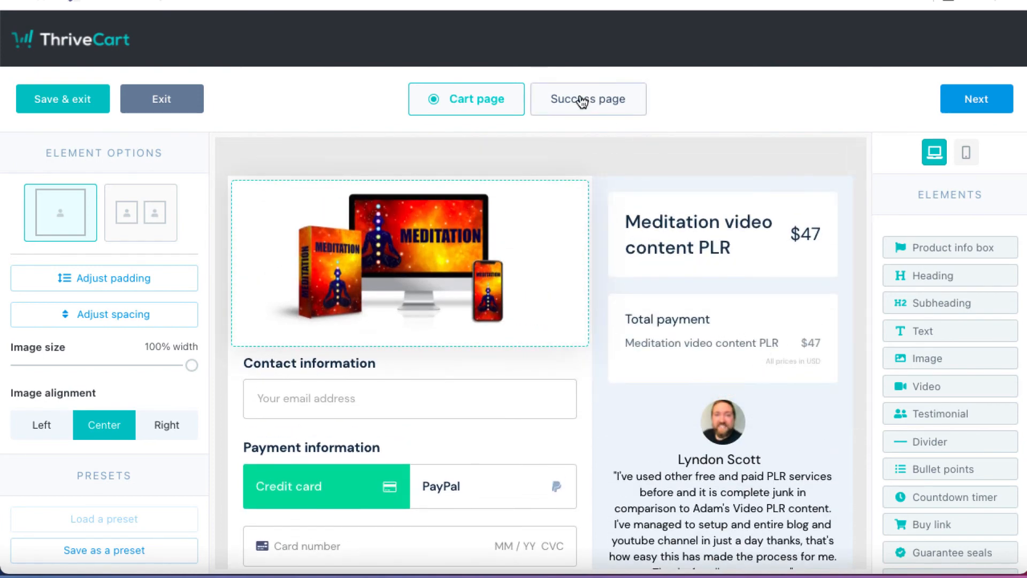
# Switch the editor to the success page design
pyautogui.click(582, 99)
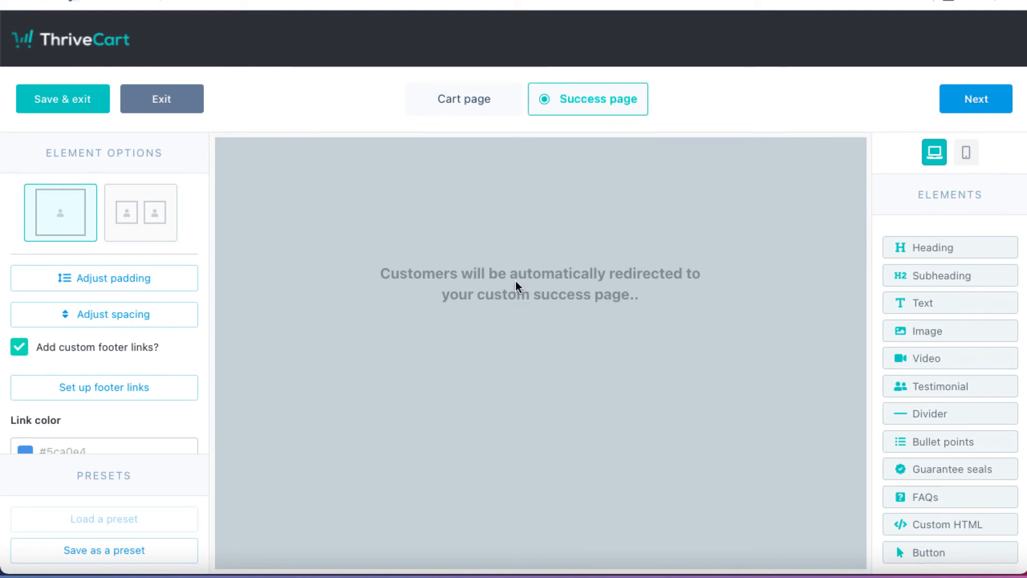
pyautogui.moveTo(679, 272)
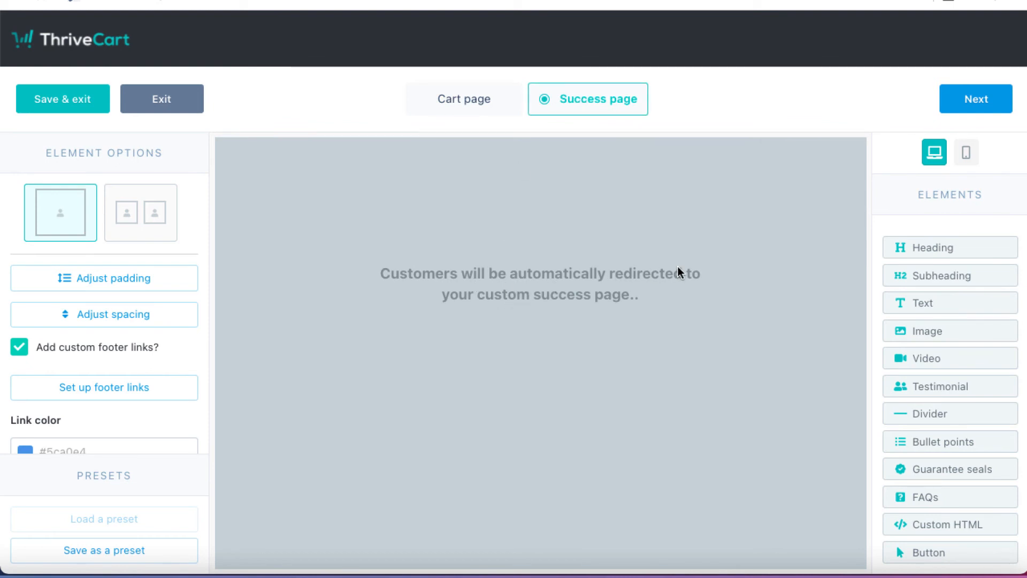
pyautogui.moveTo(524, 328)
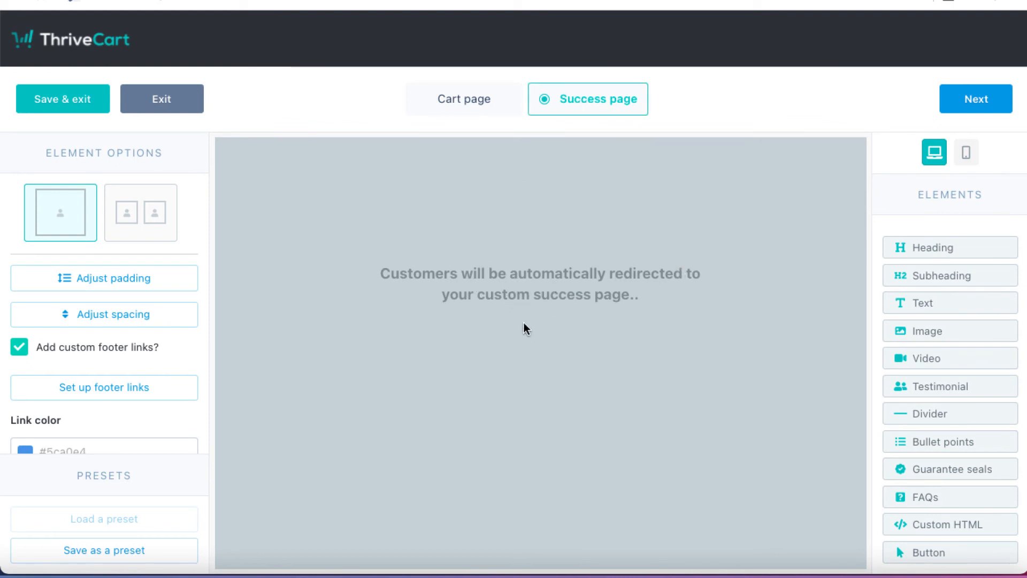
pyautogui.moveTo(515, 246)
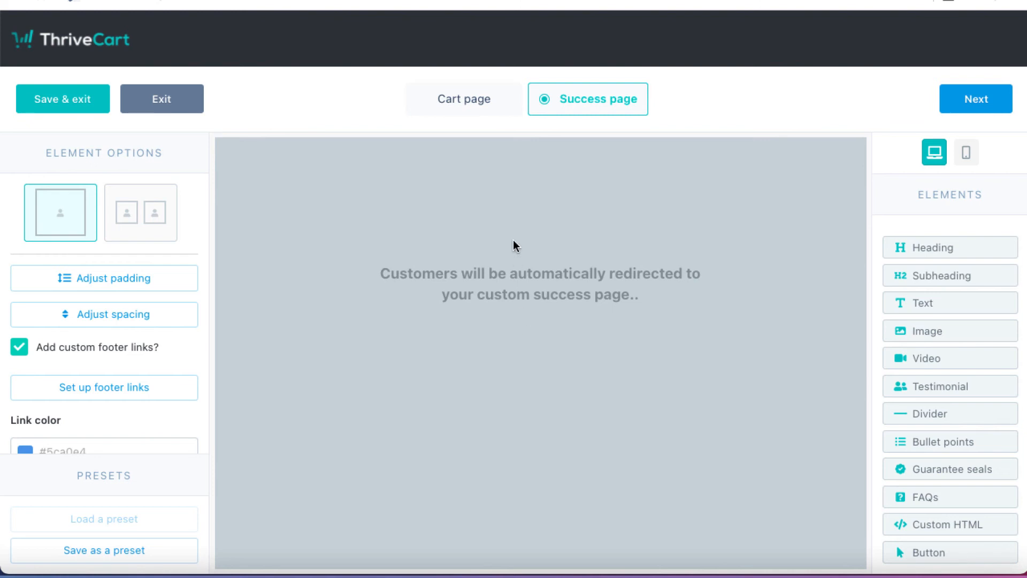
pyautogui.moveTo(557, 292)
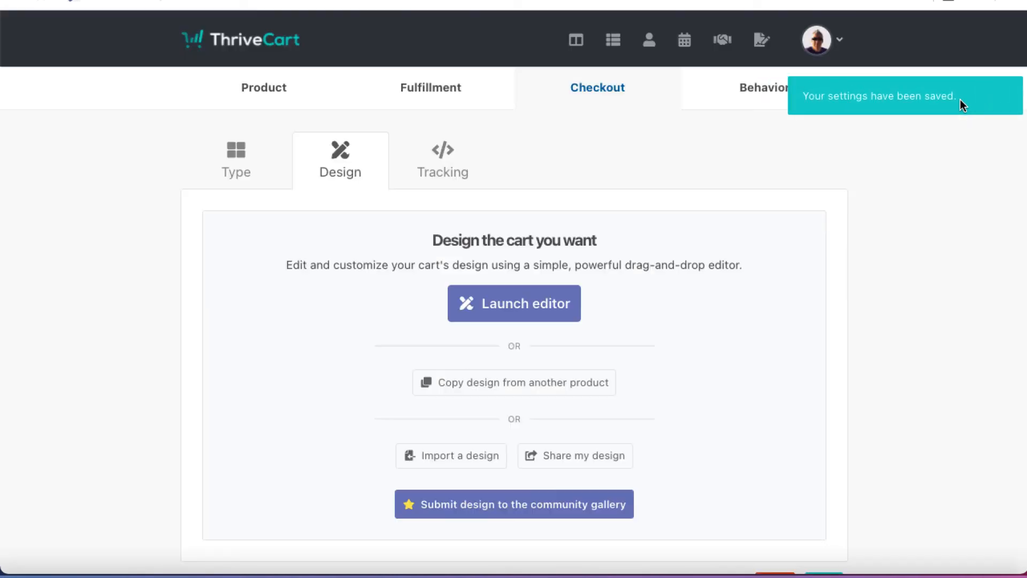
pyautogui.moveTo(962, 359)
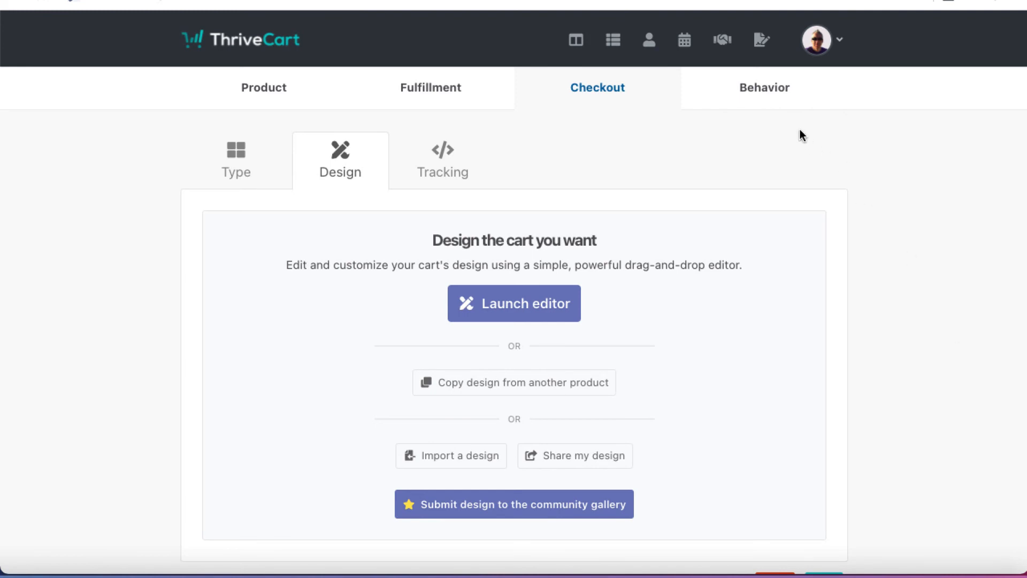
pyautogui.moveTo(446, 167)
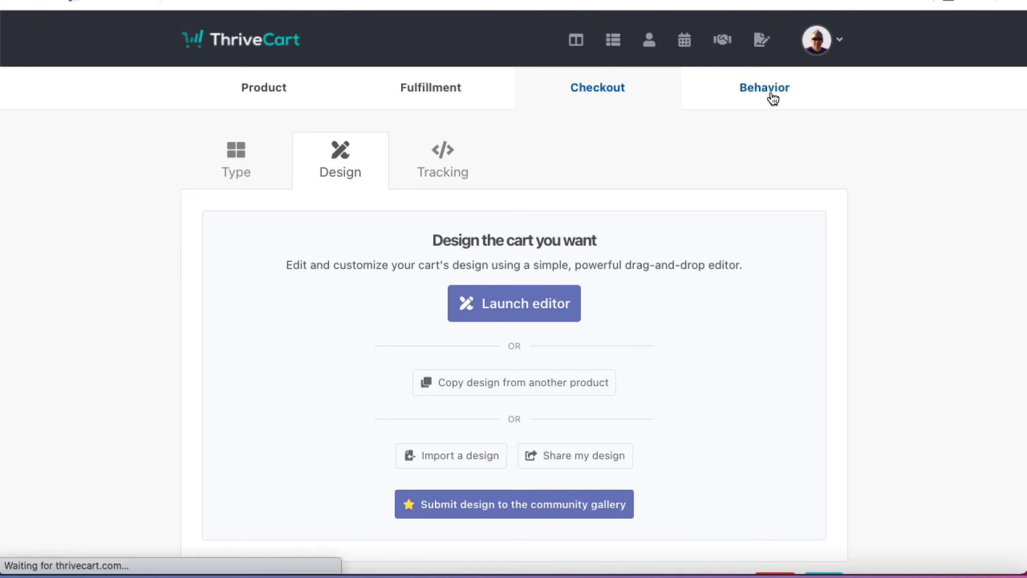
# Go to the product's Behavior rules section
pyautogui.click(764, 87)
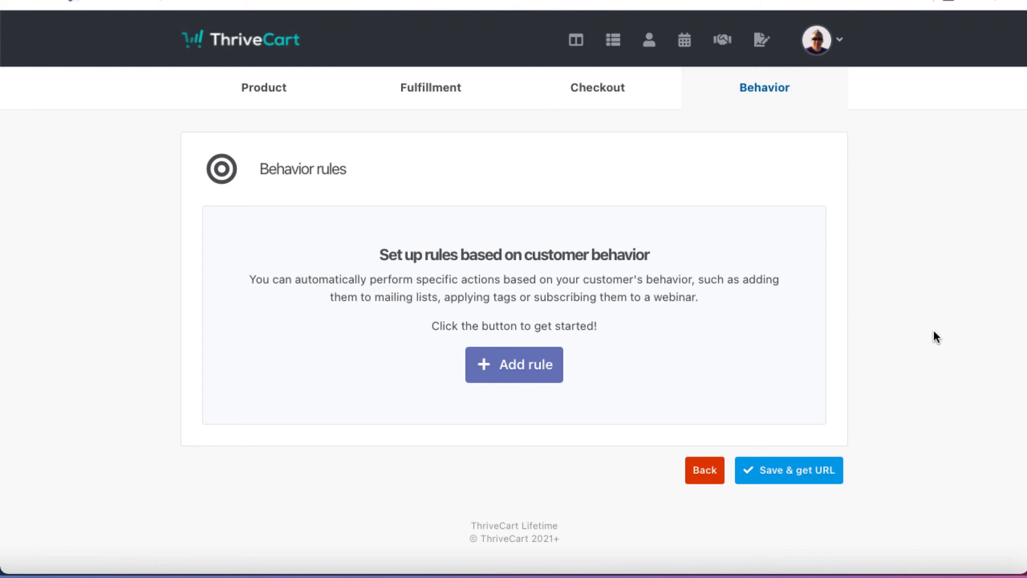
pyautogui.moveTo(487, 372)
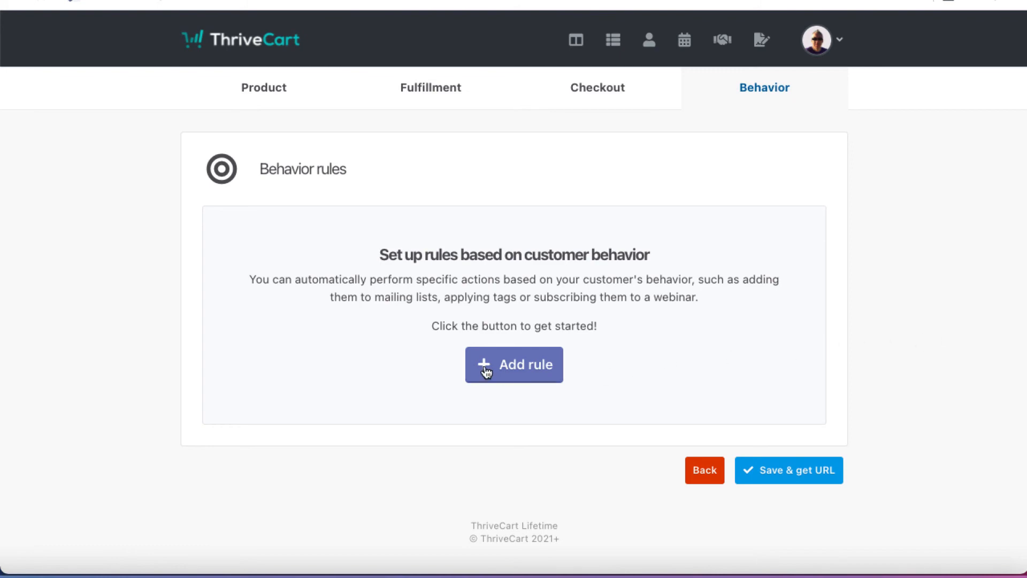
# Add a rule putting main-product buyers on the AWeber list Video Content PLR Individual and save
pyautogui.click(513, 364)
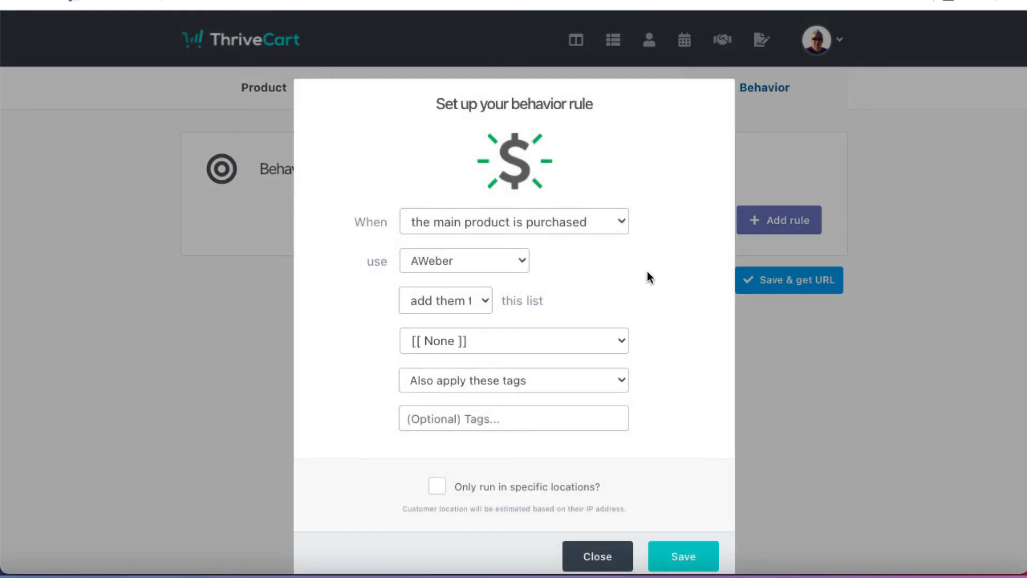
pyautogui.moveTo(679, 284)
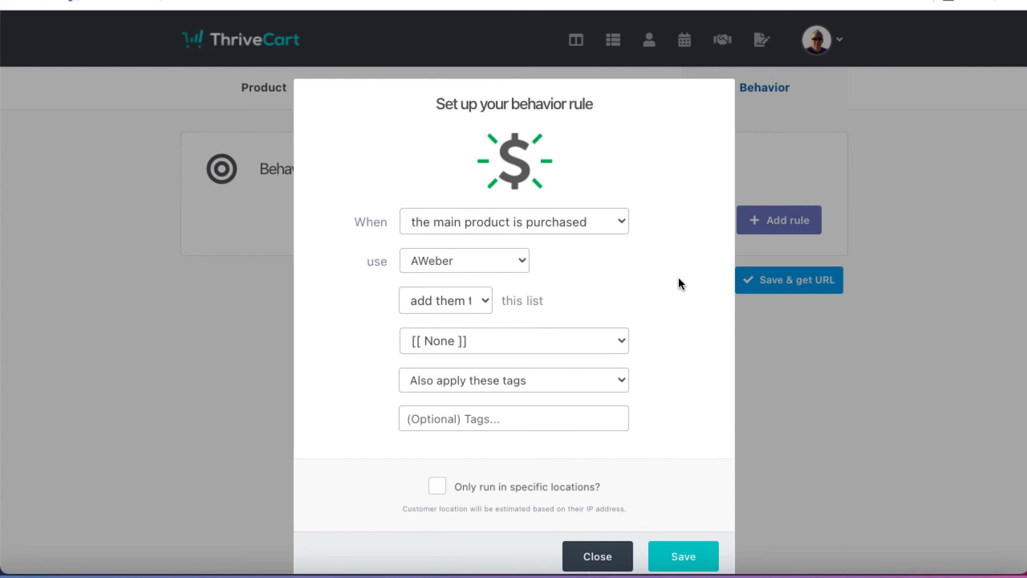
pyautogui.moveTo(504, 265)
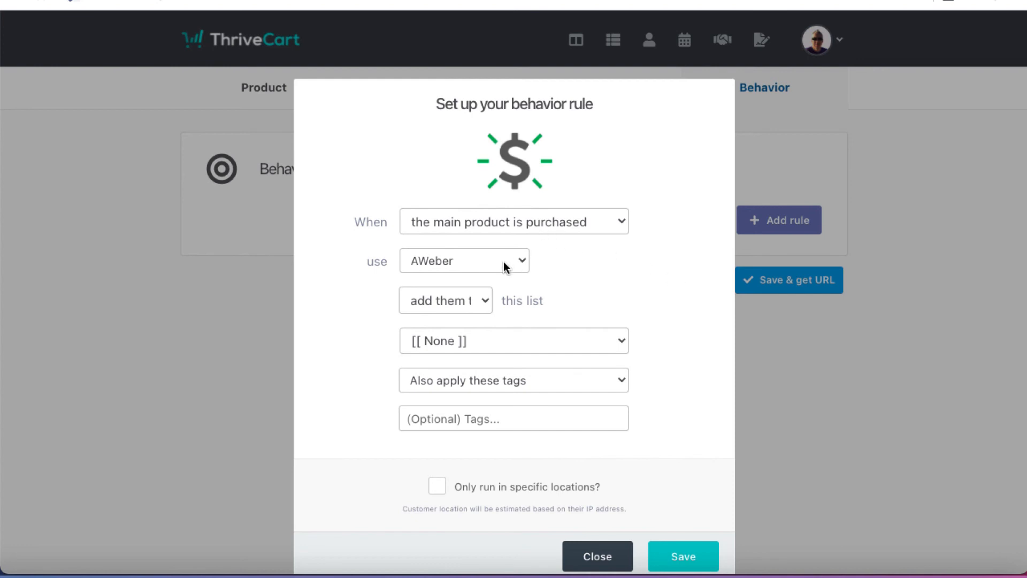
pyautogui.moveTo(454, 300)
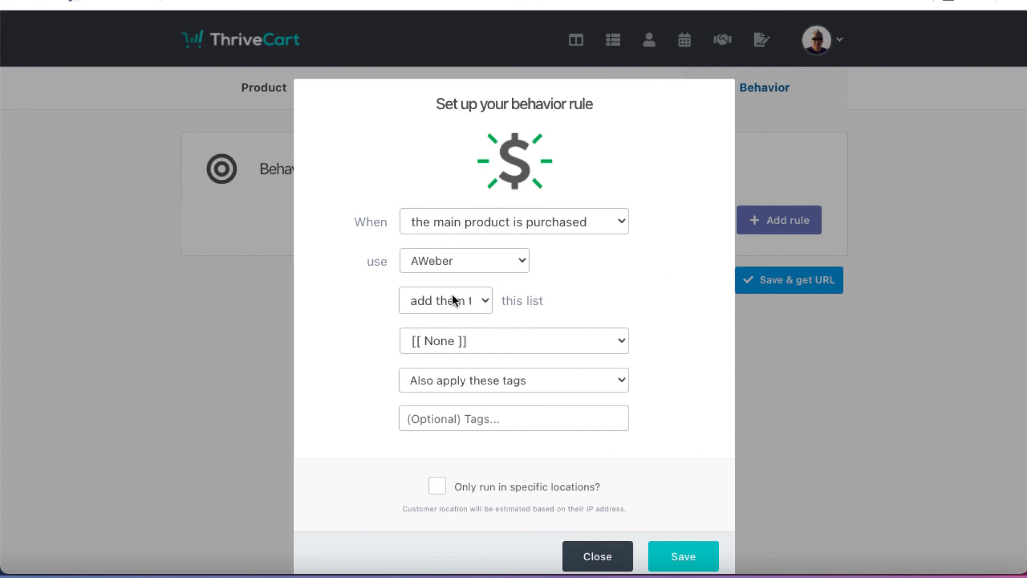
pyautogui.click(513, 341)
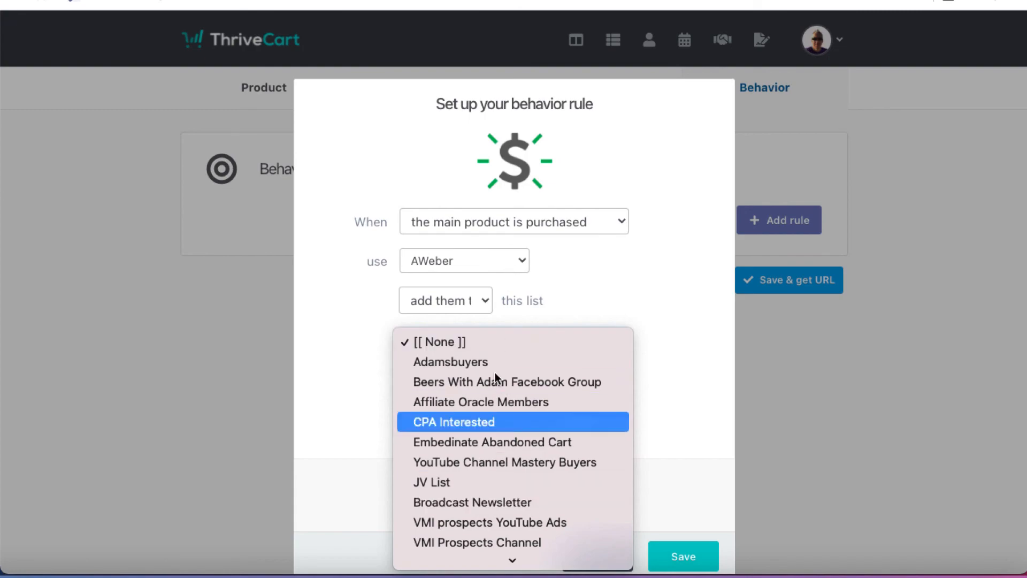
pyautogui.scroll(-3)
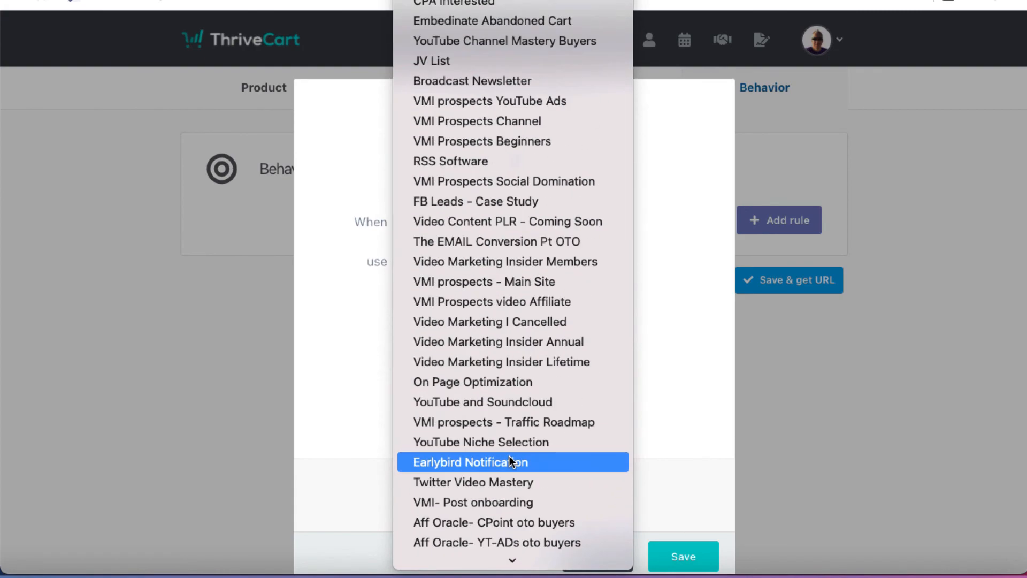
pyautogui.scroll(-3)
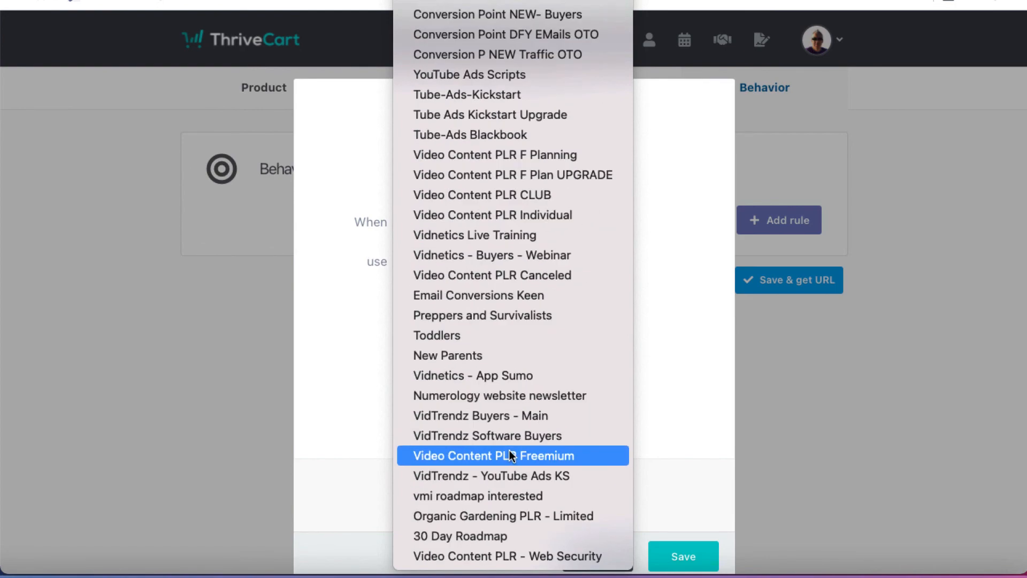
pyautogui.moveTo(517, 502)
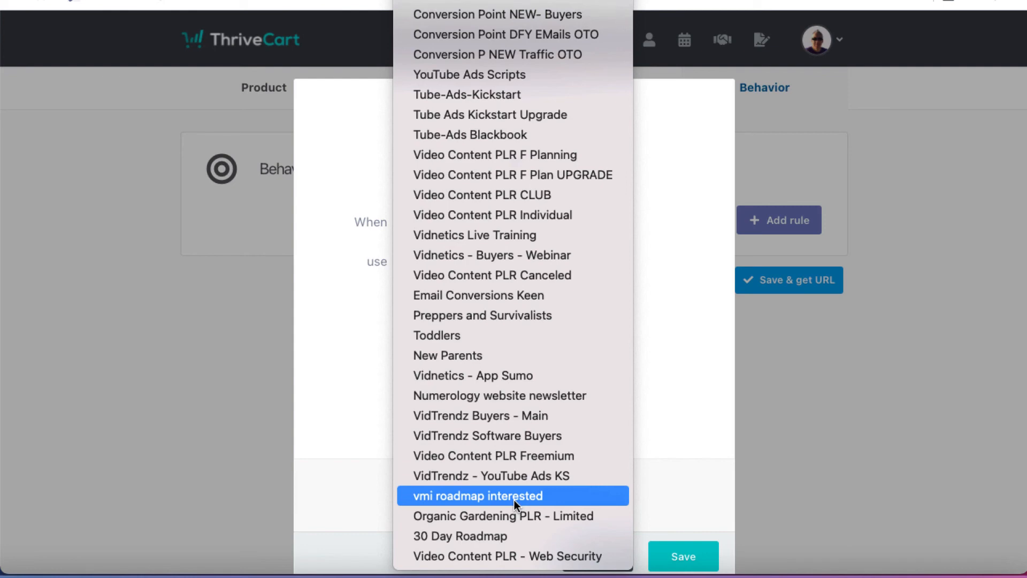
pyautogui.moveTo(524, 193)
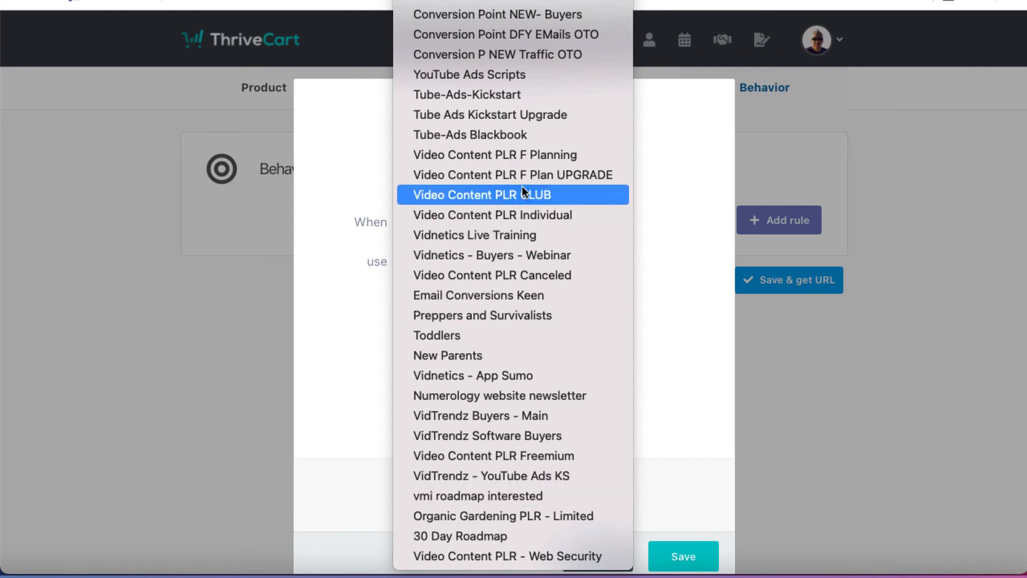
pyautogui.click(492, 215)
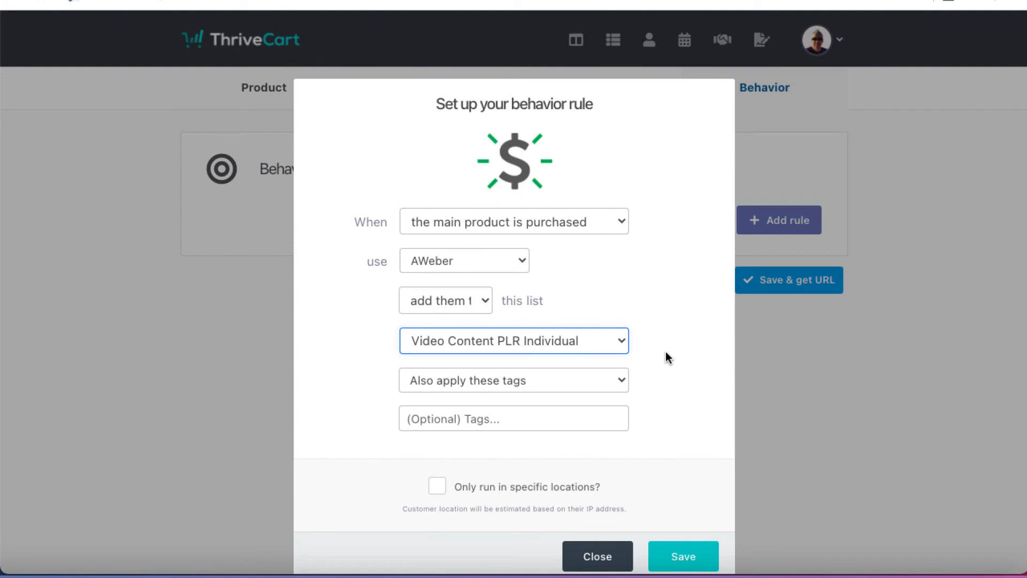
pyautogui.moveTo(689, 488)
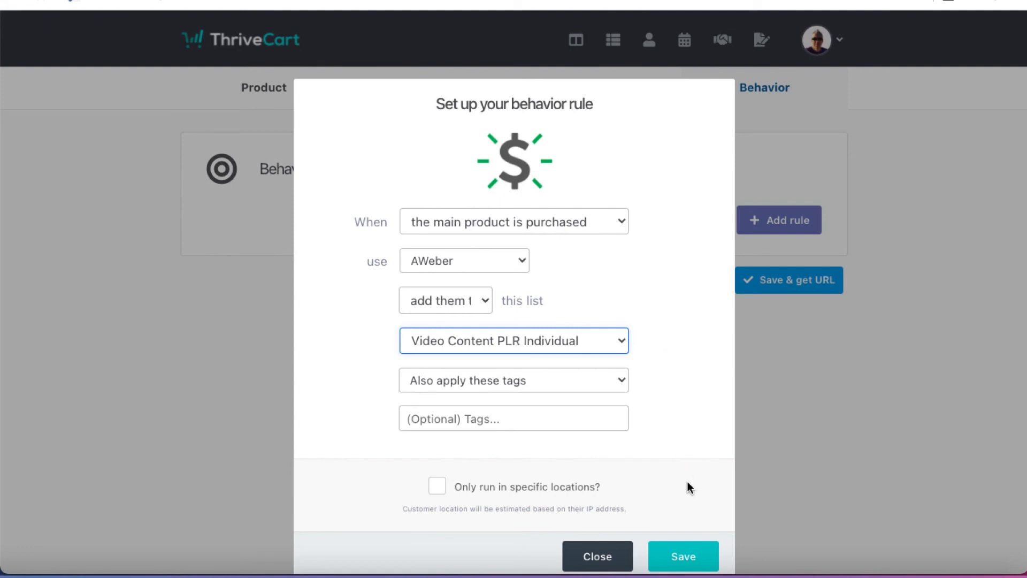
pyautogui.click(682, 556)
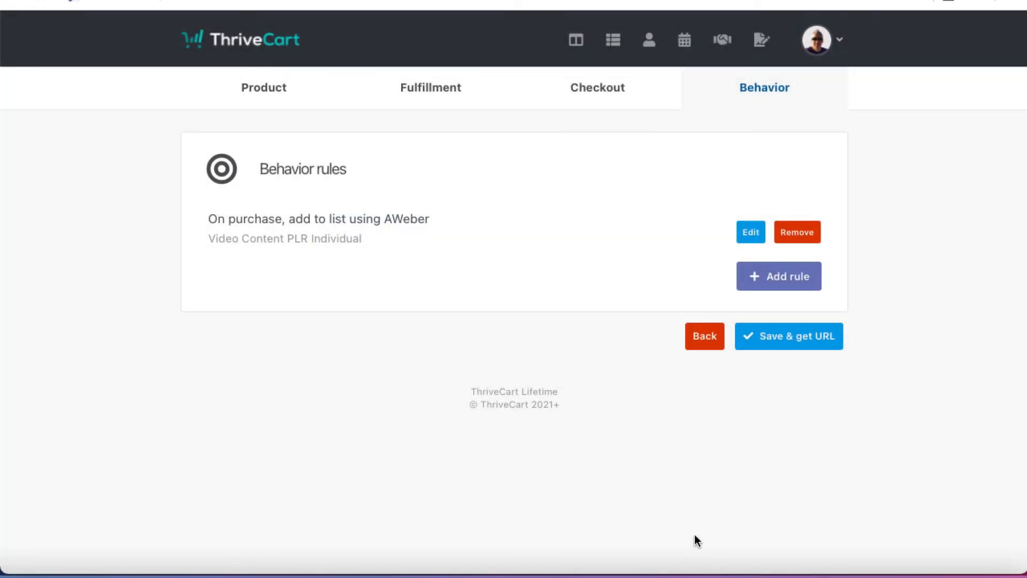
pyautogui.moveTo(847, 386)
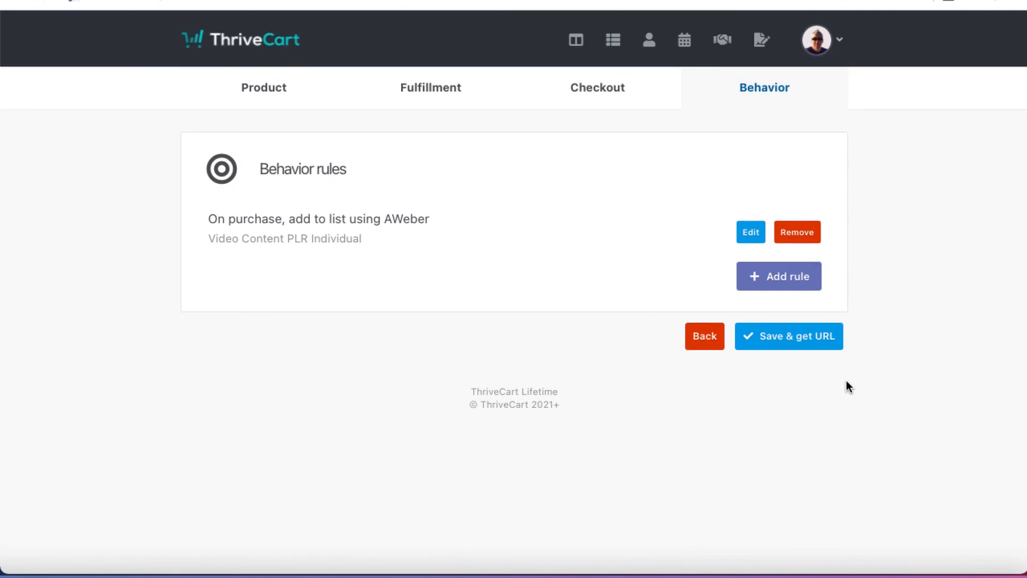
pyautogui.moveTo(799, 413)
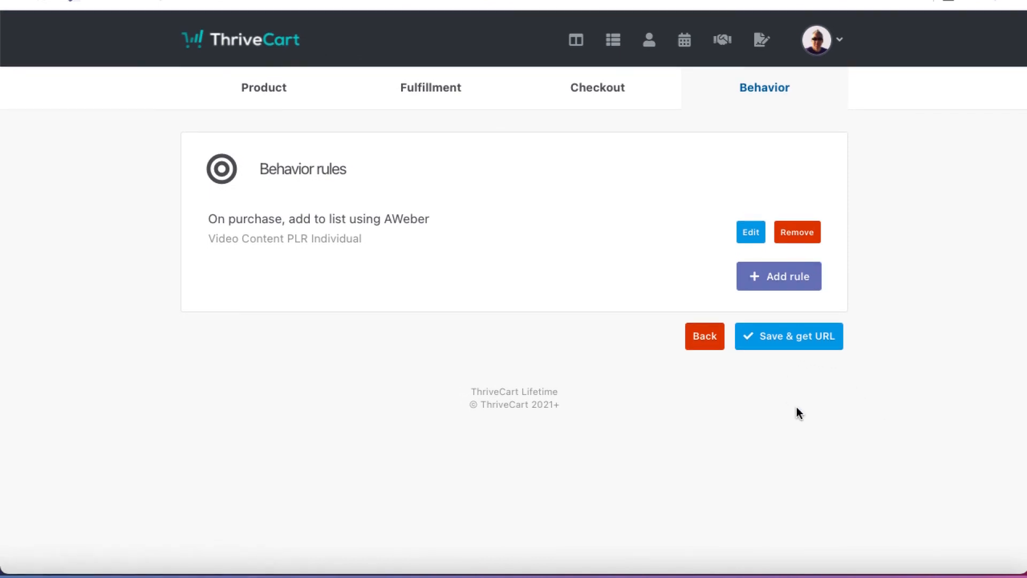
pyautogui.moveTo(803, 438)
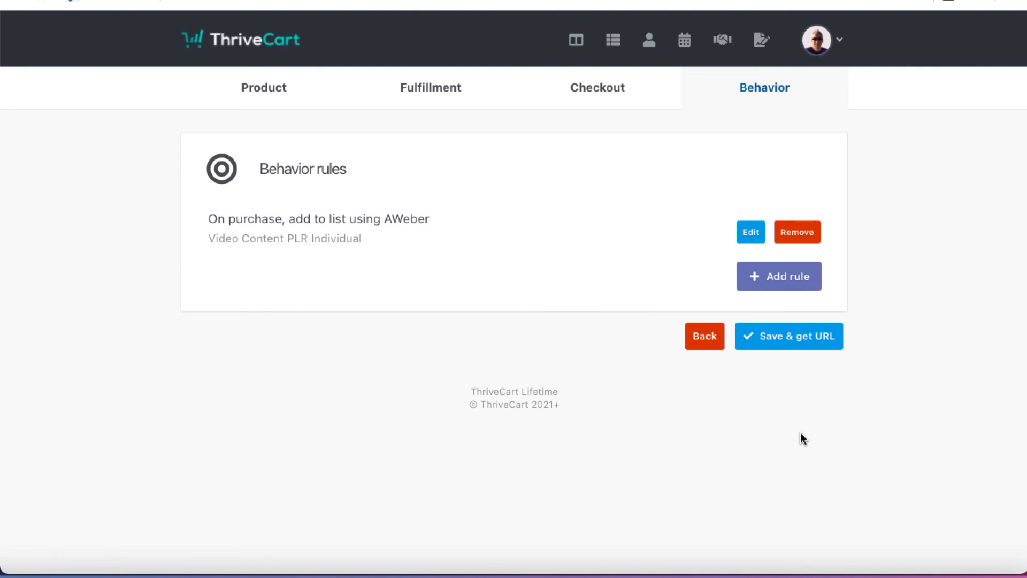
pyautogui.moveTo(725, 411)
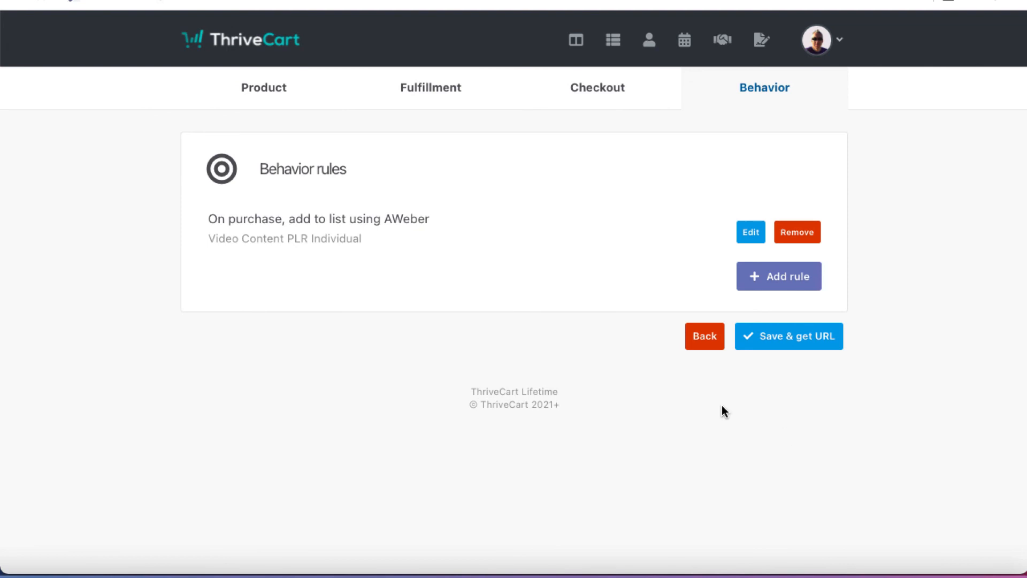
# Return to the Meditation PLR product's basic options, status still in test mode
pyautogui.click(263, 88)
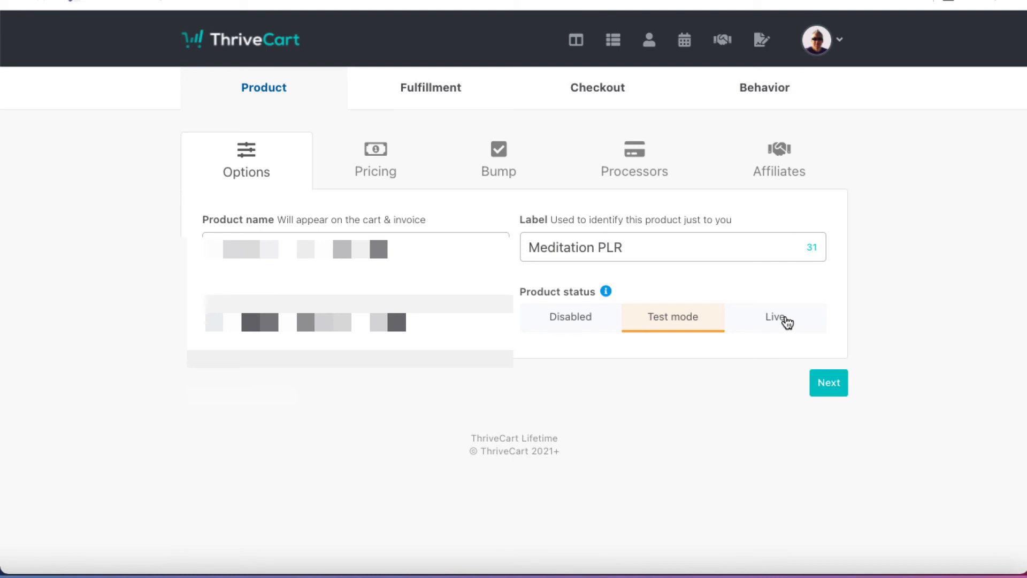
pyautogui.click(774, 317)
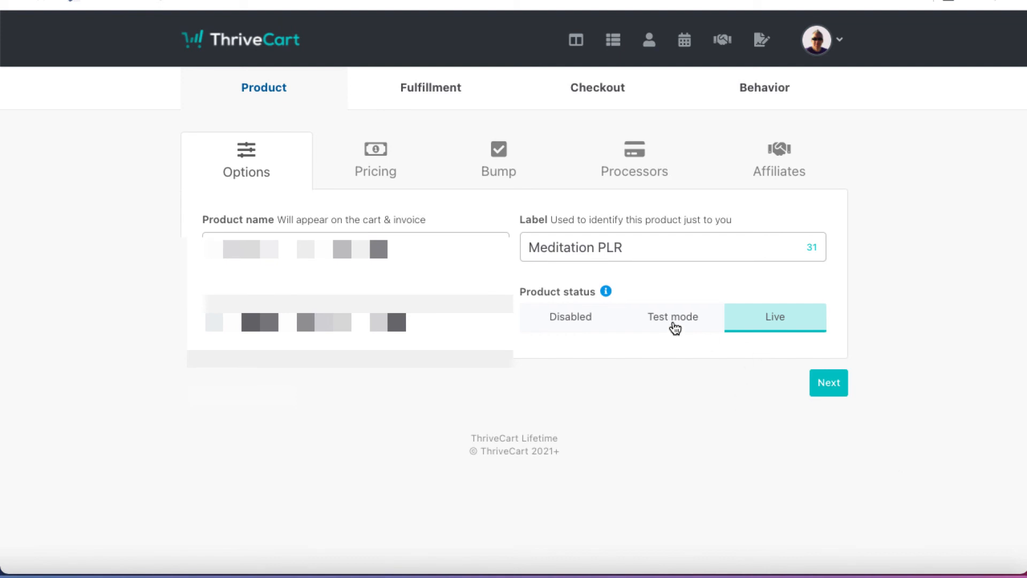
pyautogui.click(672, 317)
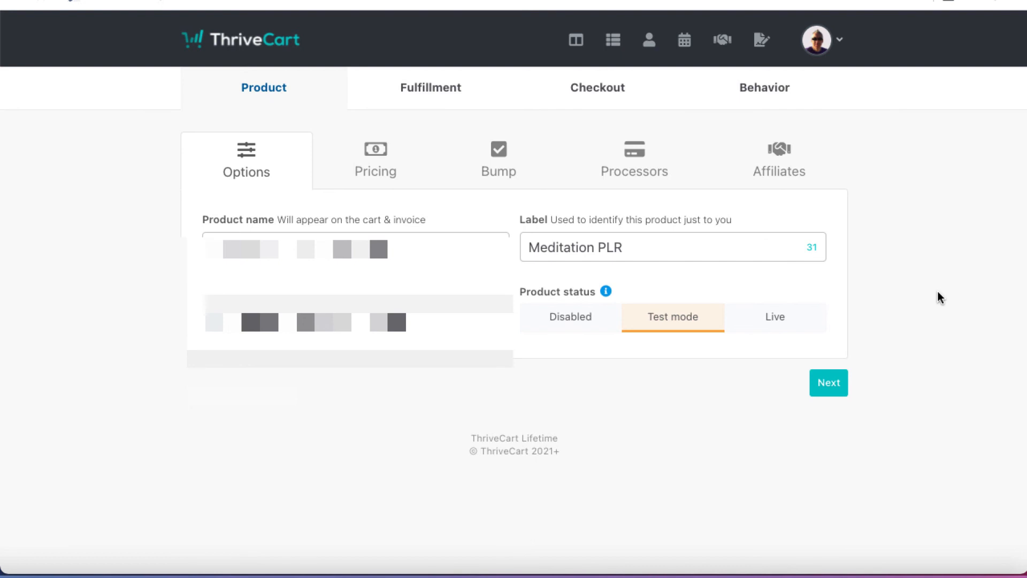
pyautogui.moveTo(647, 40)
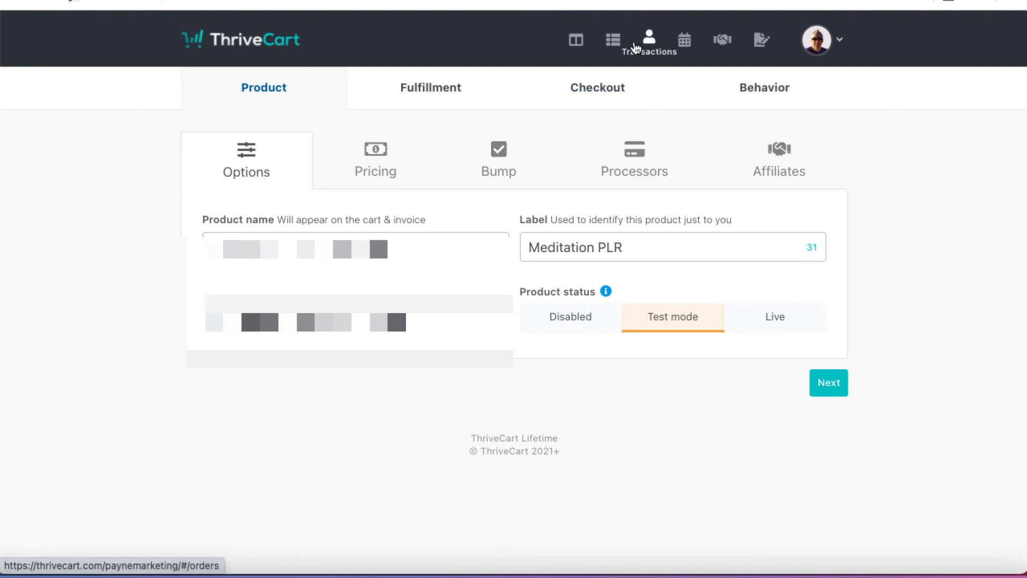
# From the products list, set Meditiation.png as the Meditation video content PLR thumbnail
pyautogui.click(612, 41)
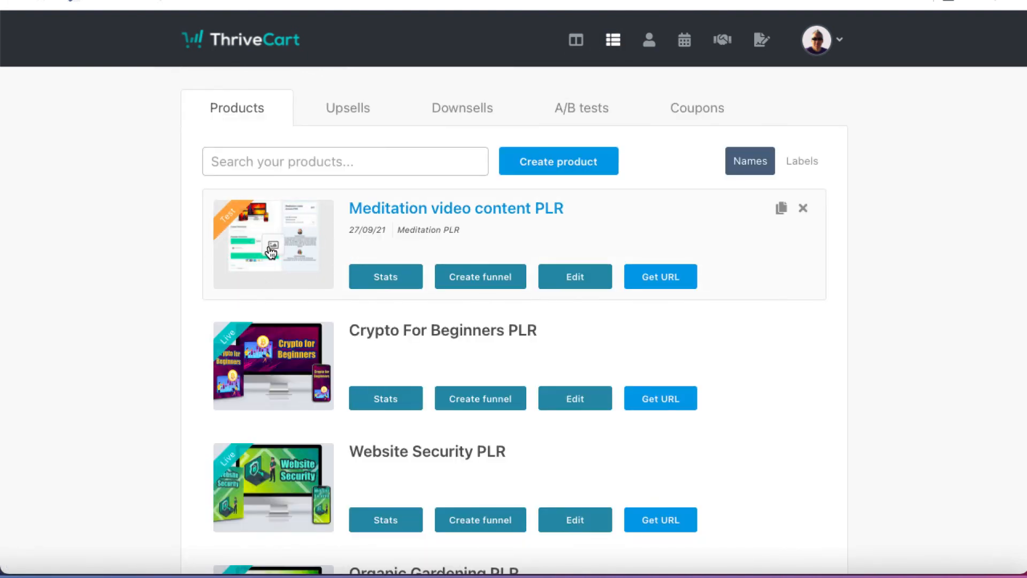
pyautogui.click(271, 249)
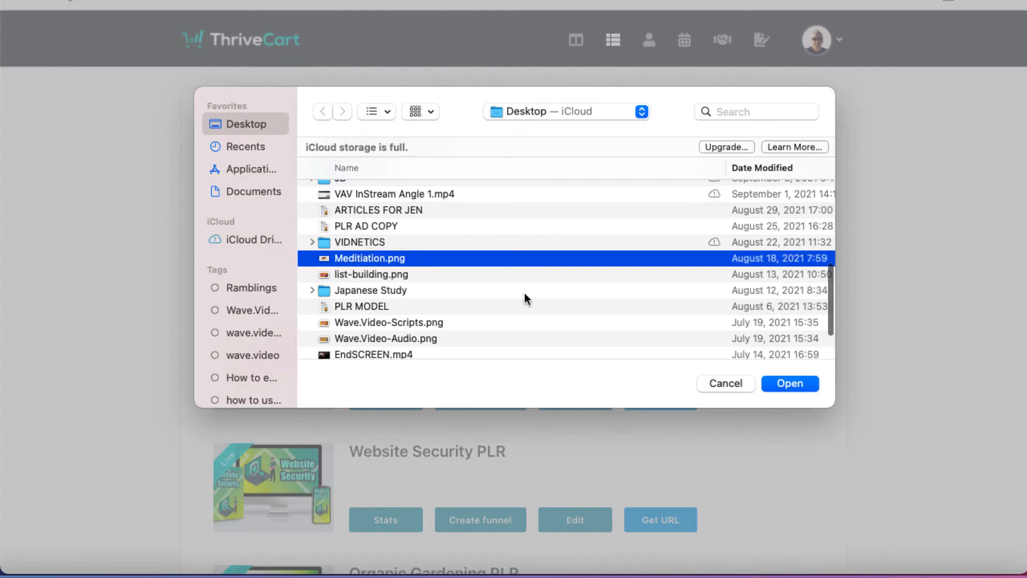
pyautogui.click(790, 383)
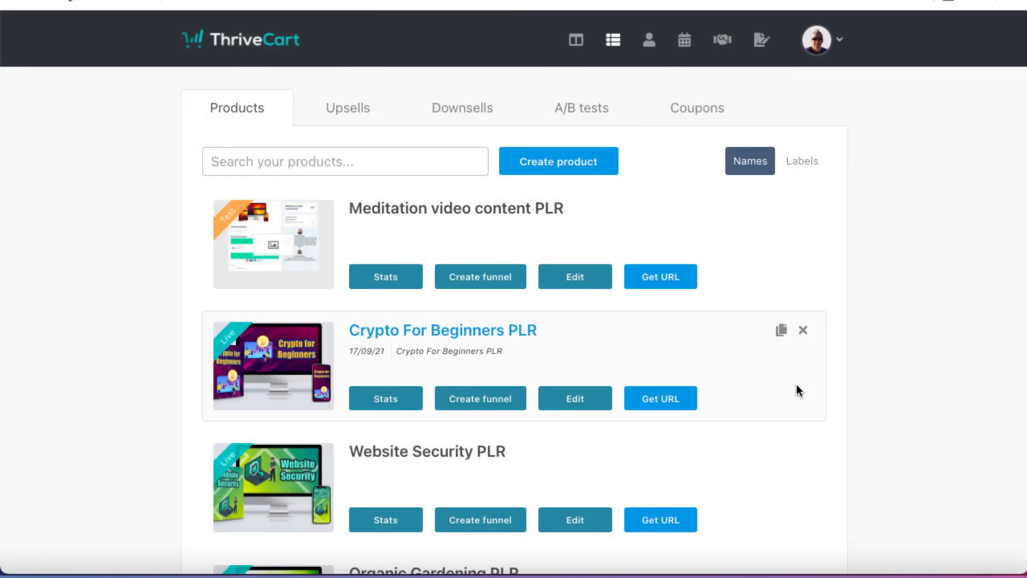